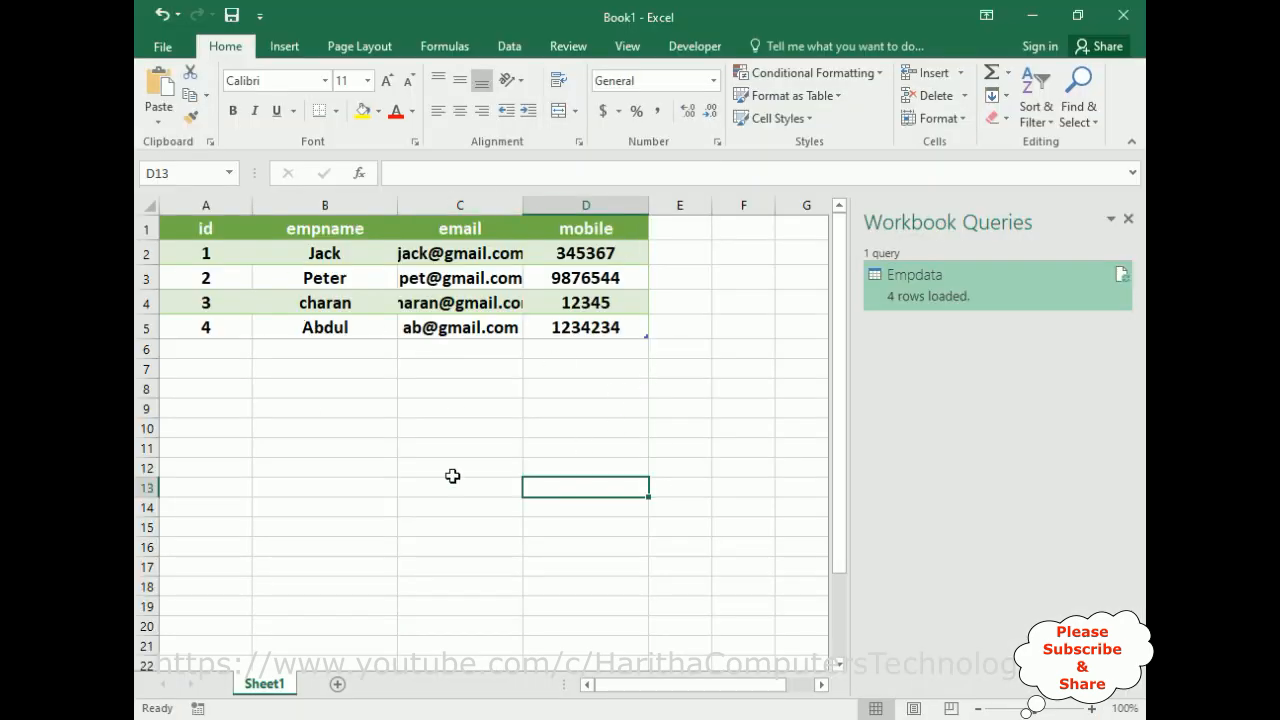
pyautogui.moveTo(250, 304)
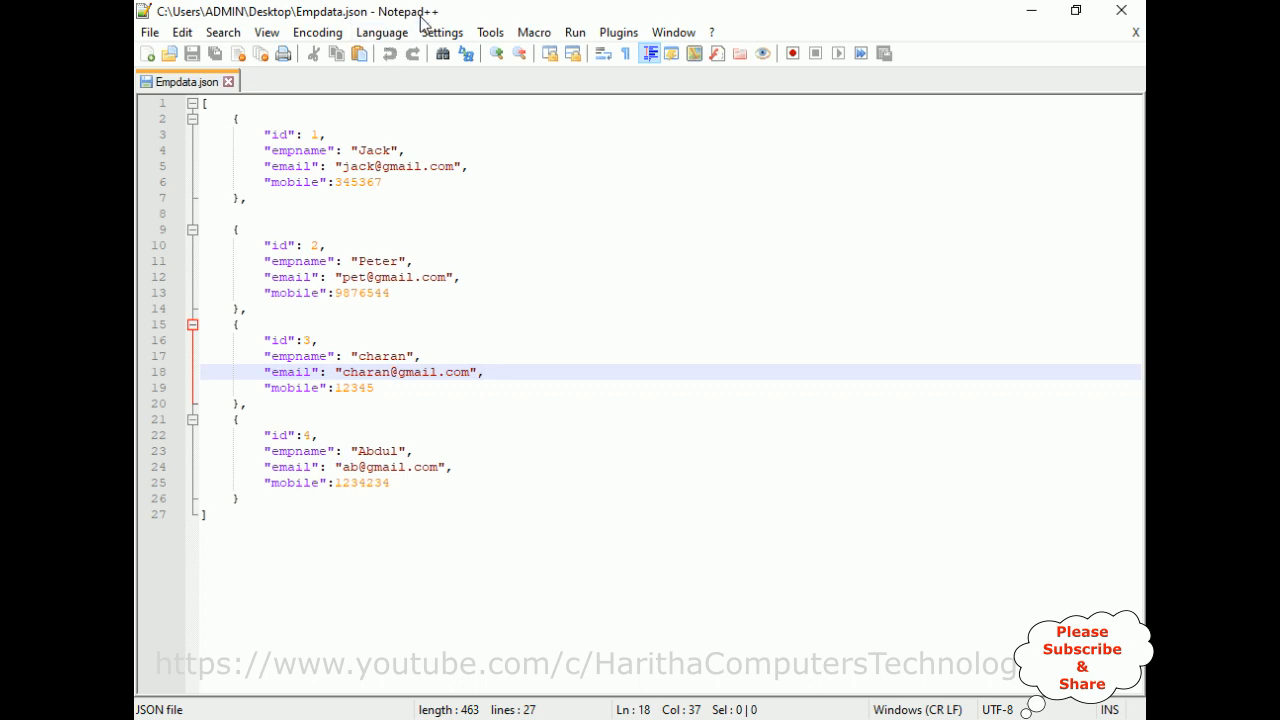
pyautogui.moveTo(216, 128)
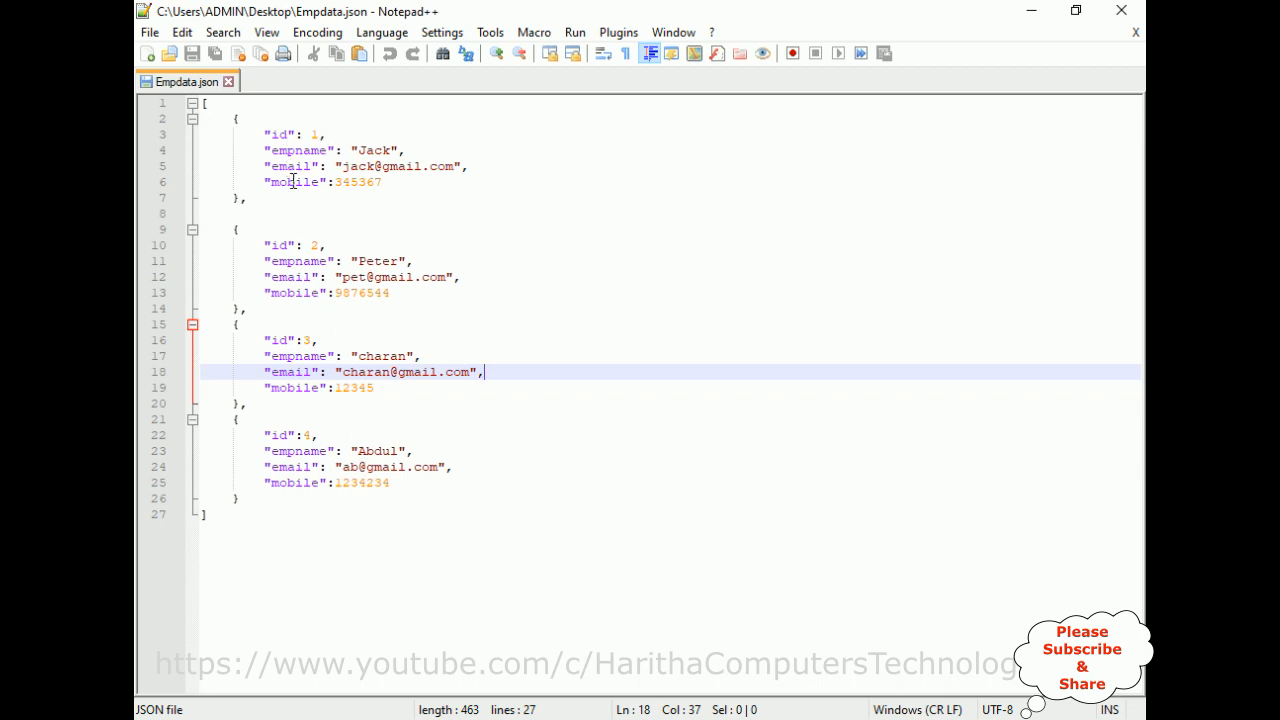
pyautogui.moveTo(292, 284)
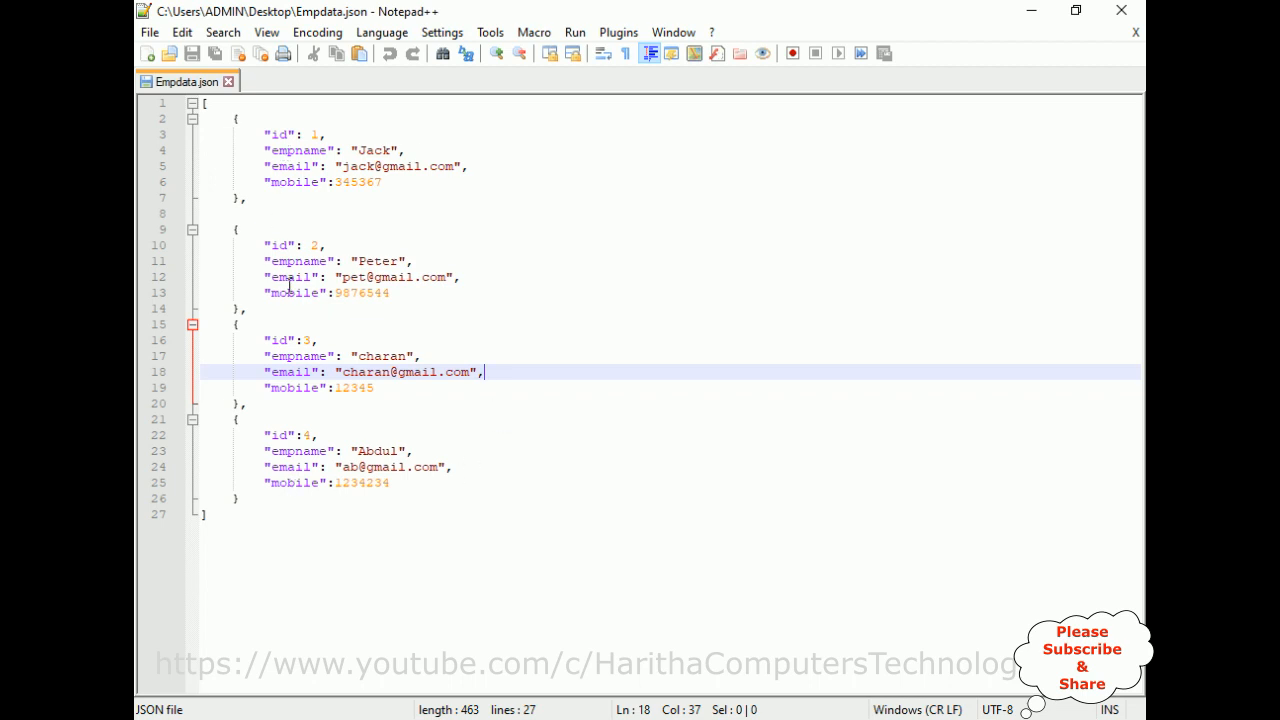
pyautogui.moveTo(290, 396)
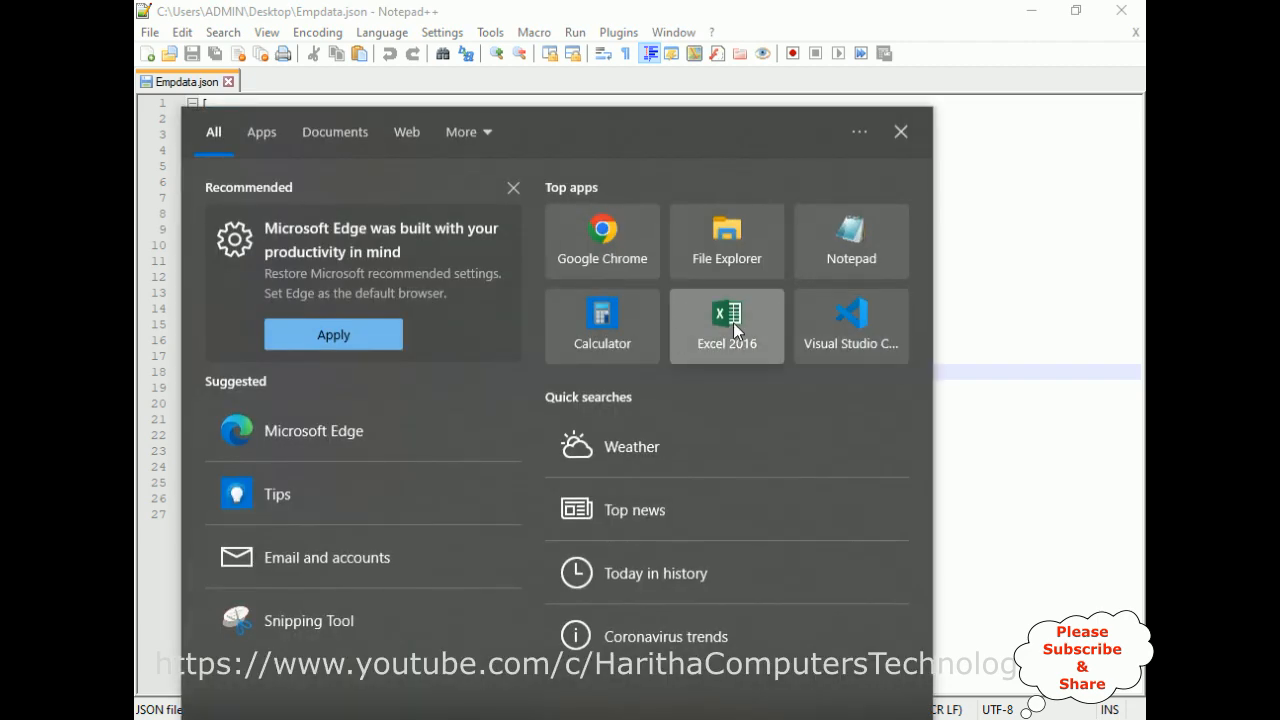
# Step: Launch Excel 2016 from the Start menu and start a blank workbook
pyautogui.click(726, 320)
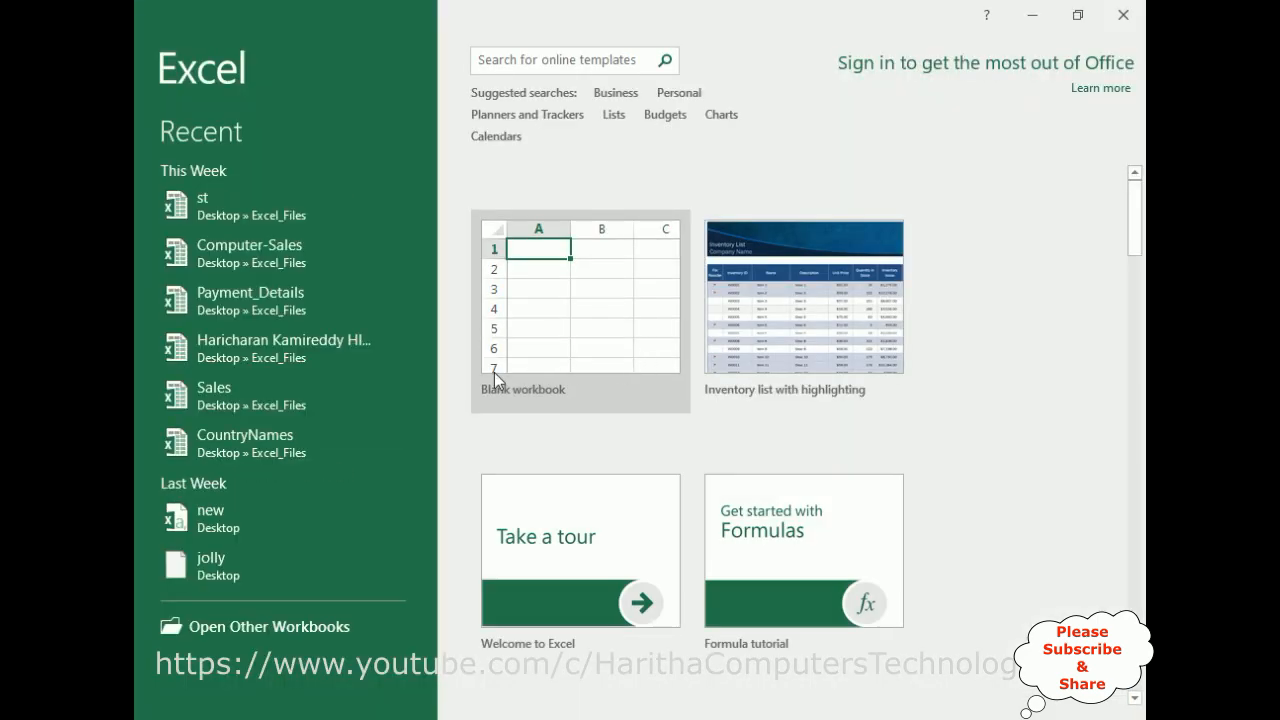
pyautogui.moveTo(564, 328)
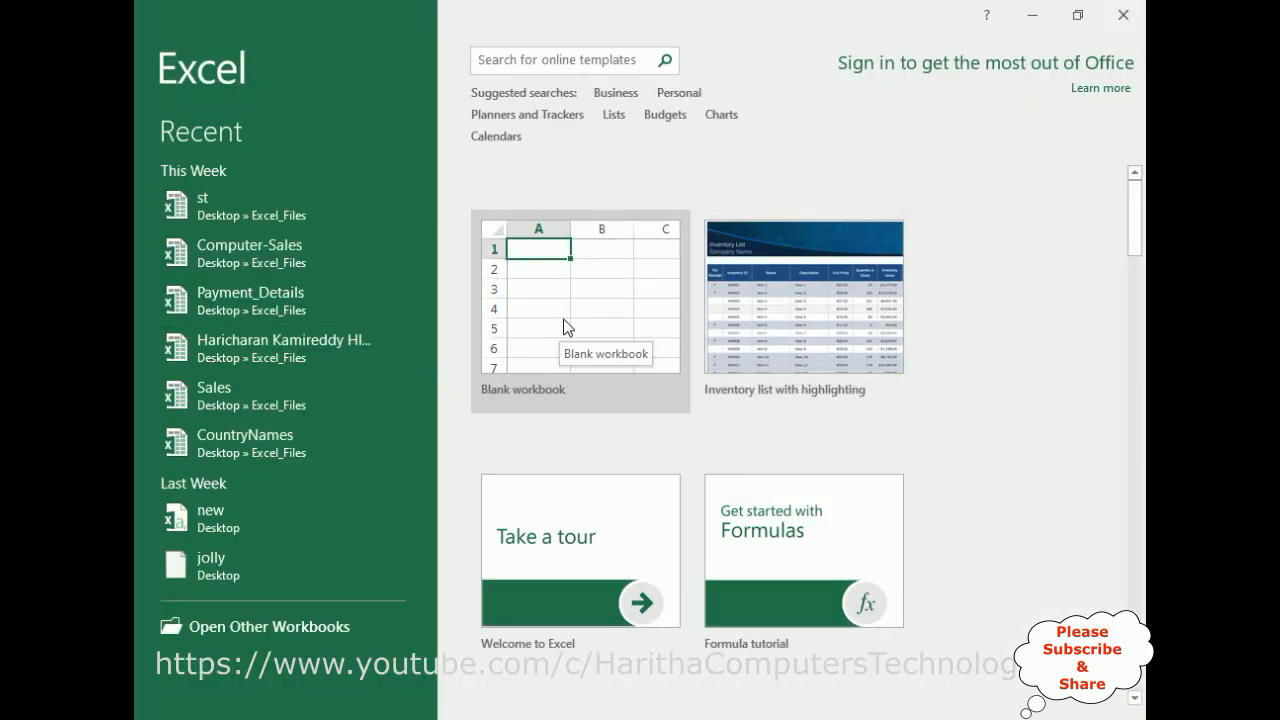
pyautogui.click(580, 300)
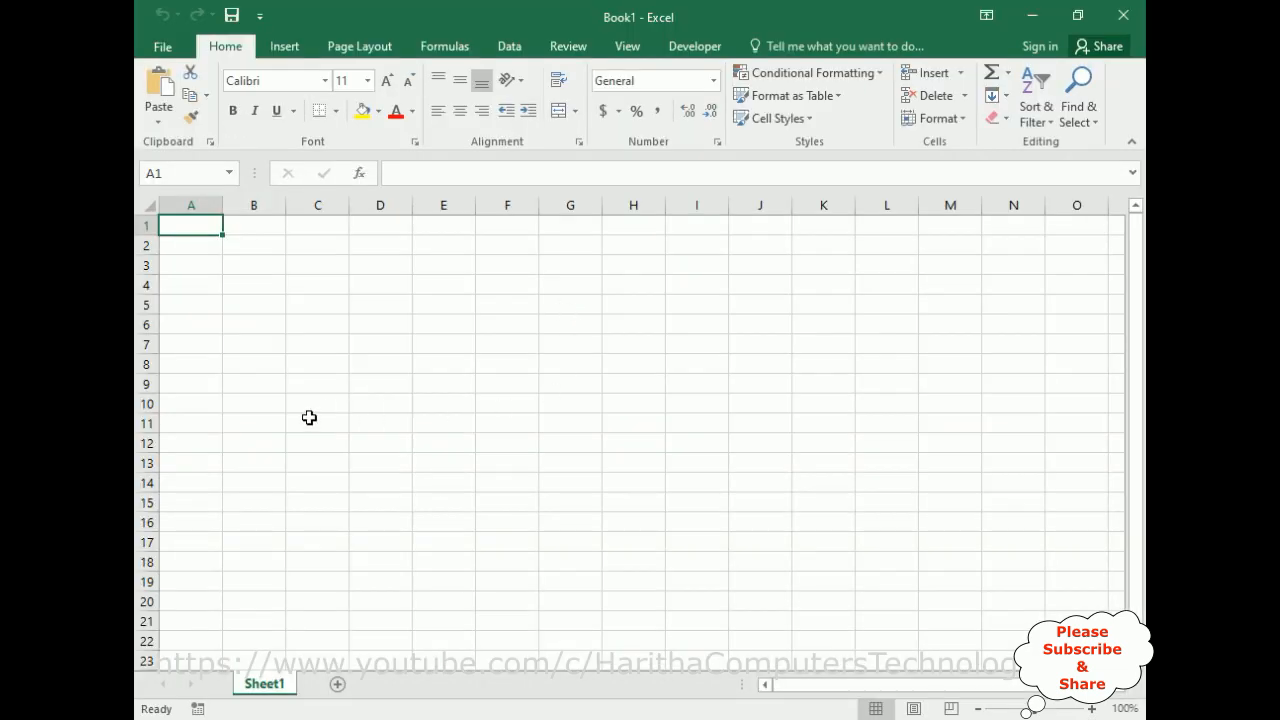
pyautogui.moveTo(484, 436)
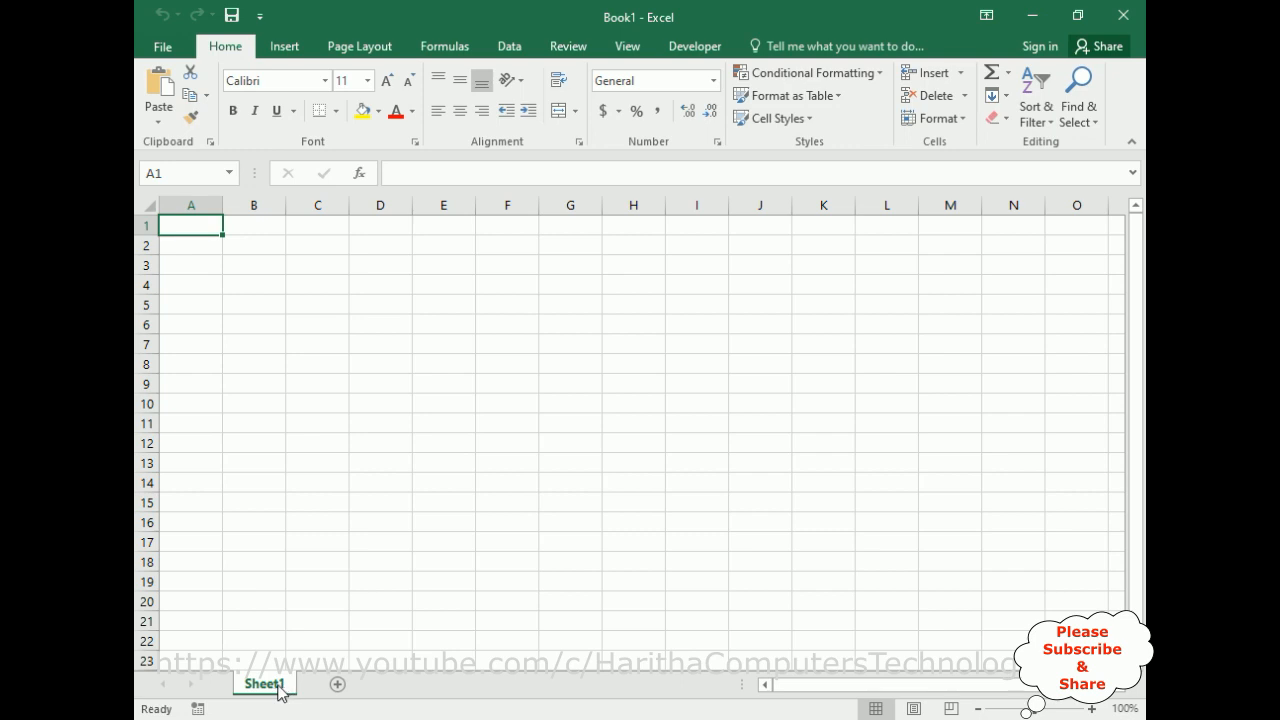
pyautogui.moveTo(420, 428)
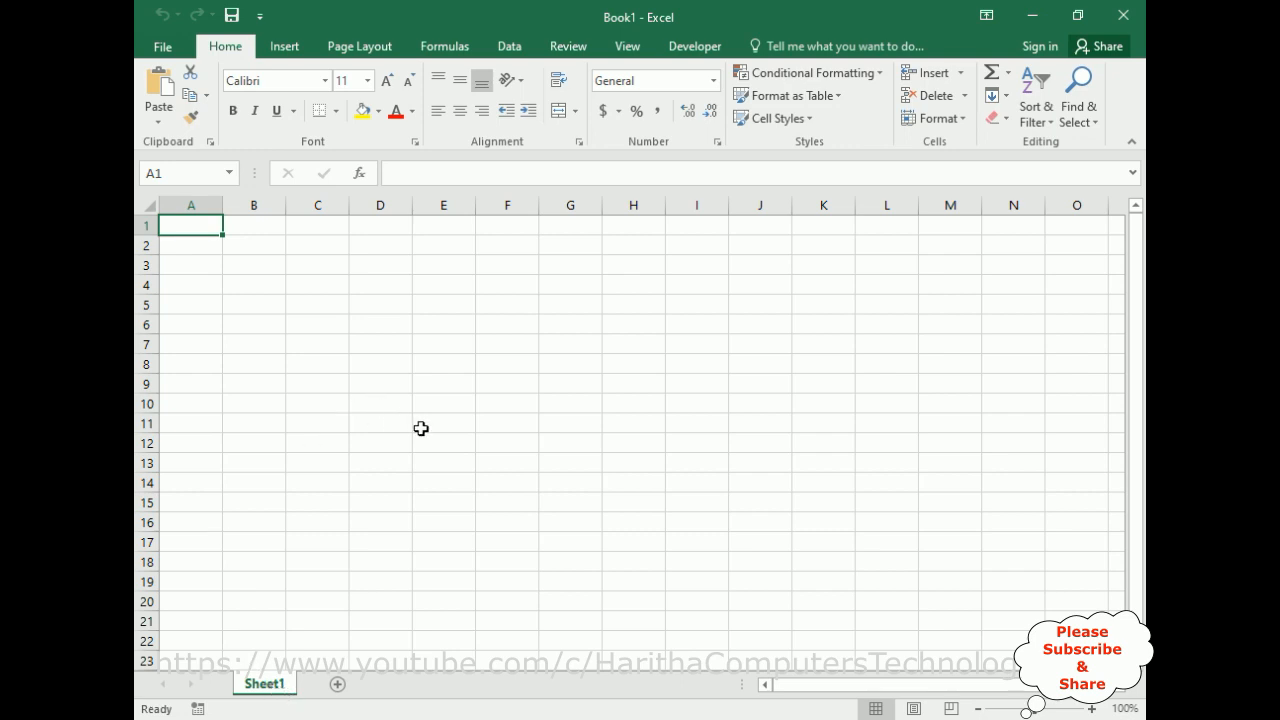
pyautogui.moveTo(238, 68)
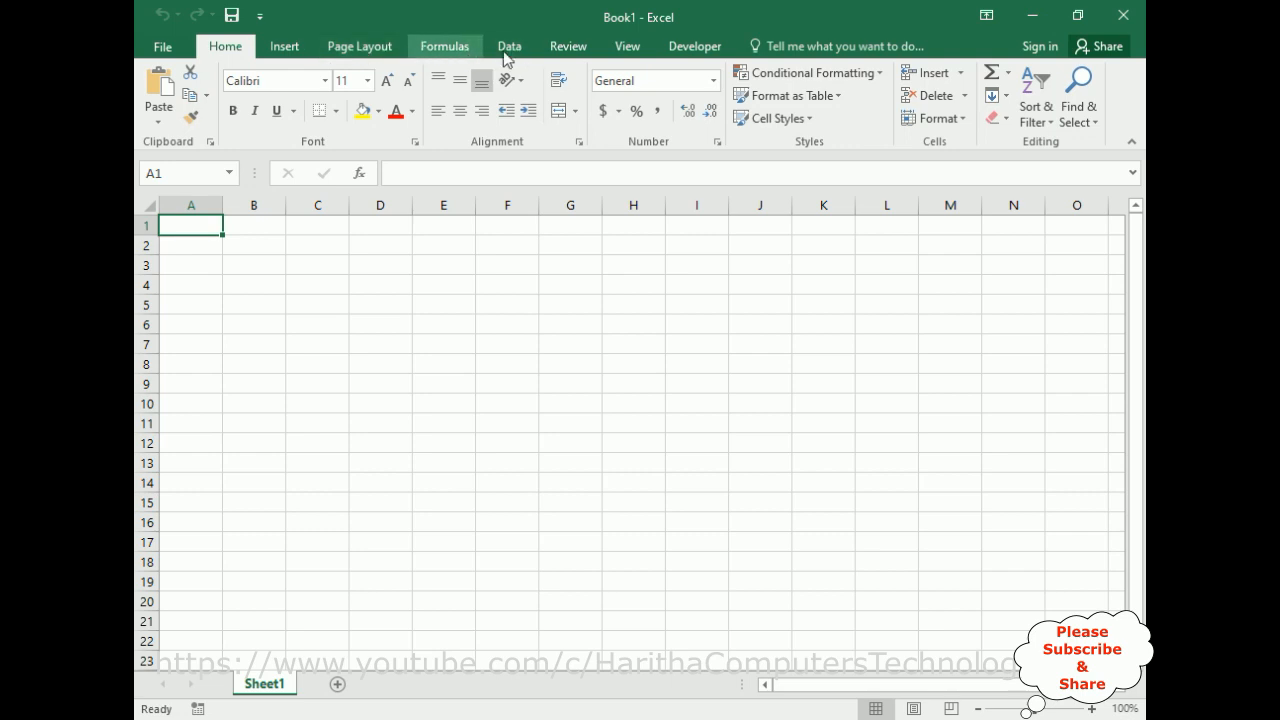
pyautogui.moveTo(508, 46)
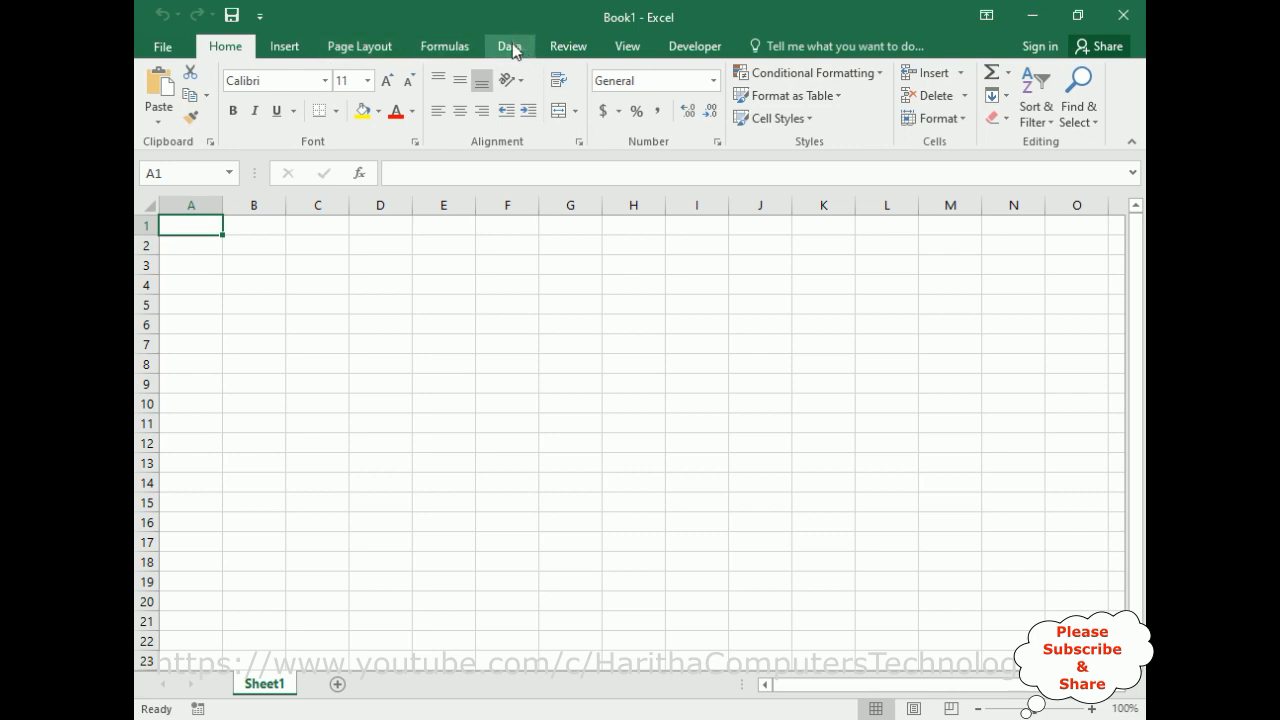
# Step: Reach the Import Text File dialog via Data > Get External Data > From Text
pyautogui.click(508, 46)
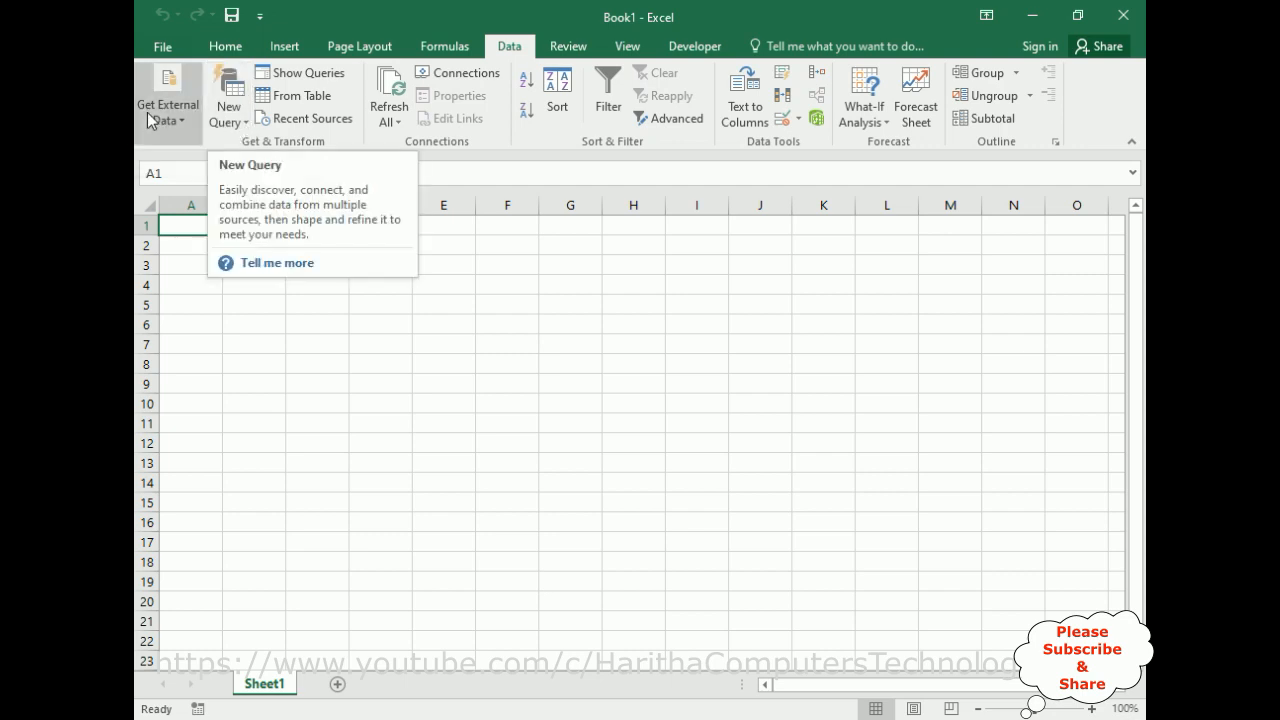
pyautogui.click(168, 100)
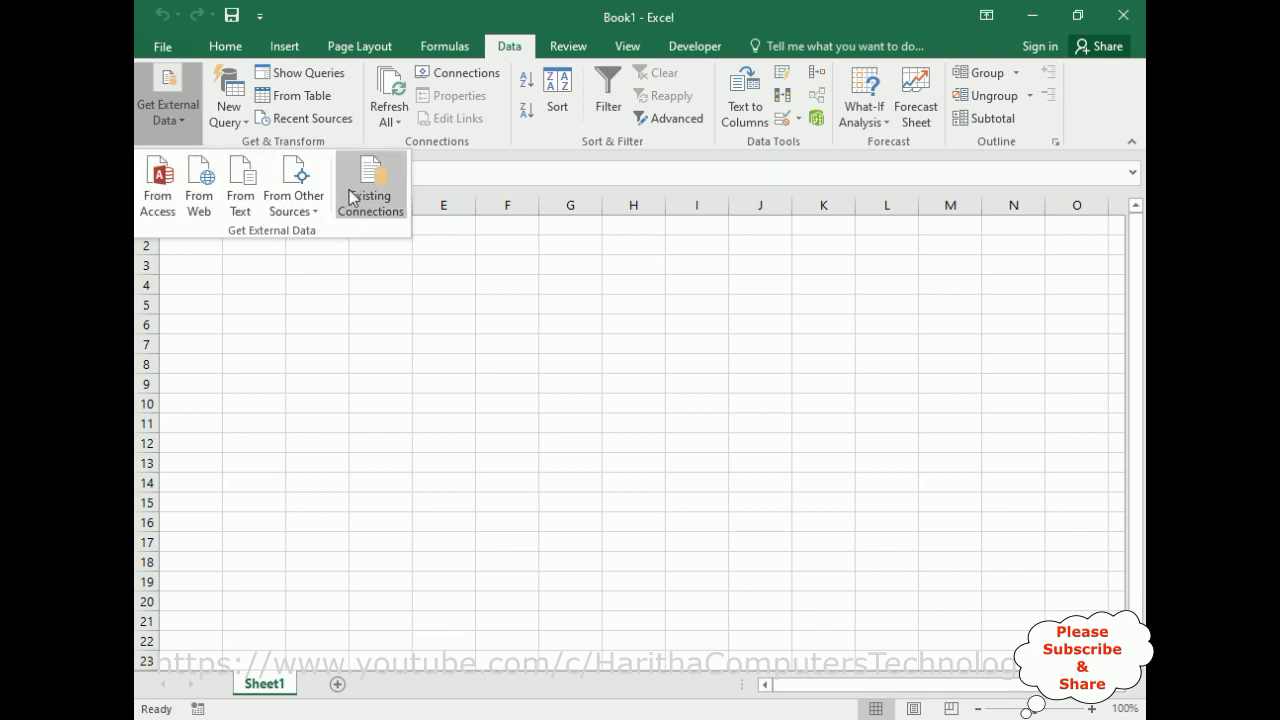
pyautogui.moveTo(370, 184)
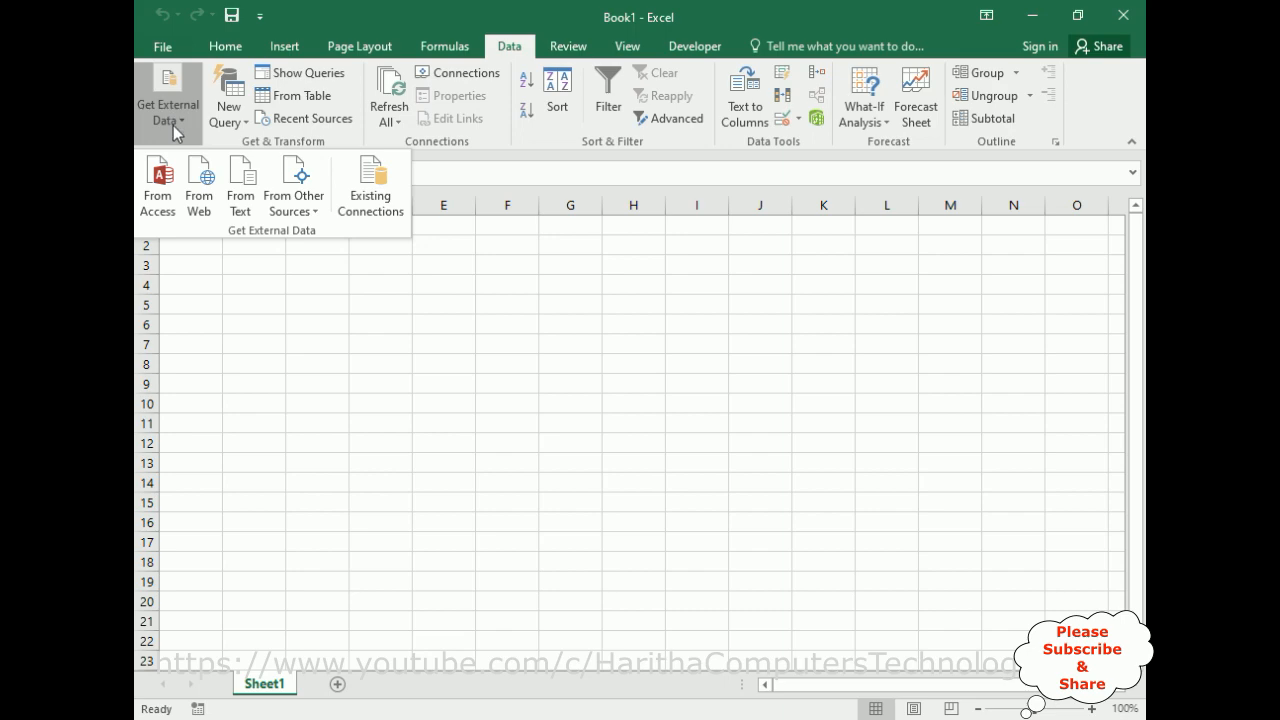
pyautogui.click(240, 184)
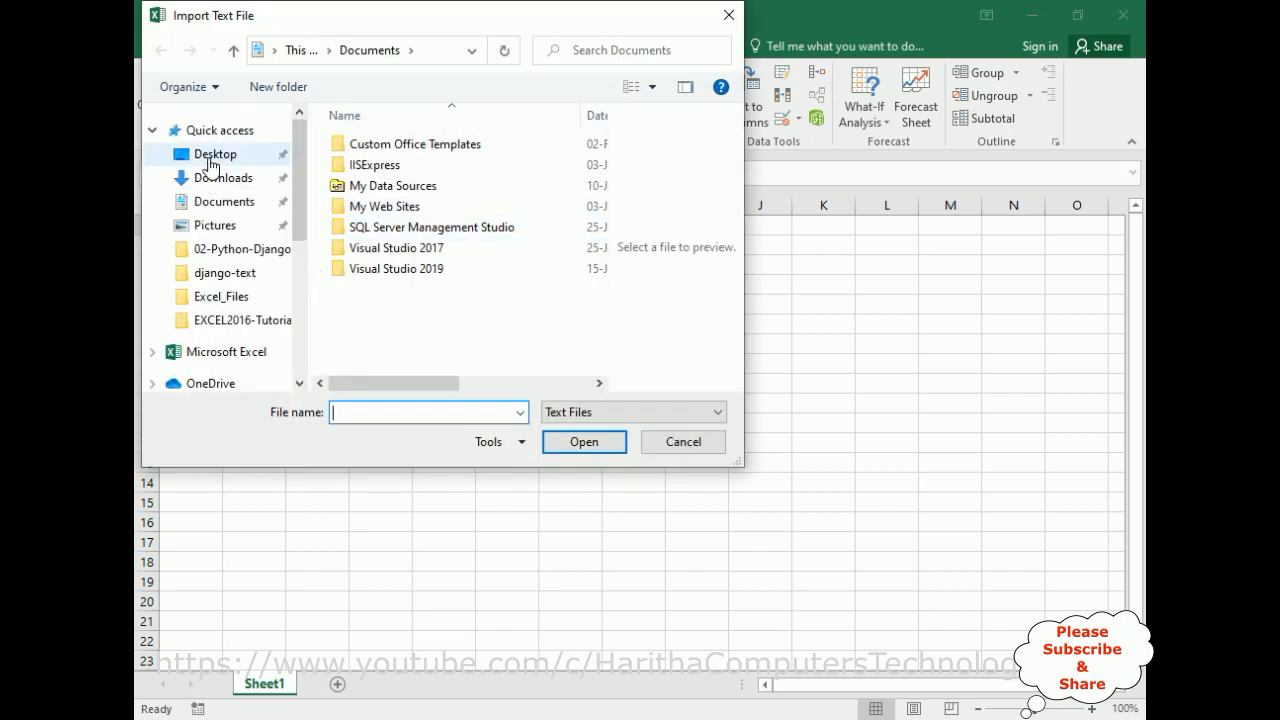
# Step: Import Empdata from the Desktop through the Text Import Wizard with default settings
pyautogui.click(216, 154)
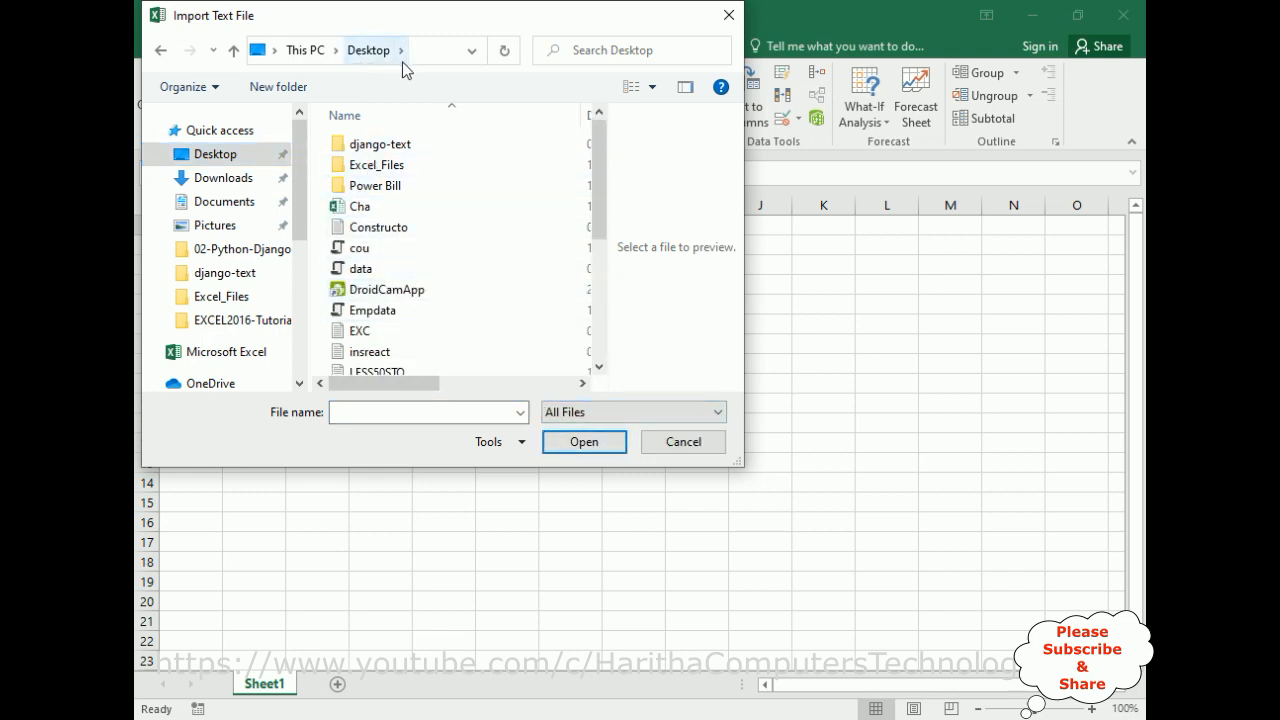
pyautogui.click(372, 310)
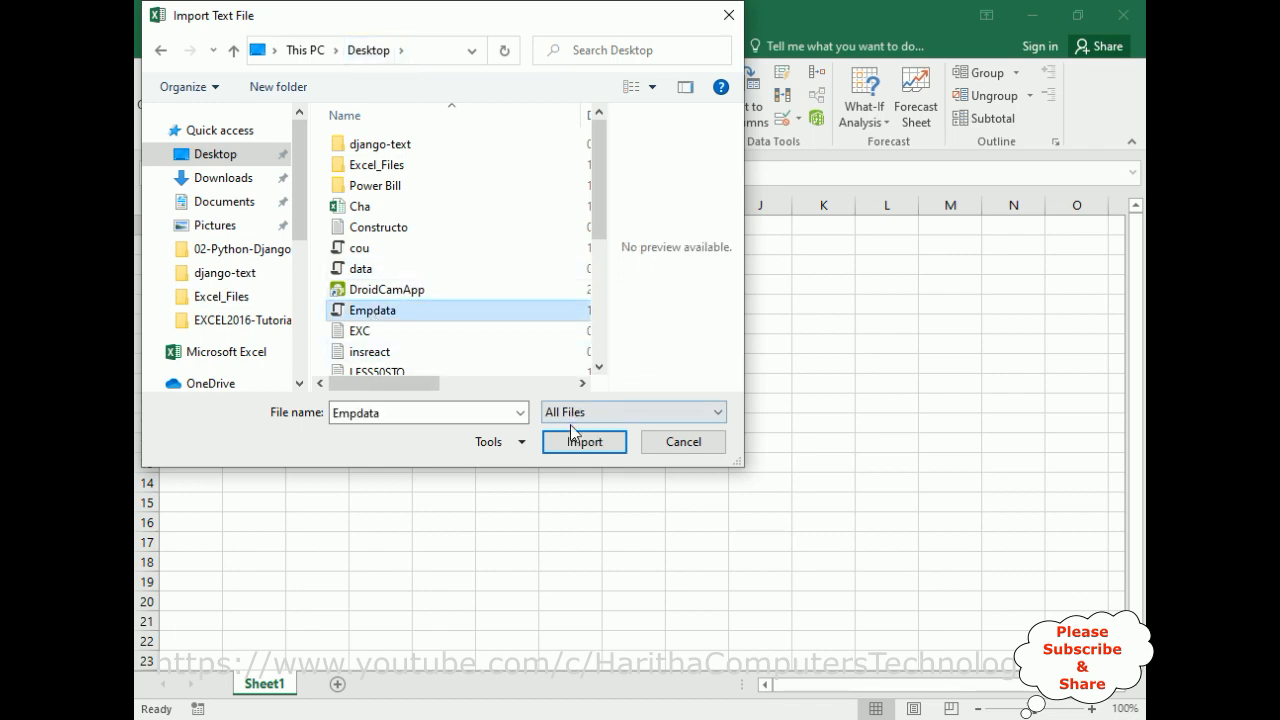
pyautogui.click(584, 442)
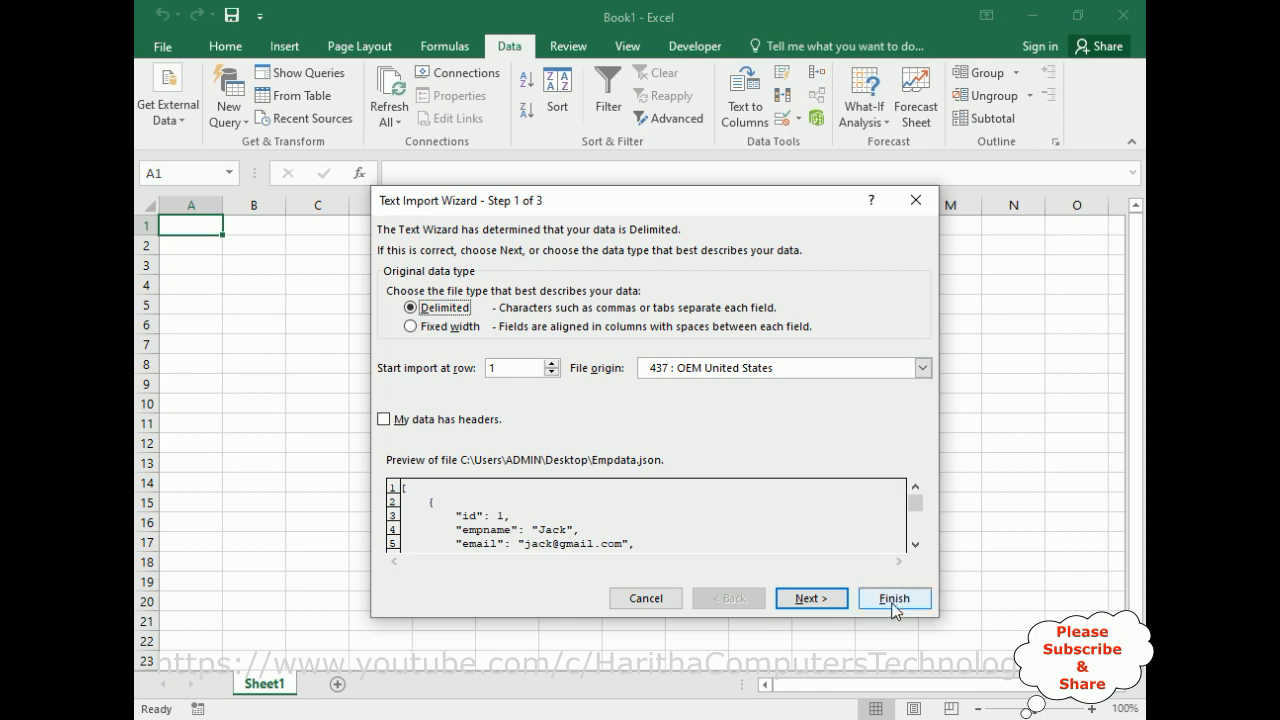
pyautogui.click(892, 598)
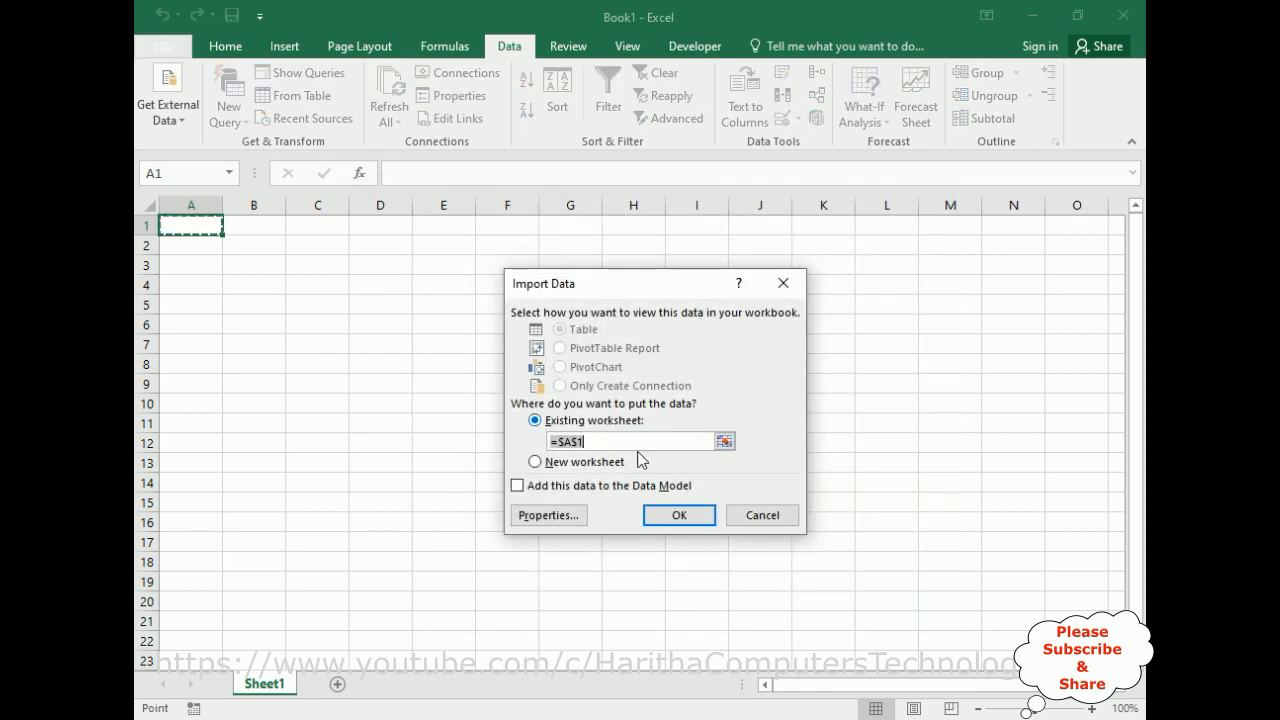
# Step: Place the imported raw JSON text in the existing worksheet at $A$1 and review it
pyautogui.click(678, 516)
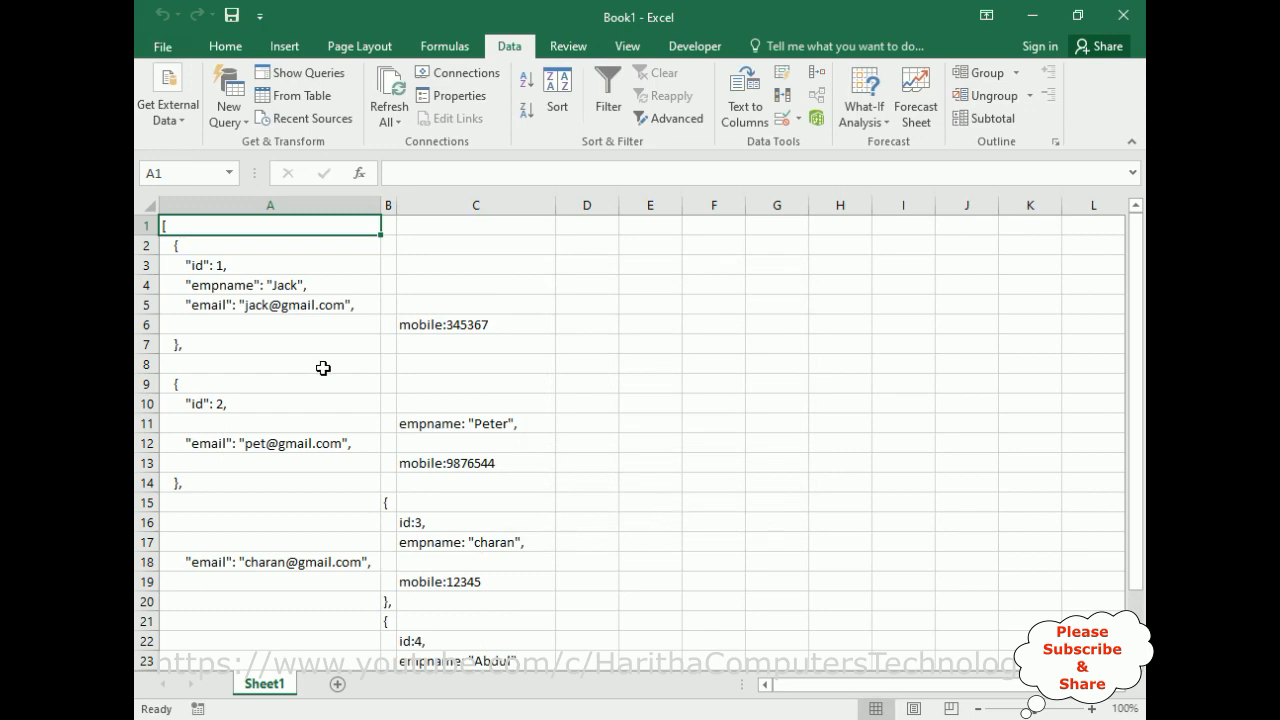
pyautogui.scroll(-3)
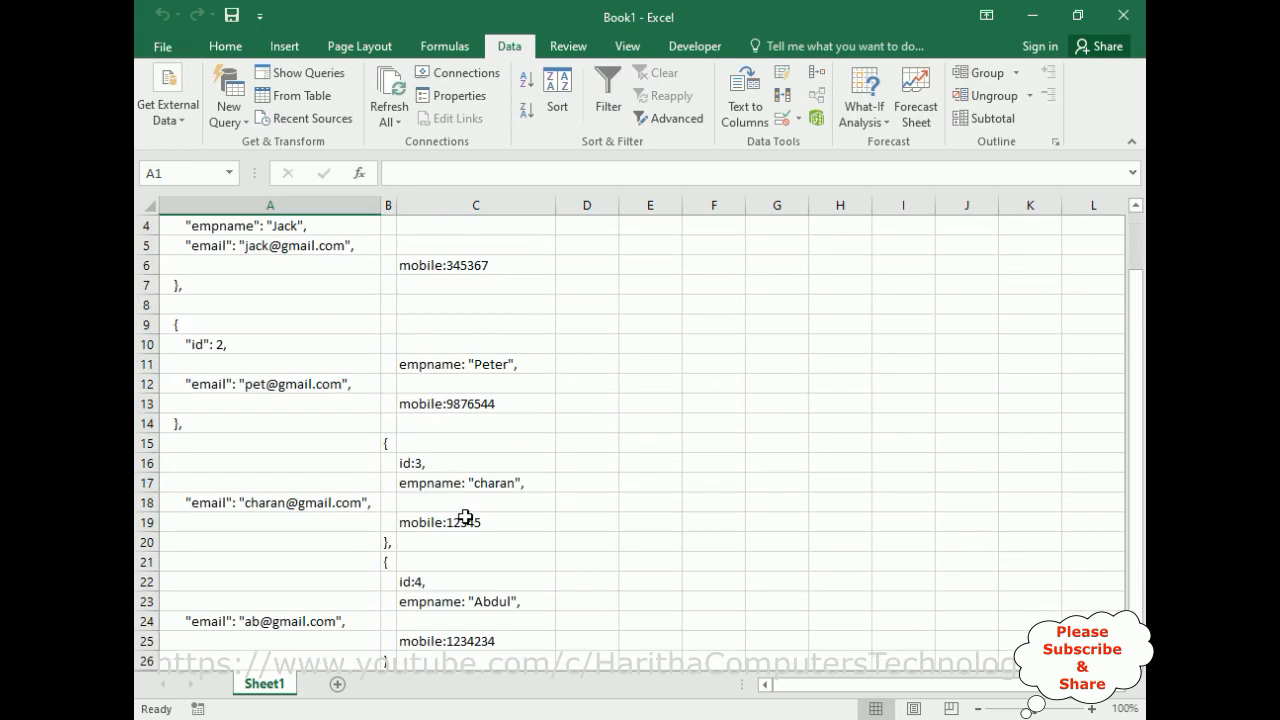
pyautogui.scroll(3)
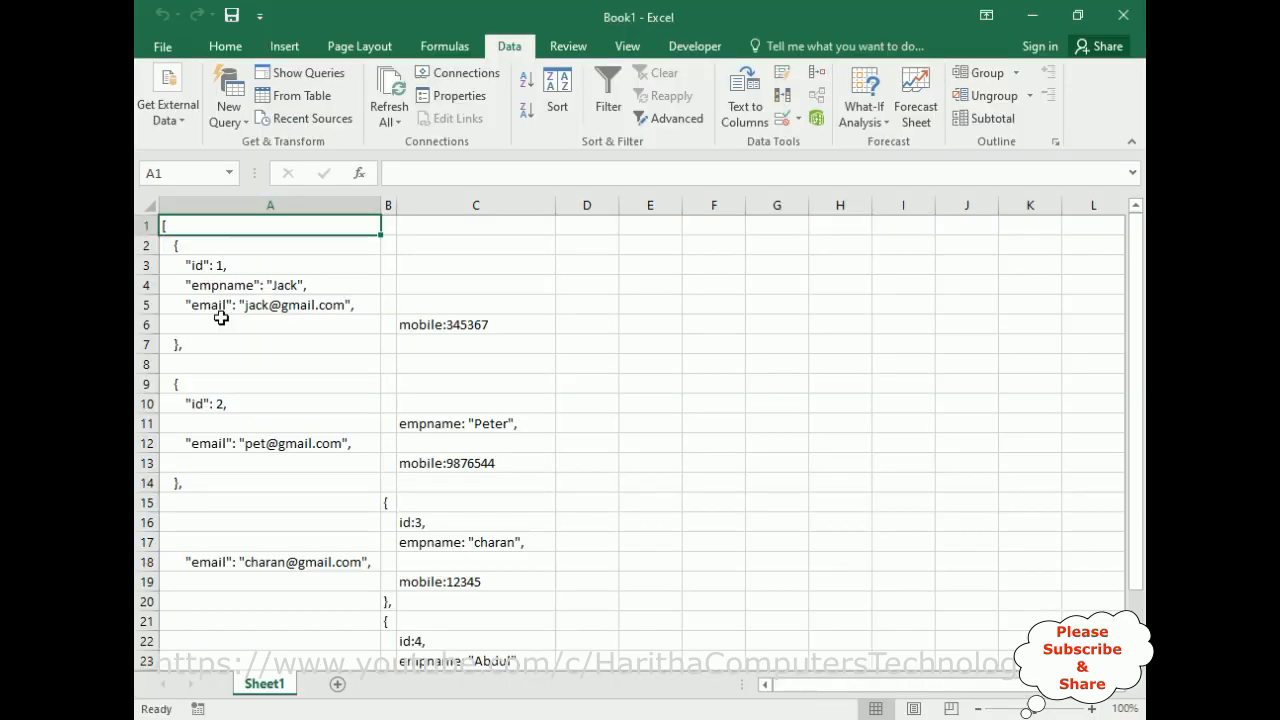
pyautogui.moveTo(516, 366)
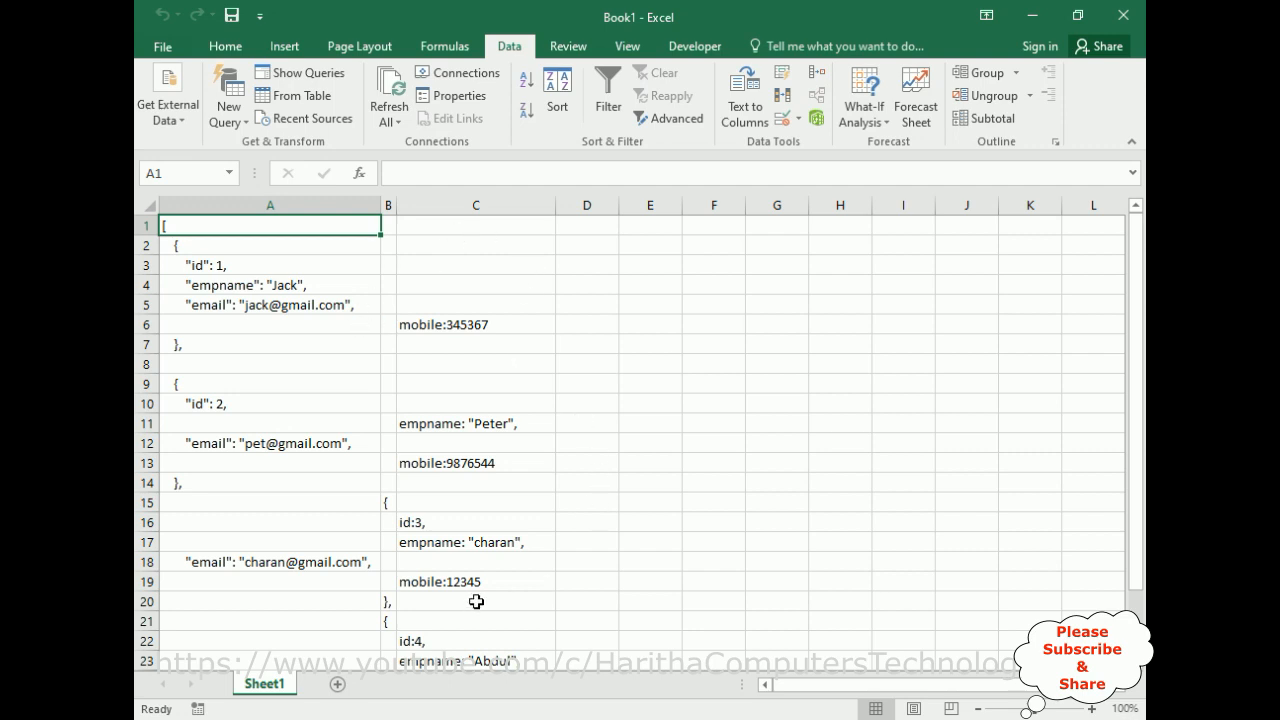
pyautogui.moveTo(186, 240)
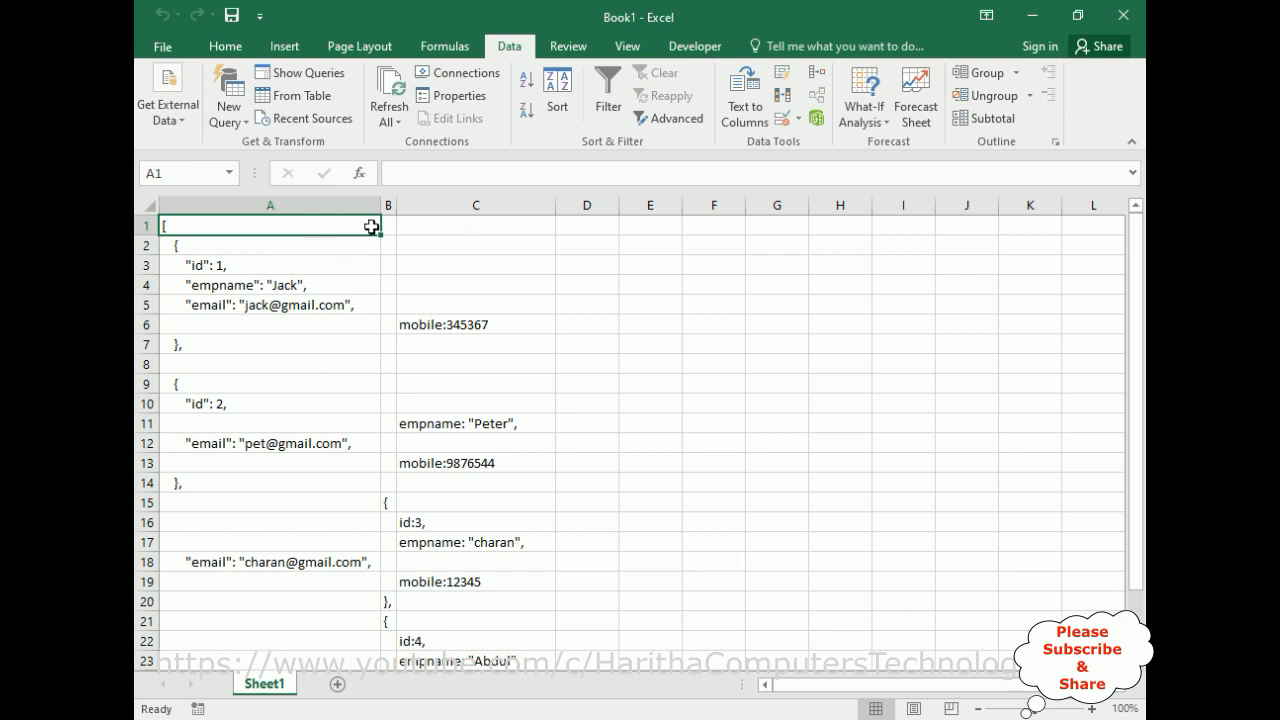
pyautogui.moveTo(596, 252)
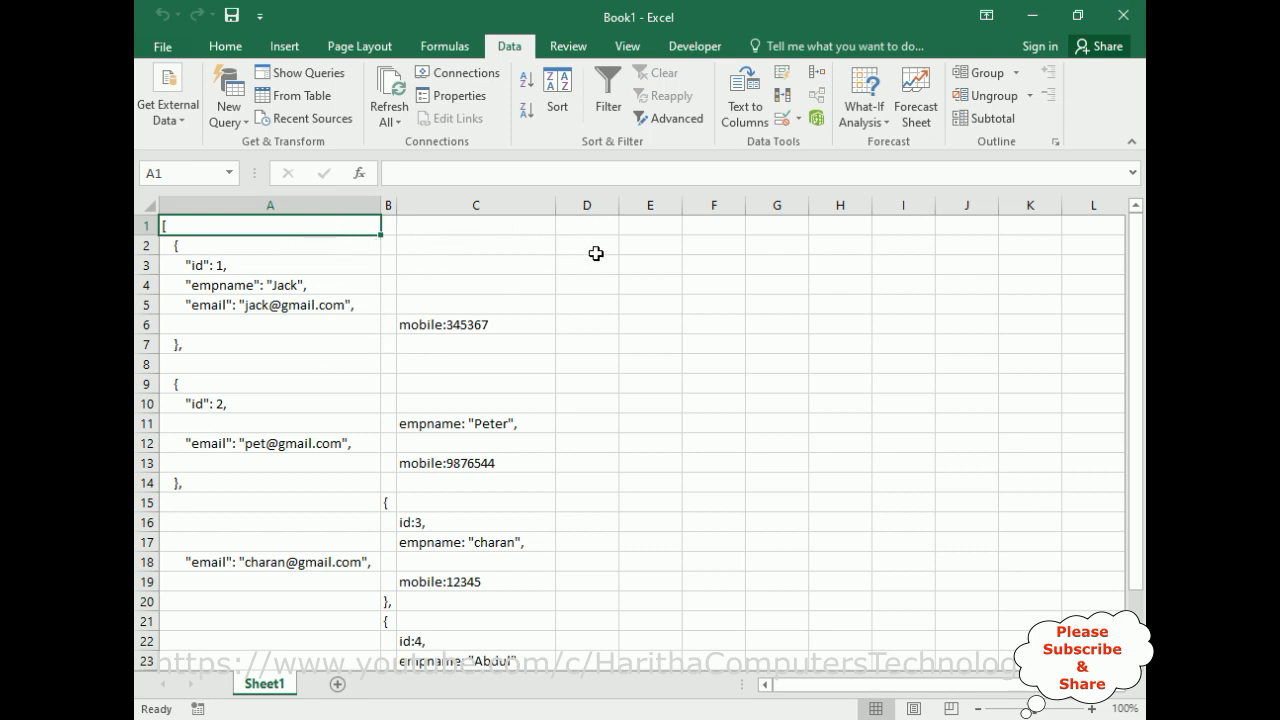
pyautogui.moveTo(552, 274)
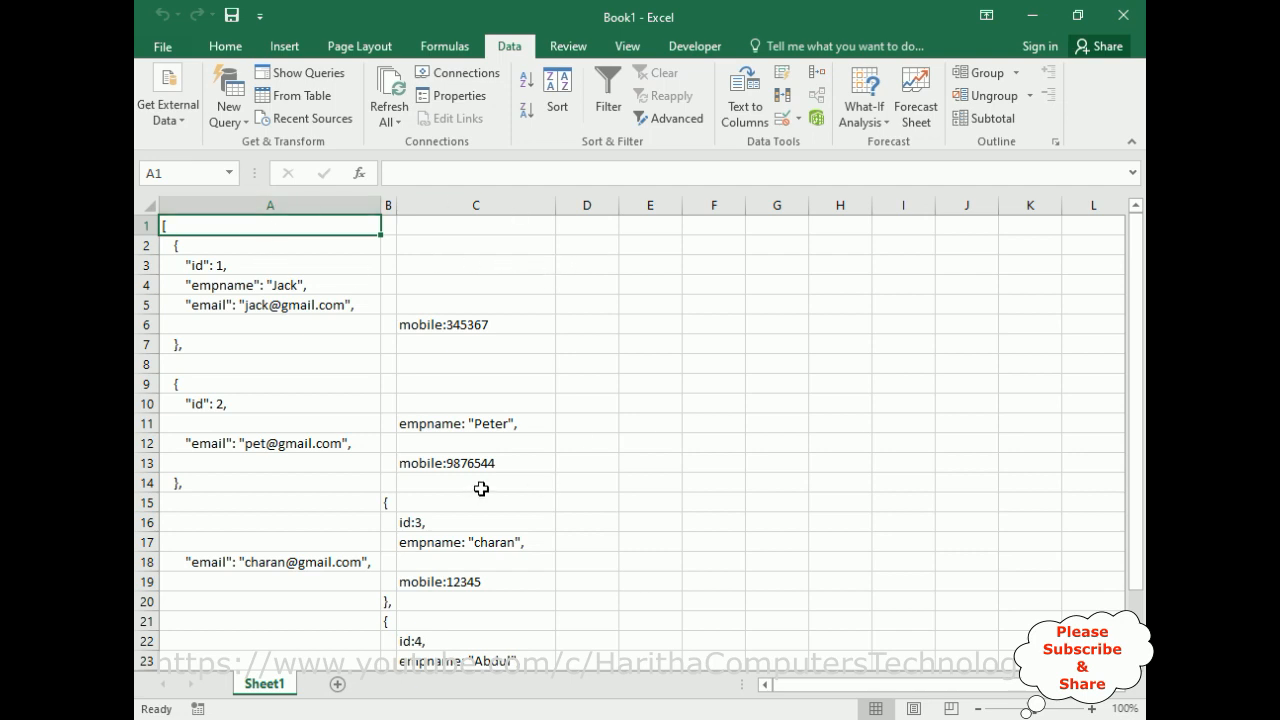
# Step: Delete the pasted JSON from the whole sheet, return to A1 and narrow column A back
pyautogui.moveTo(268, 224); pyautogui.dragTo(268, 304)
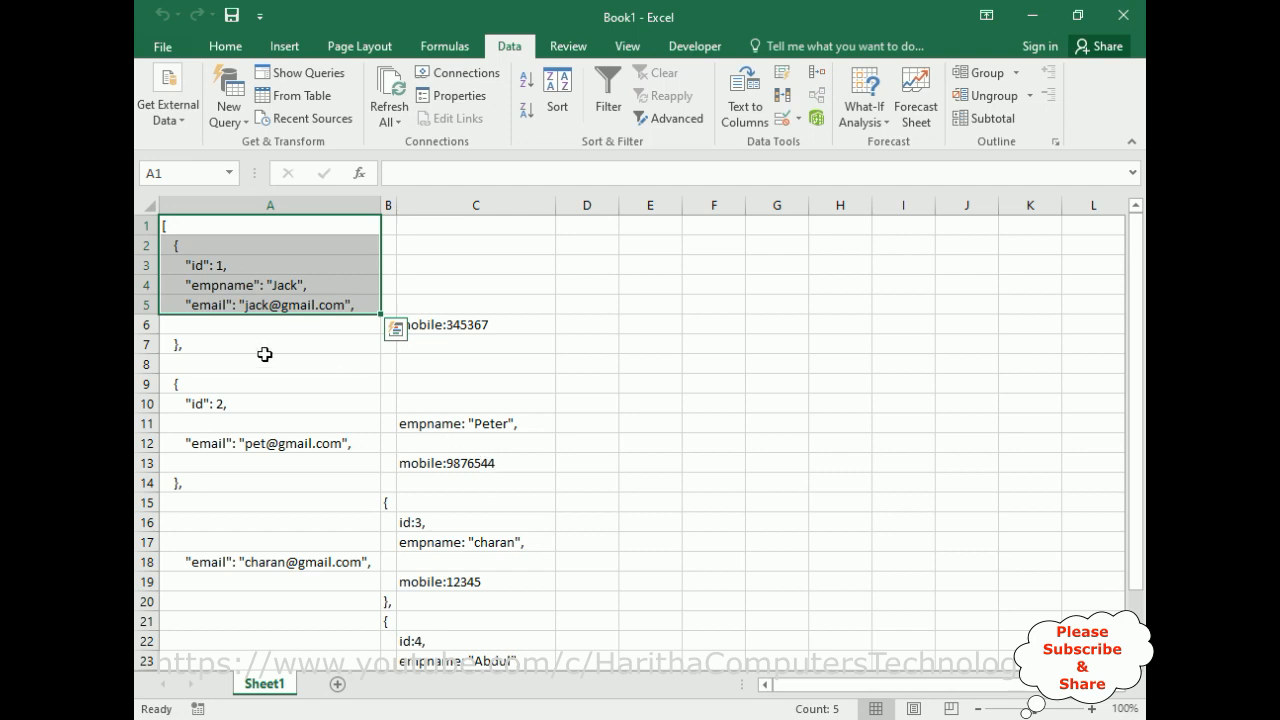
pyautogui.click(396, 328)
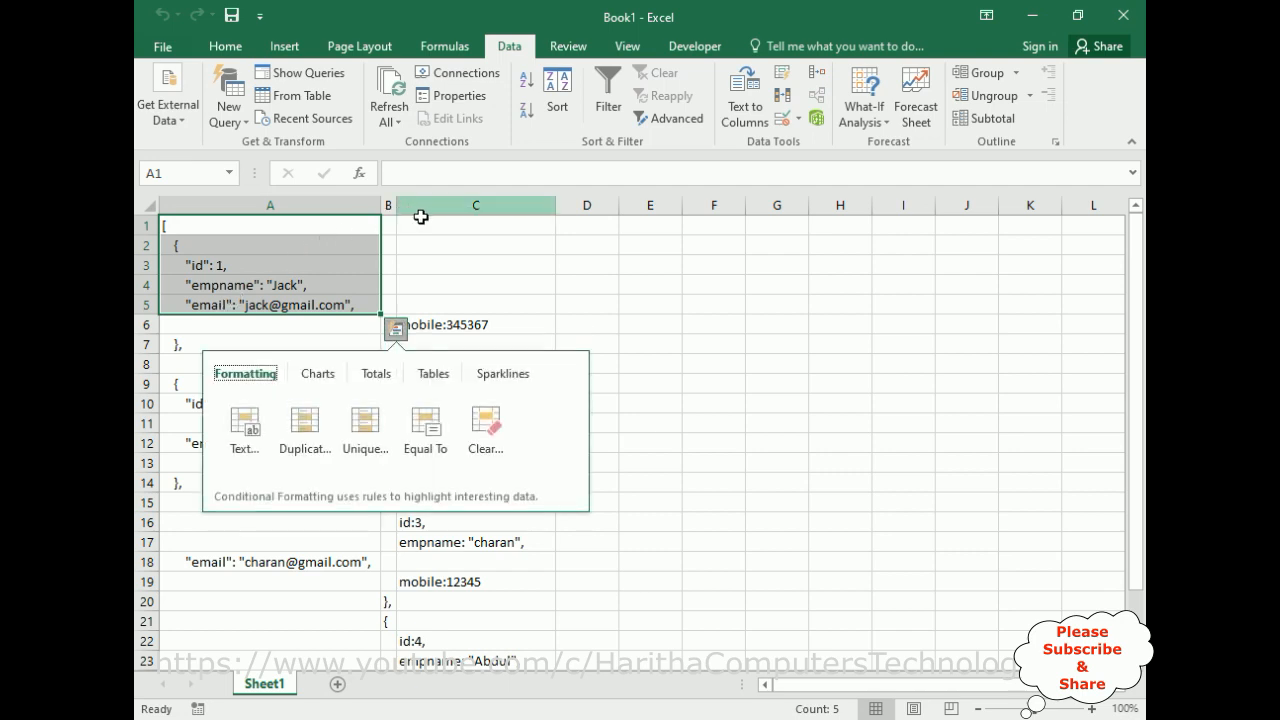
pyautogui.click(644, 264)
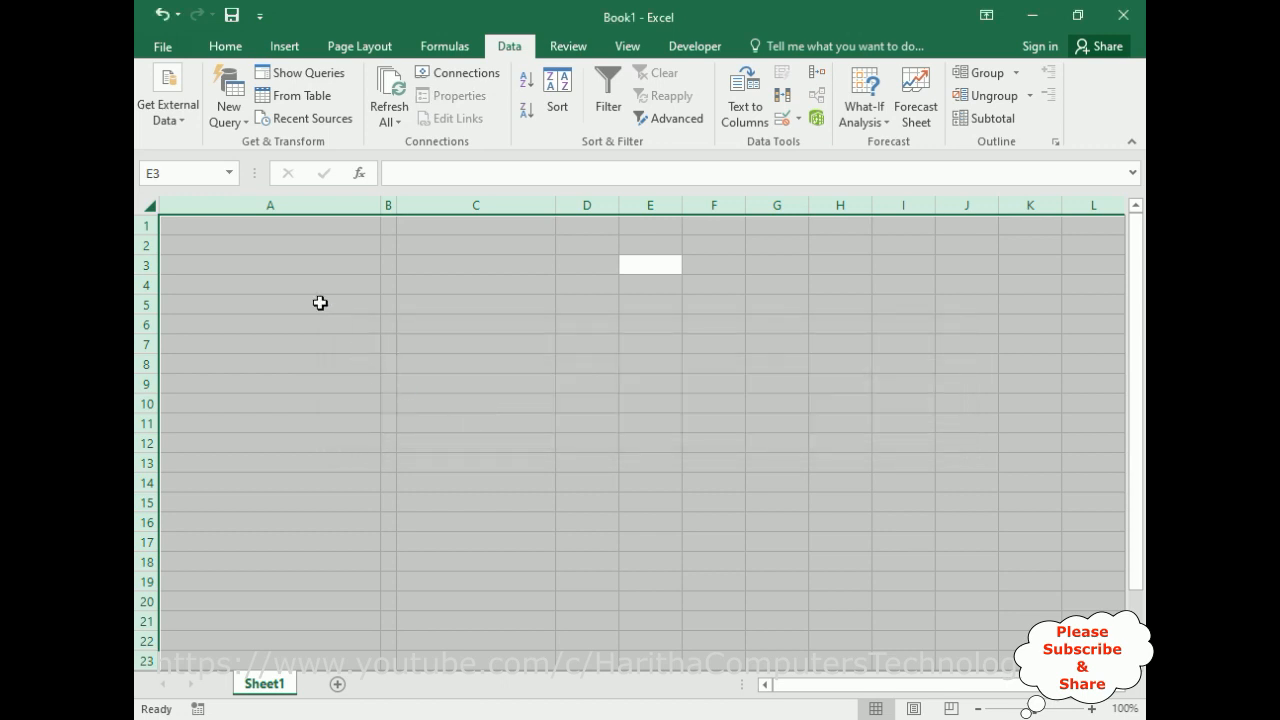
pyautogui.click(270, 224)
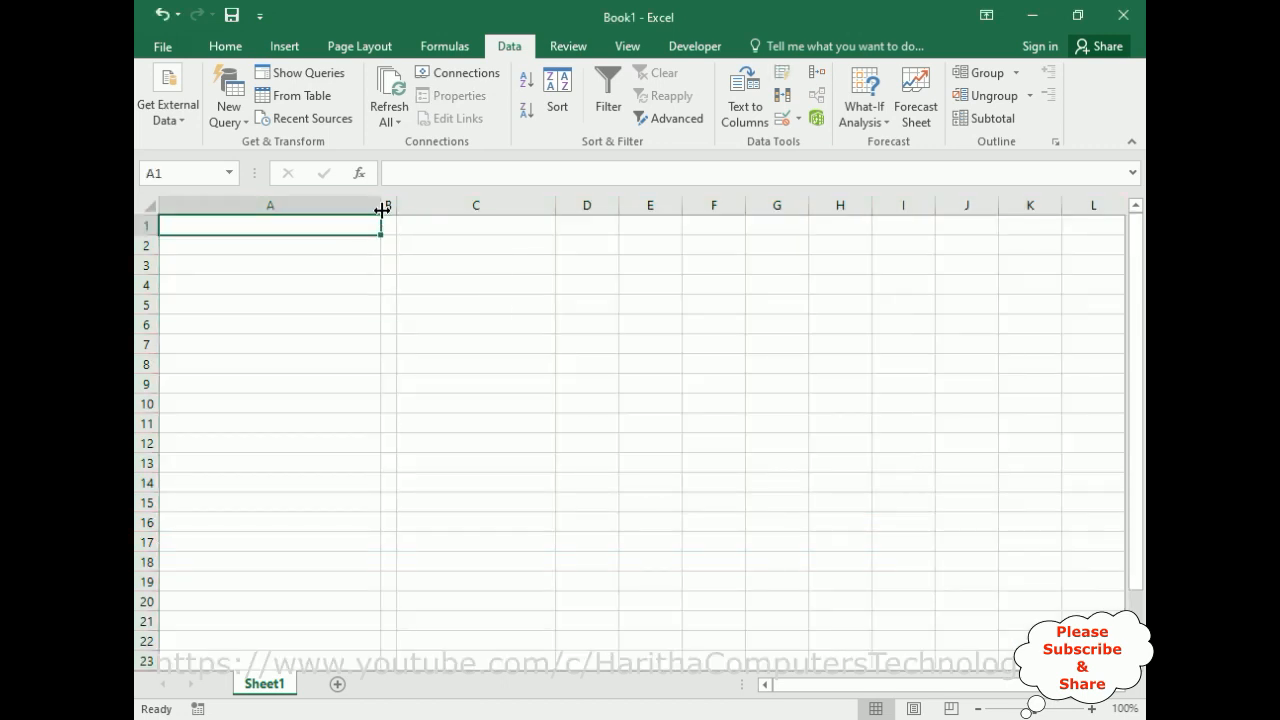
pyautogui.moveTo(378, 204); pyautogui.dragTo(352, 204)
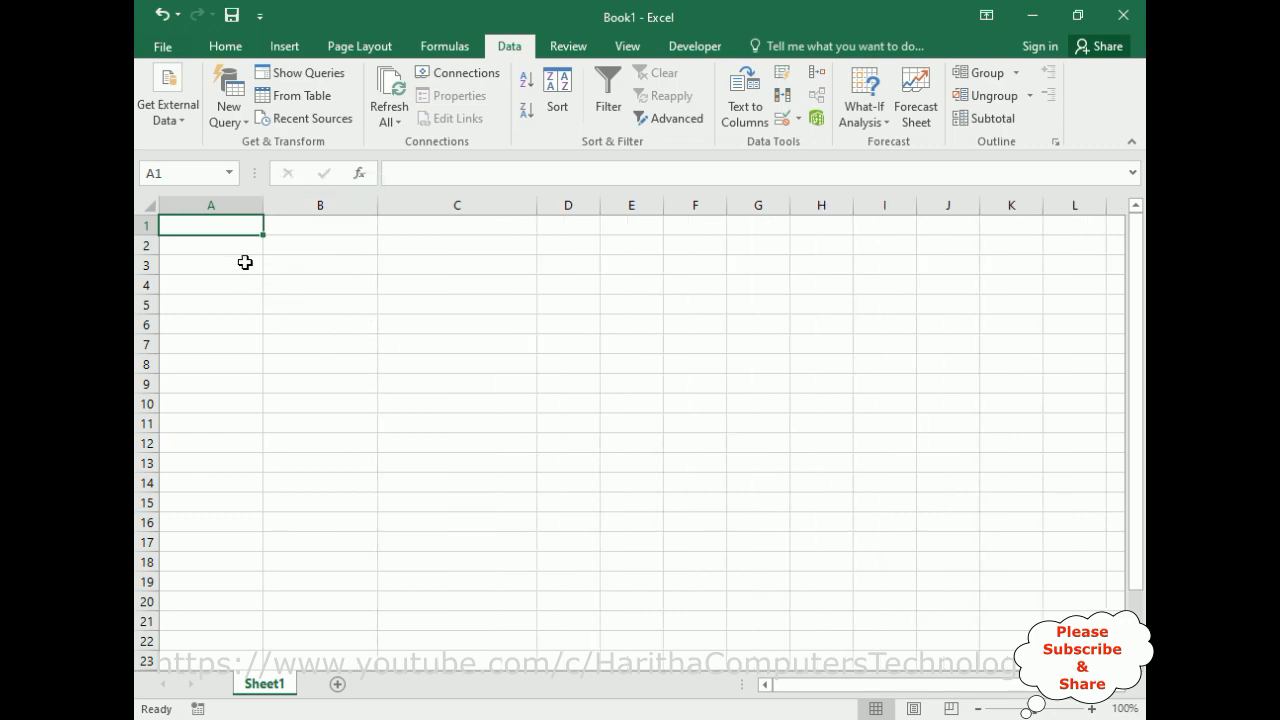
pyautogui.moveTo(168, 96)
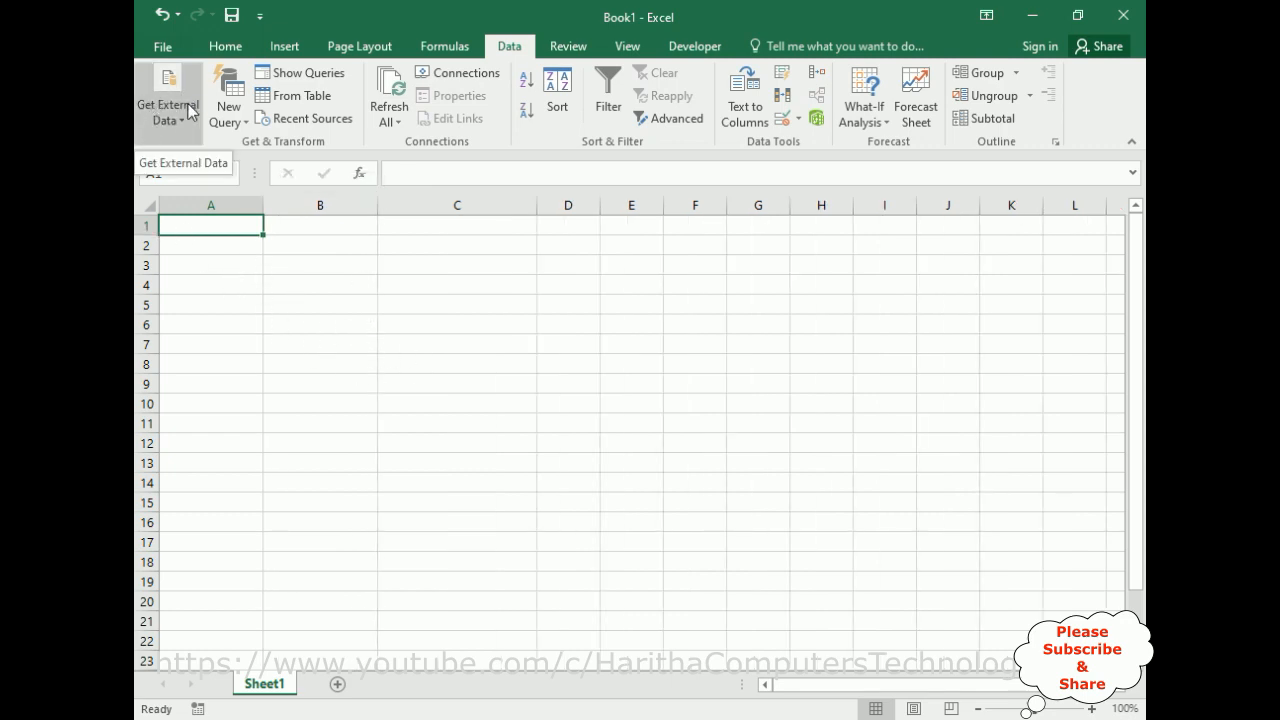
pyautogui.moveTo(228, 96)
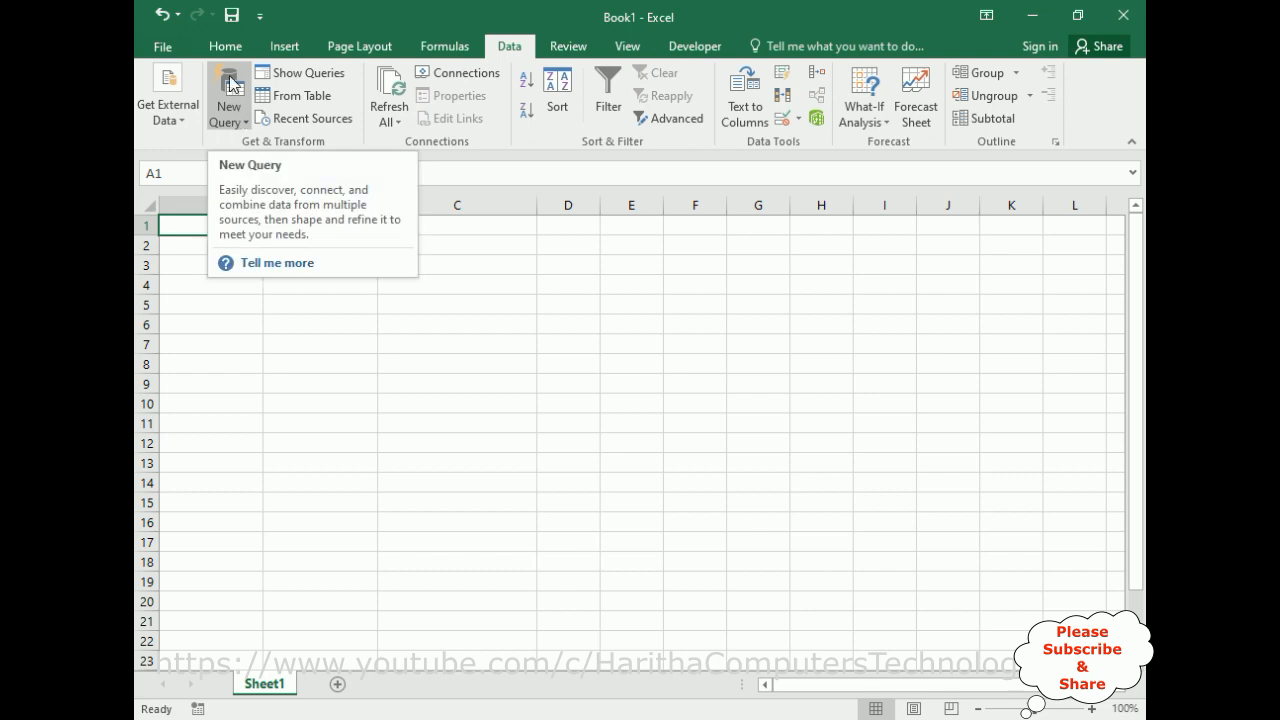
# Step: Bring up the New Query data sources on the Data tab
pyautogui.click(228, 96)
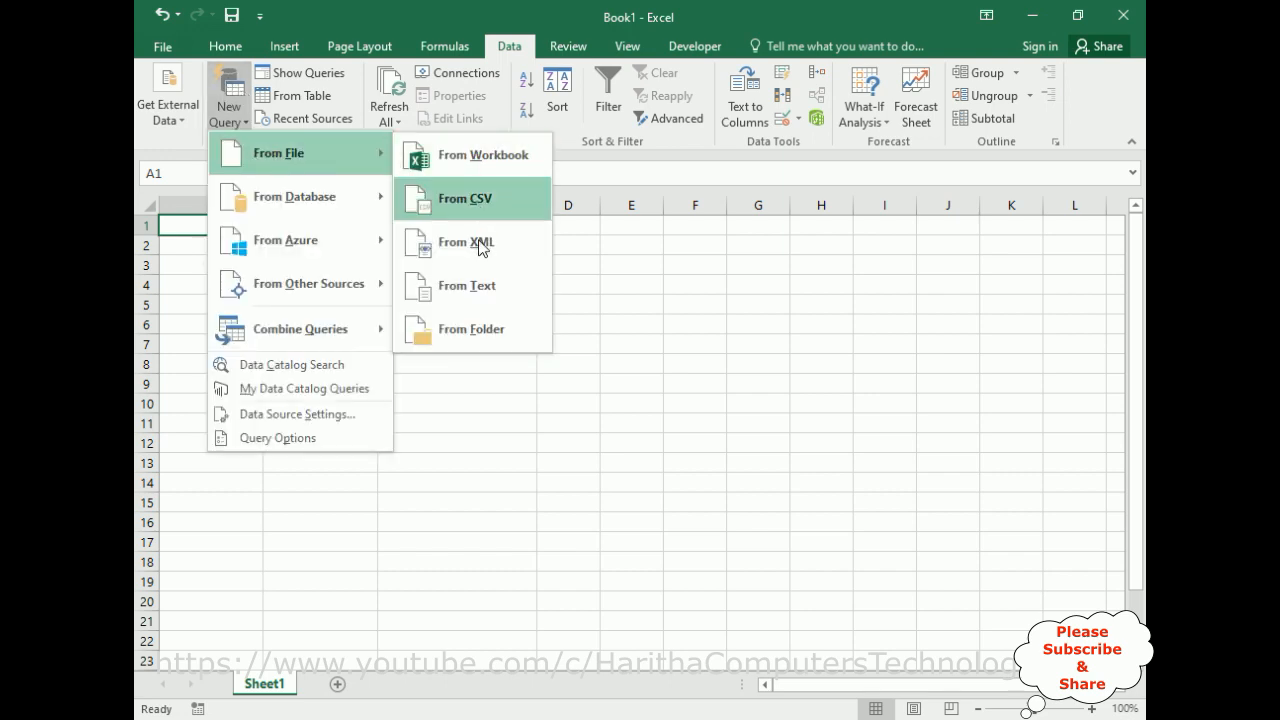
pyautogui.moveTo(466, 284)
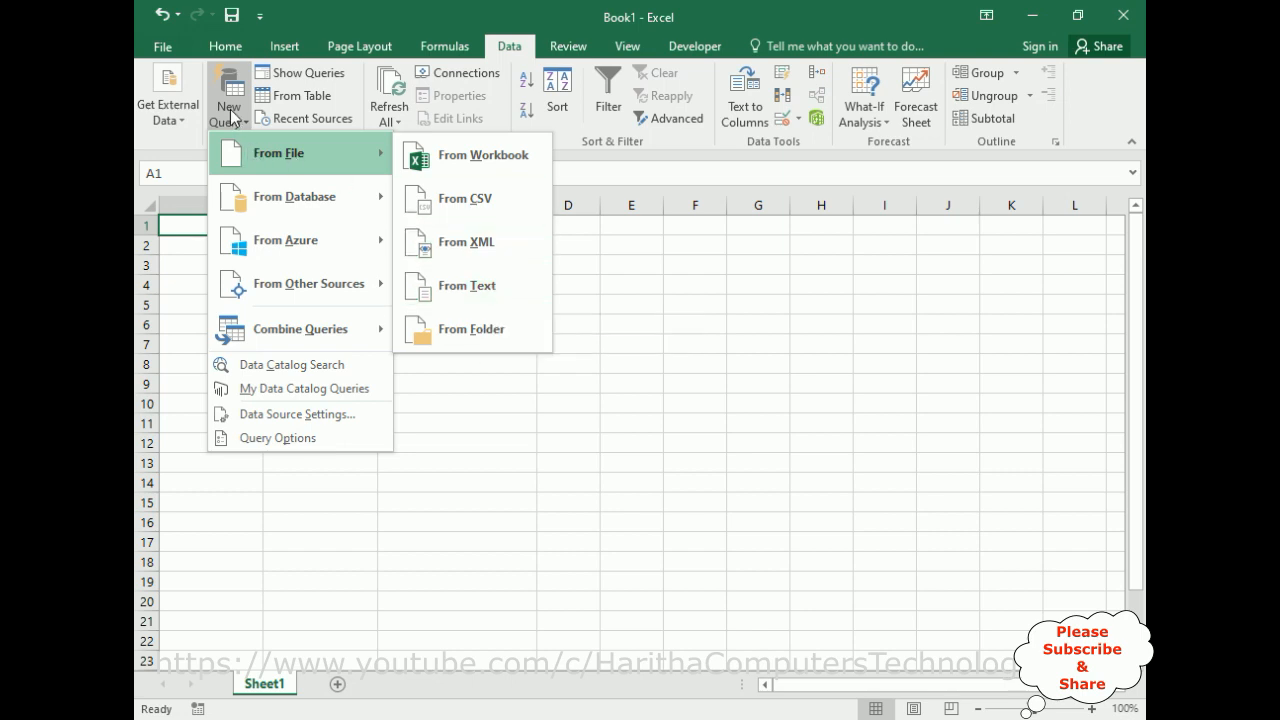
pyautogui.moveTo(470, 156)
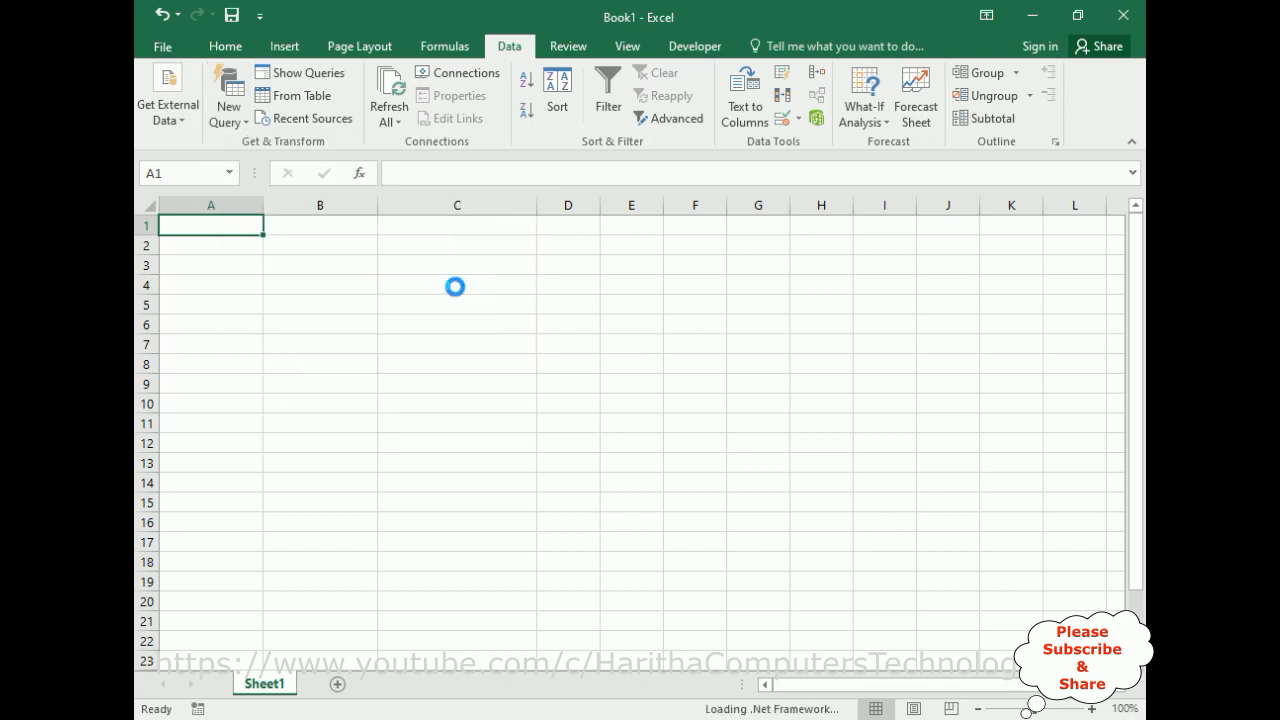
# Step: With file type set to All Files, import Empdata from the Desktop into the Query Editor
pyautogui.click(168, 96)
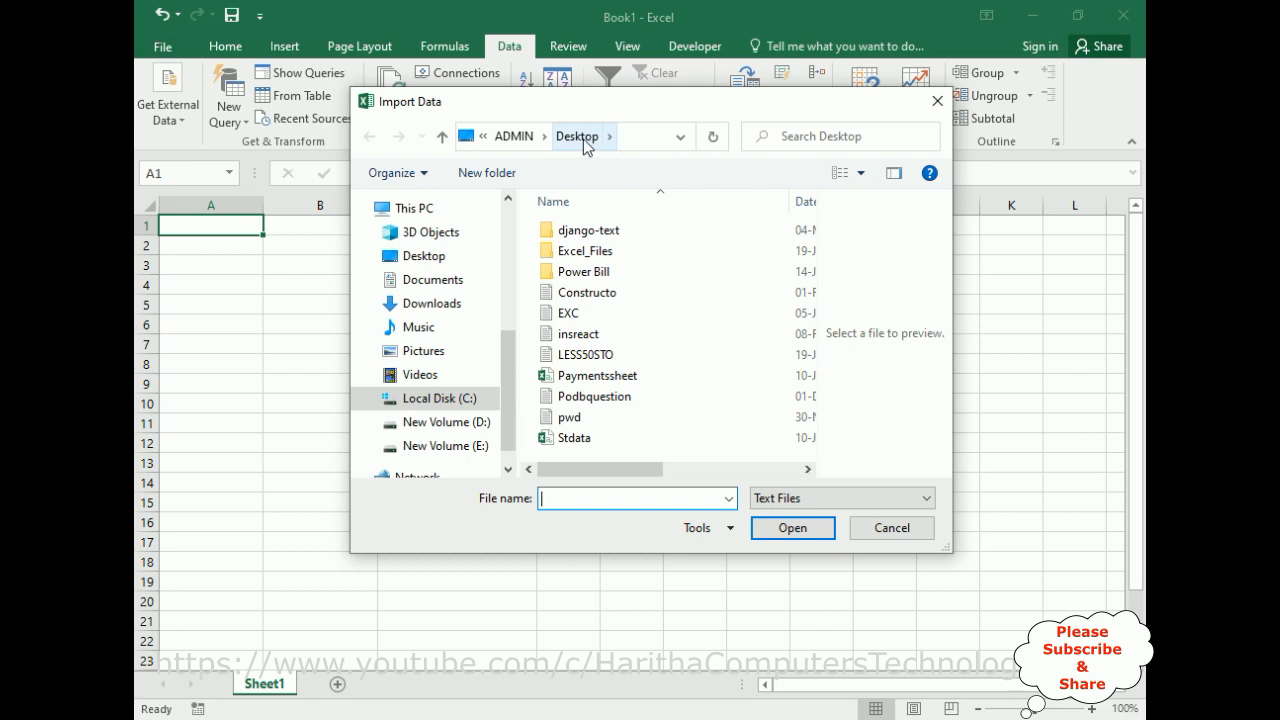
pyautogui.click(898, 498)
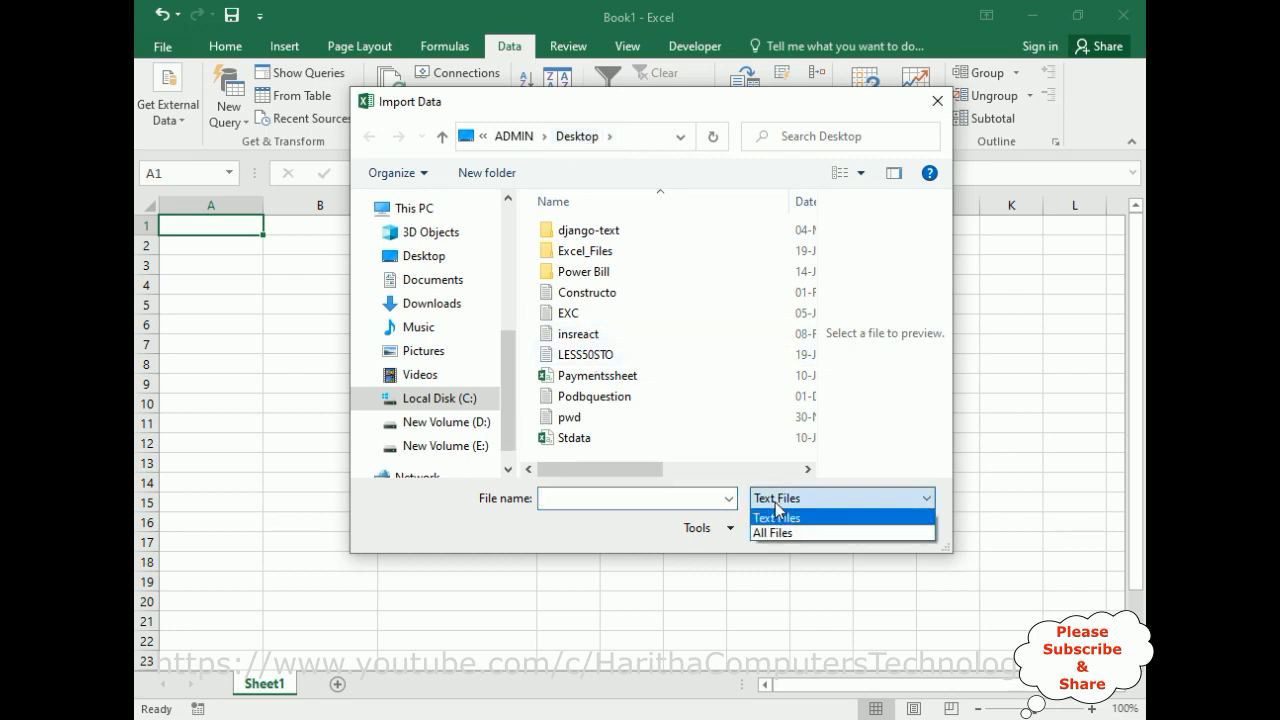
pyautogui.click(776, 532)
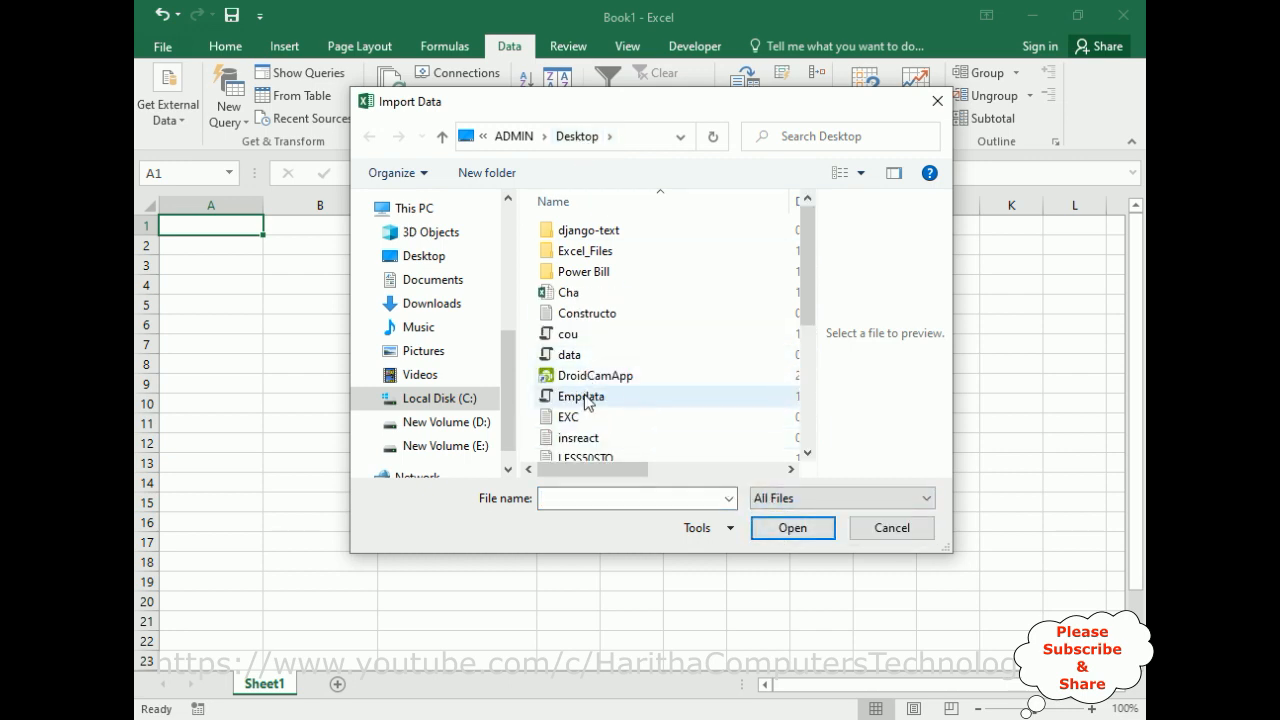
pyautogui.click(584, 396)
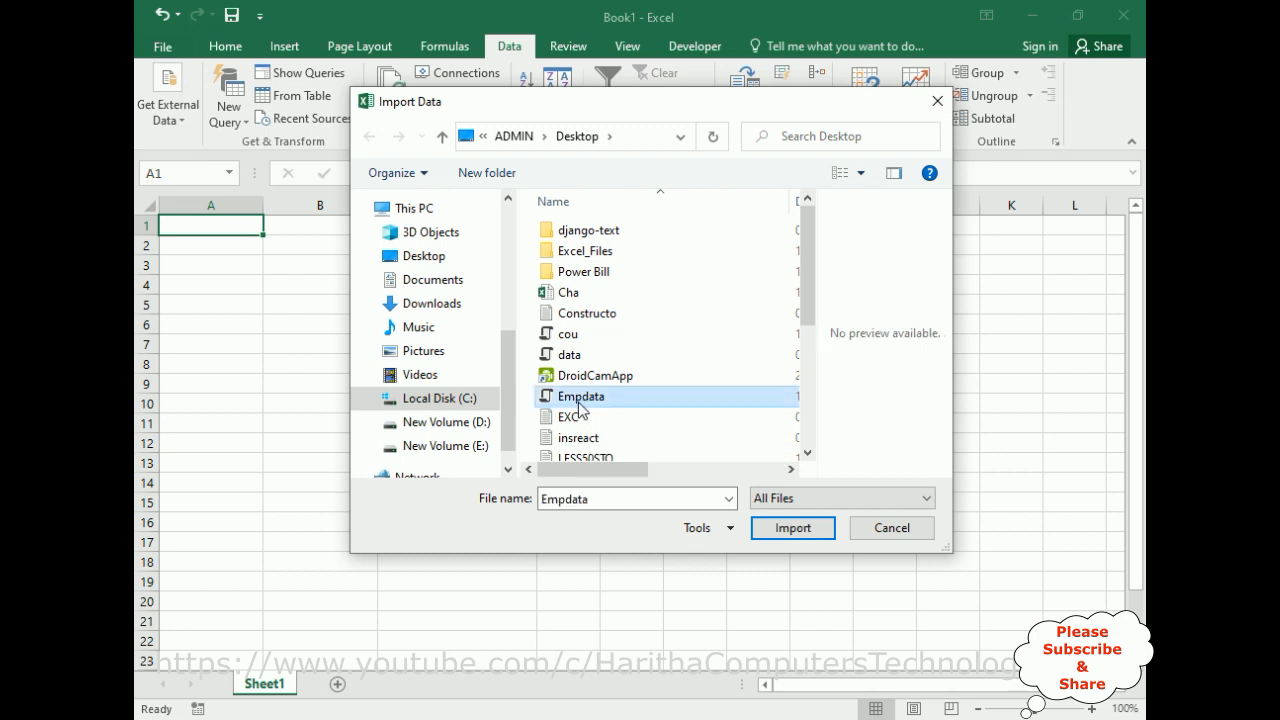
pyautogui.click(792, 528)
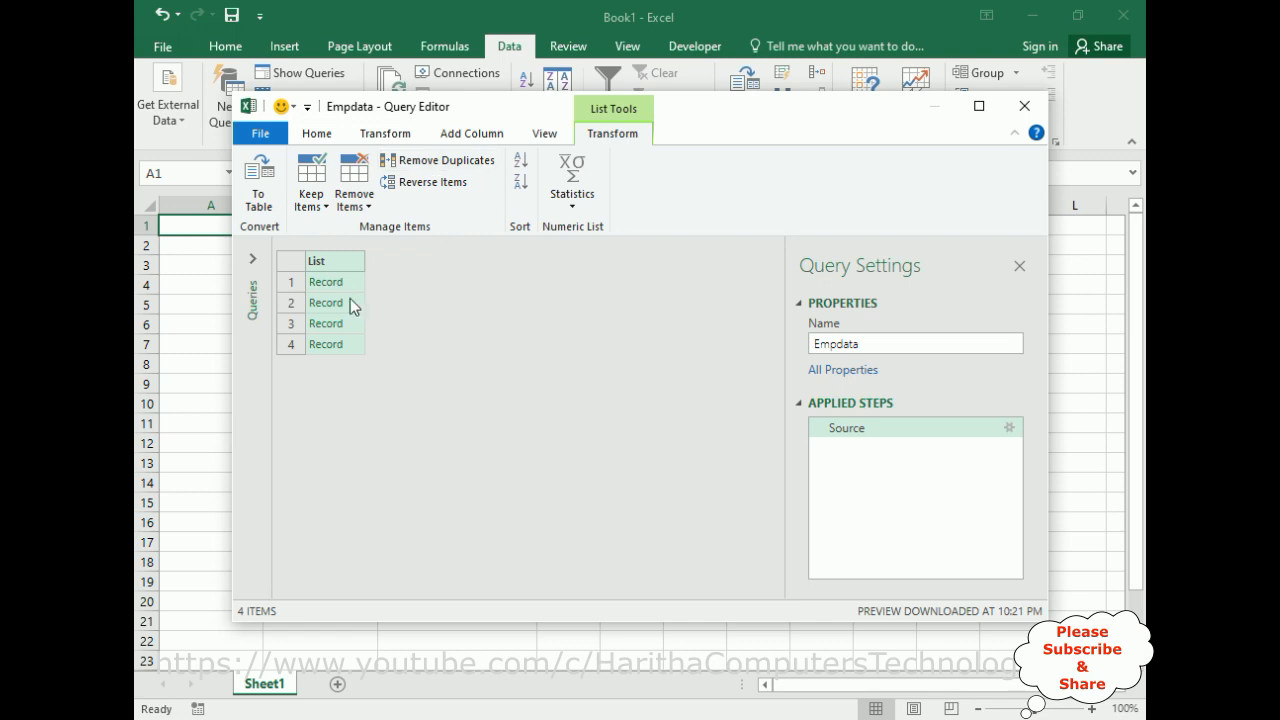
pyautogui.moveTo(332, 350)
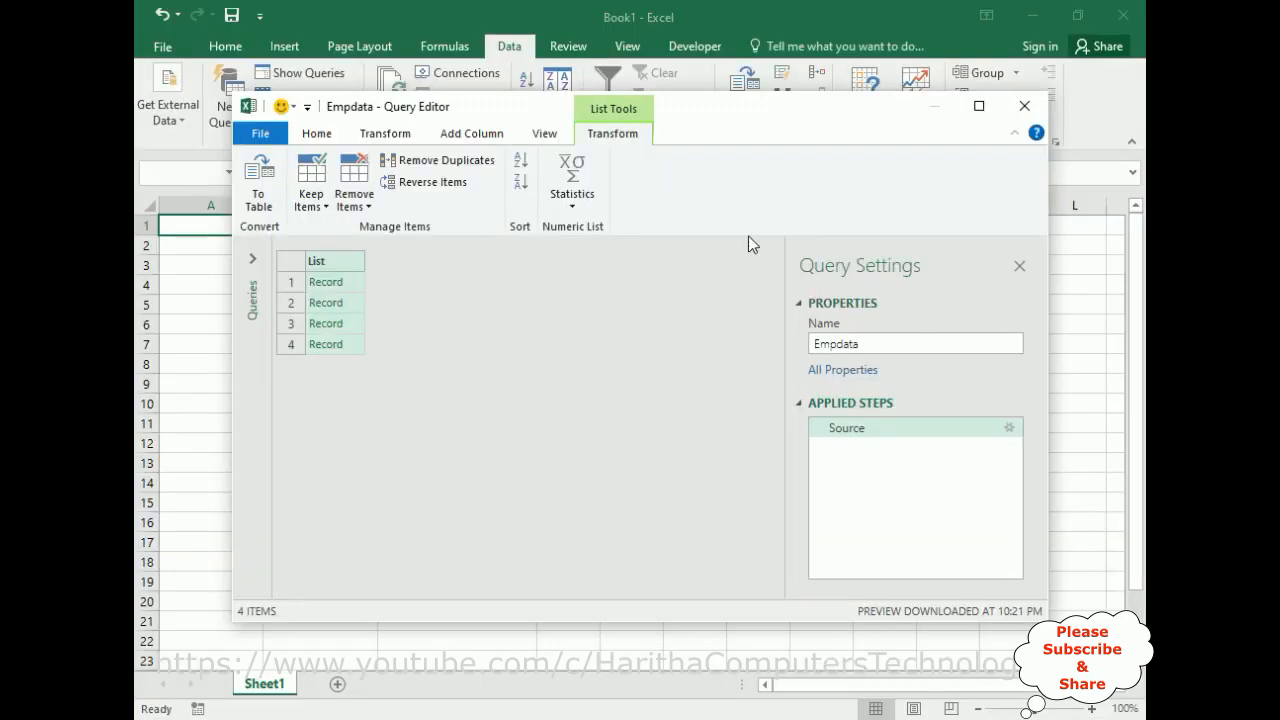
pyautogui.moveTo(540, 352)
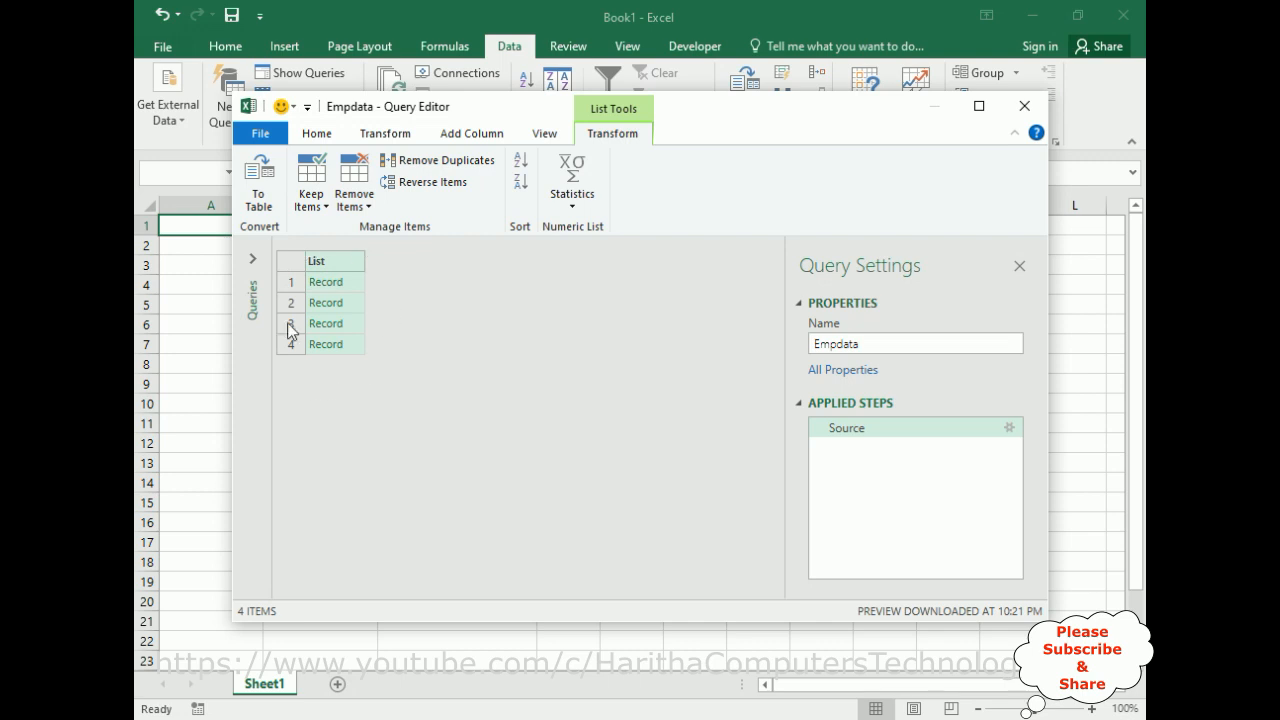
pyautogui.moveTo(244, 240)
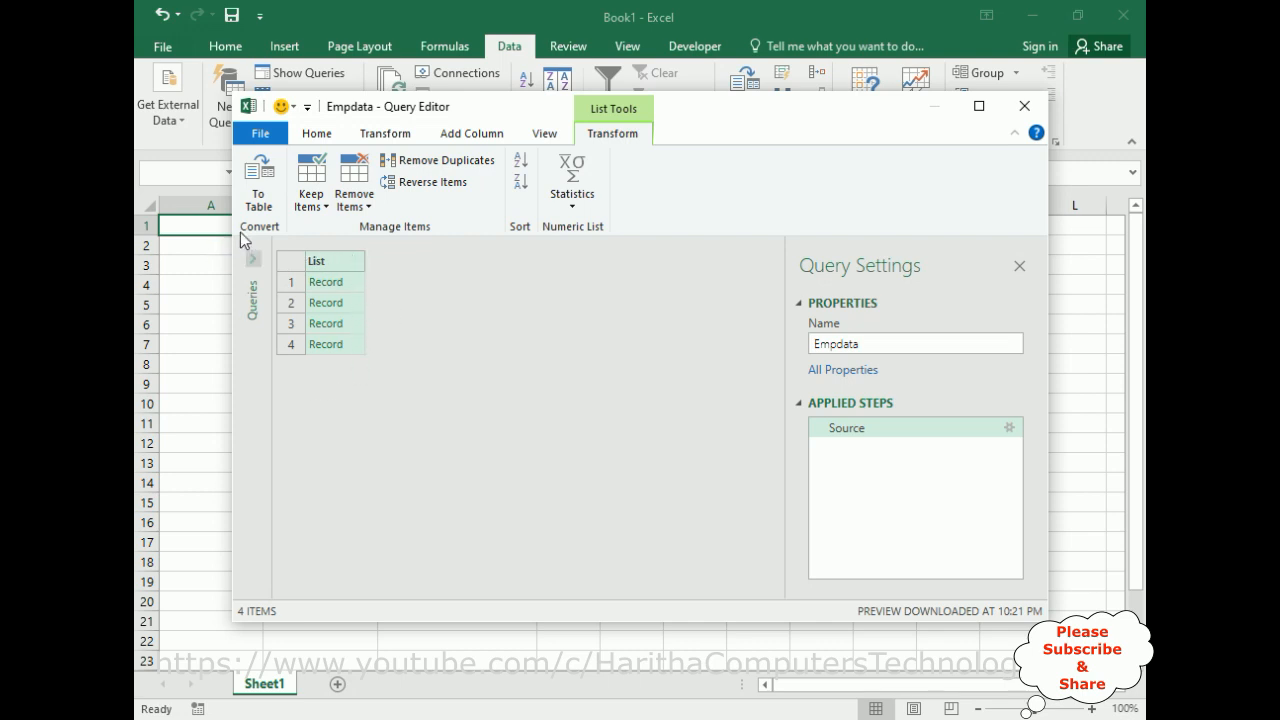
pyautogui.moveTo(260, 180)
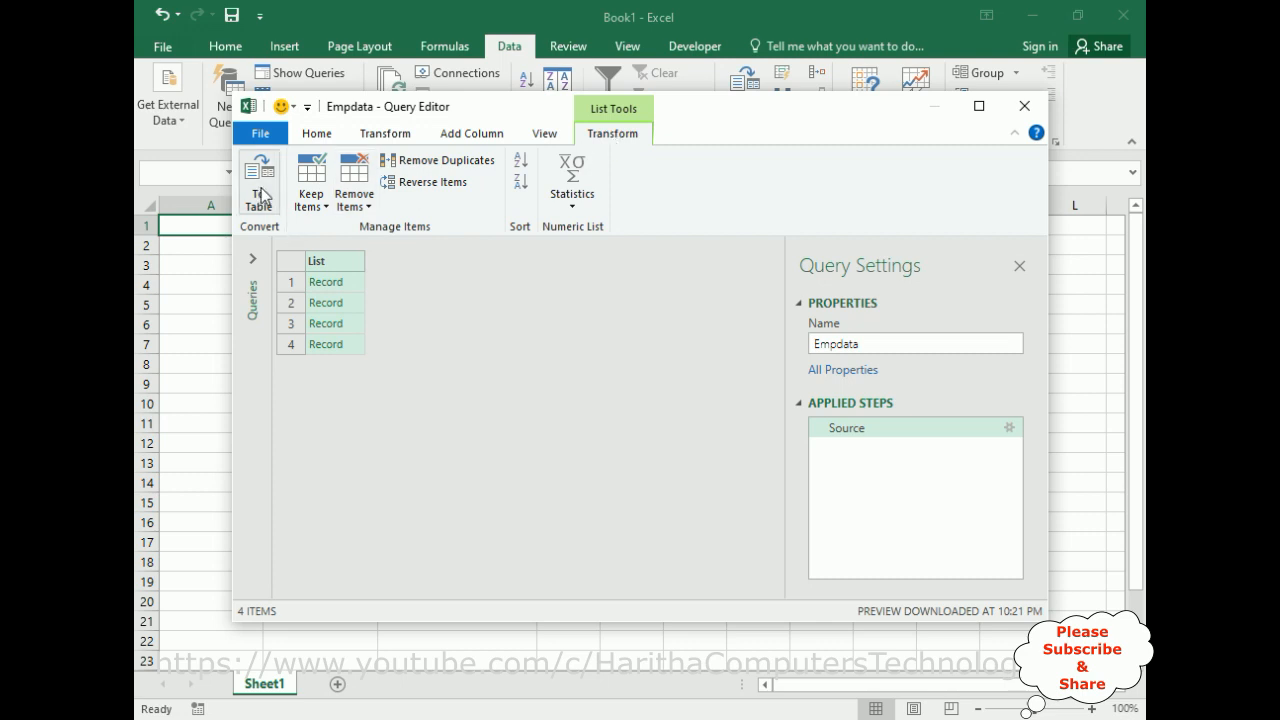
# Step: Convert the Empdata record list to a one-column table of four Record rows
pyautogui.click(258, 180)
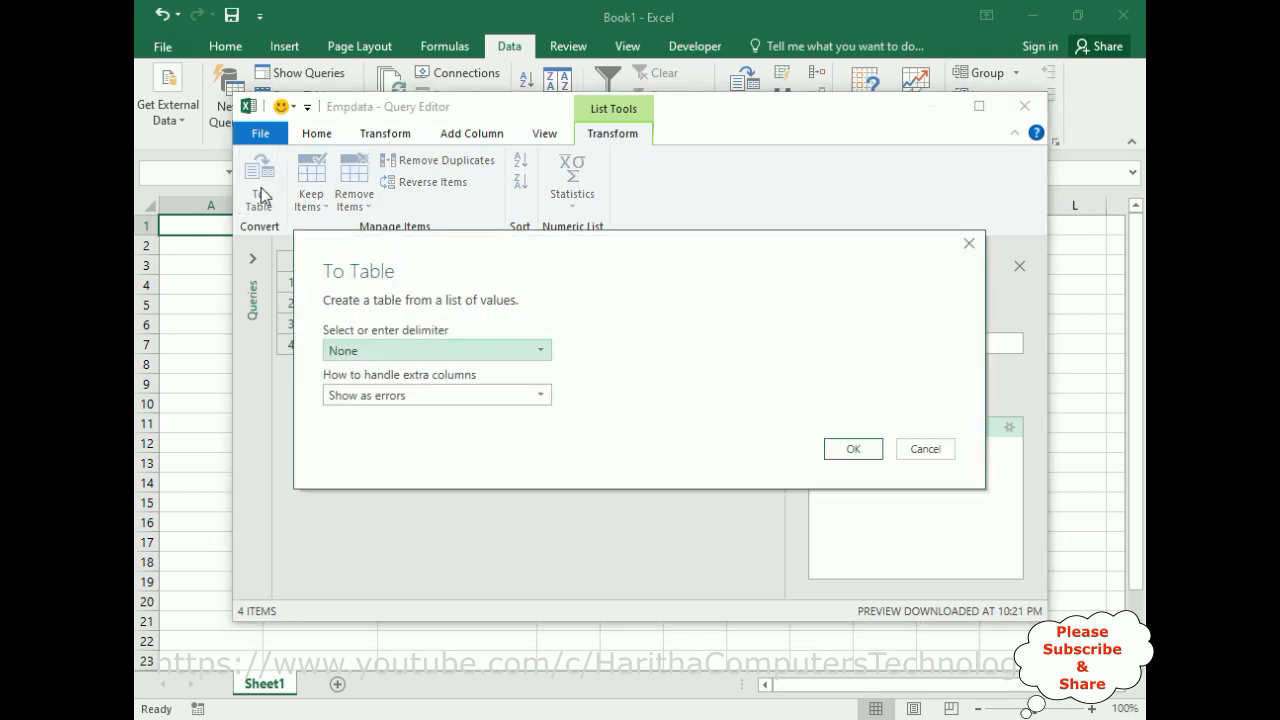
pyautogui.click(852, 448)
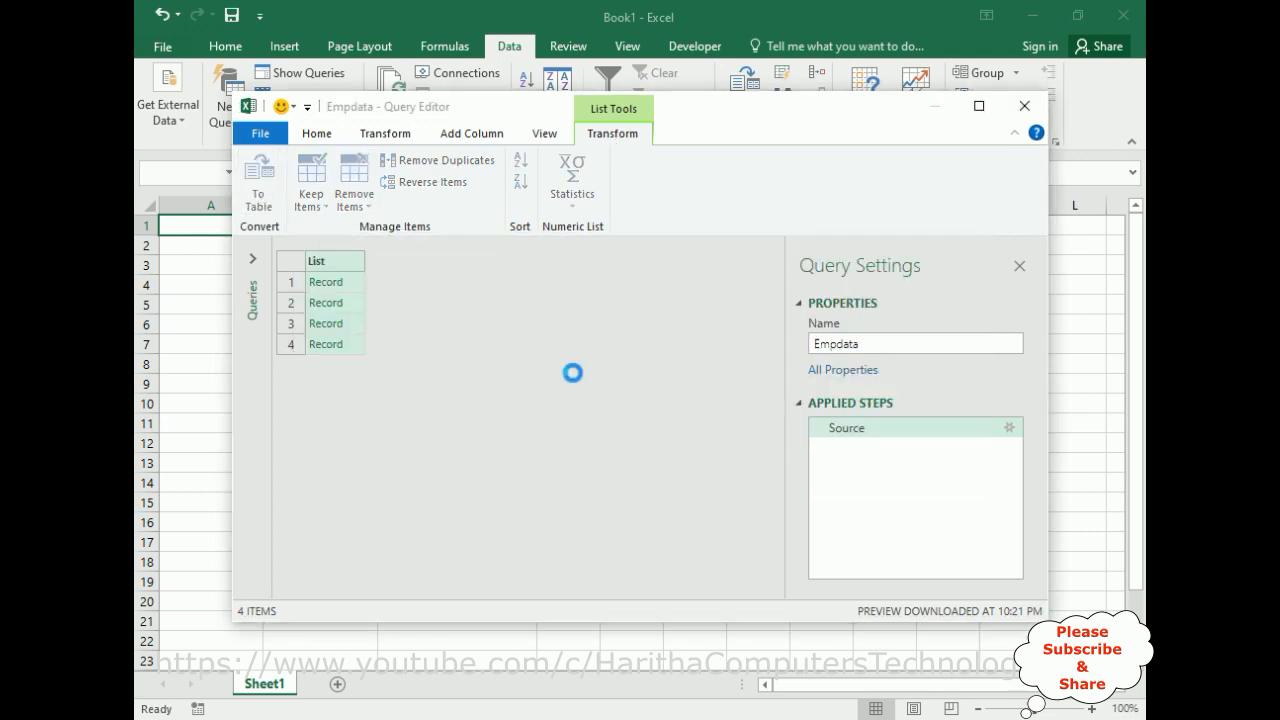
pyautogui.click(260, 184)
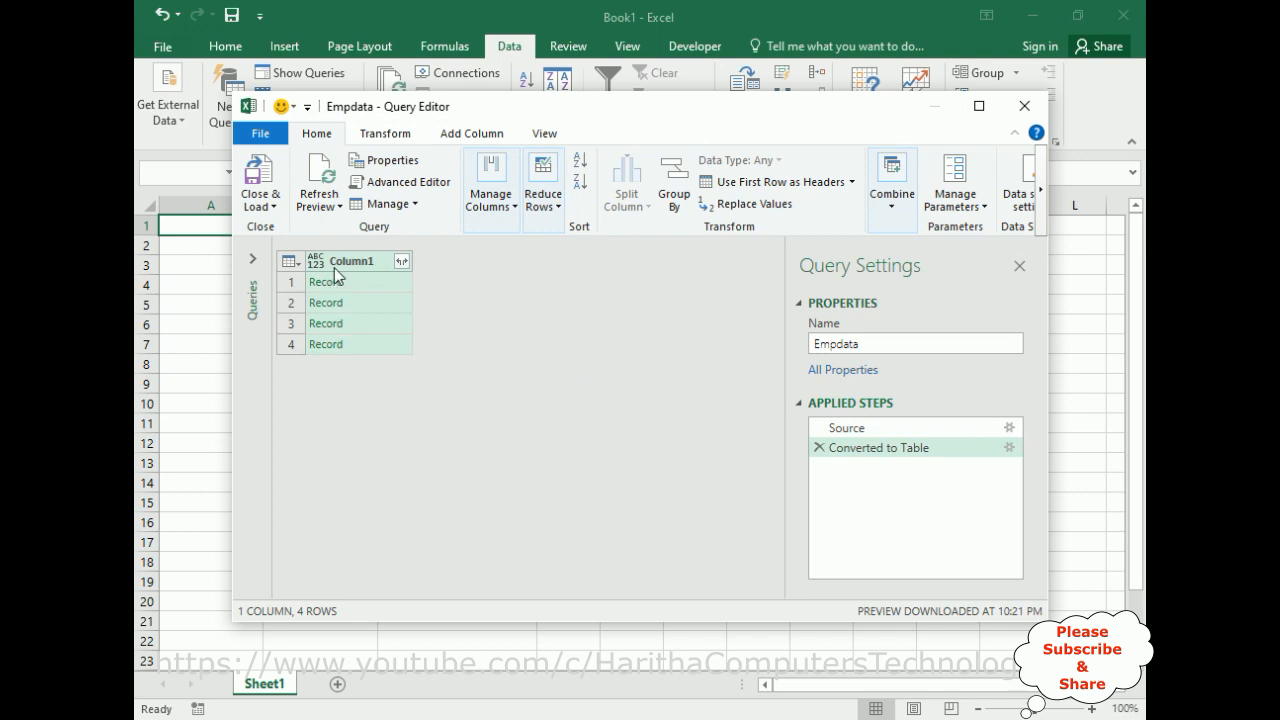
pyautogui.moveTo(390, 278)
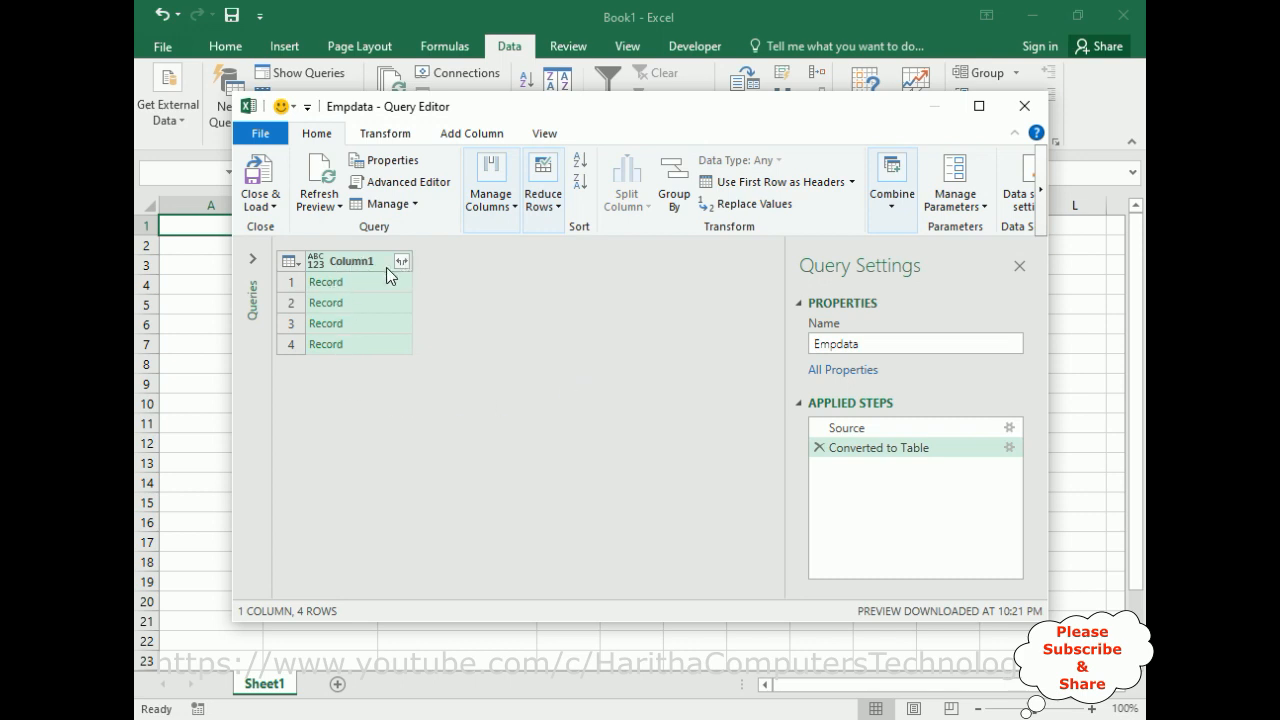
pyautogui.moveTo(410, 270)
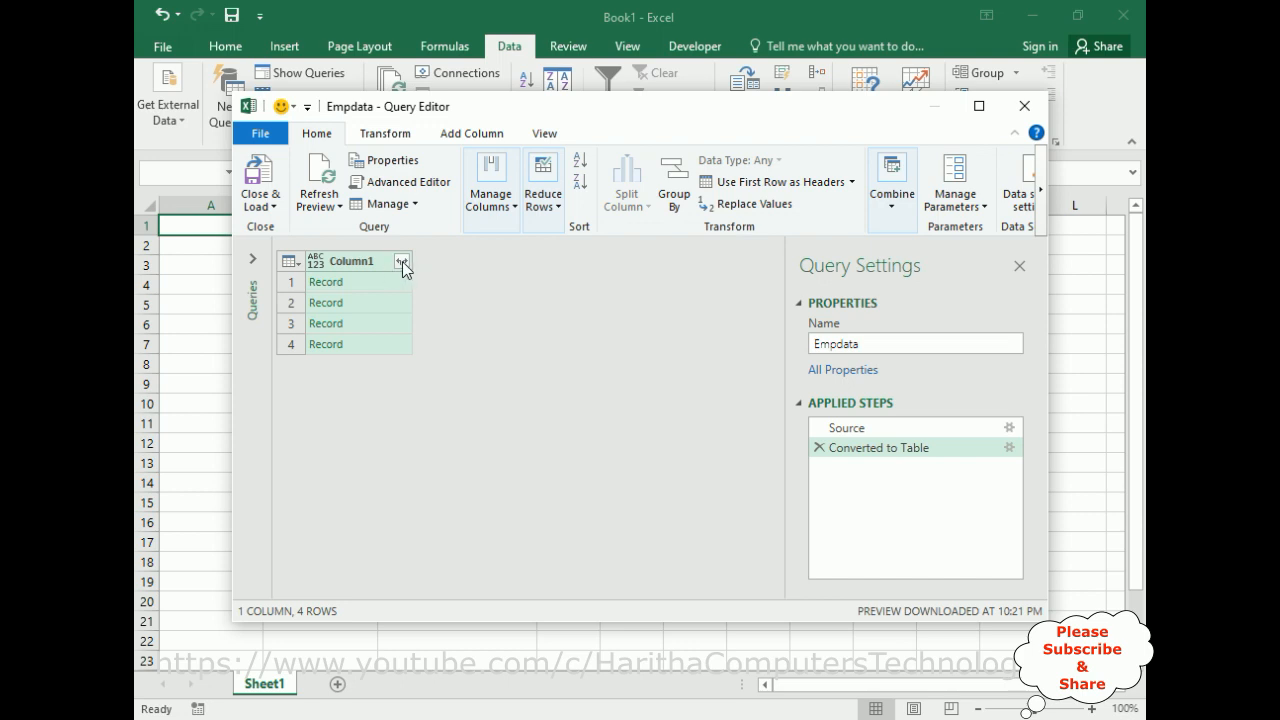
# Step: Expand Column1 into id, empname, email and mobile columns for the four employees
pyautogui.click(404, 260)
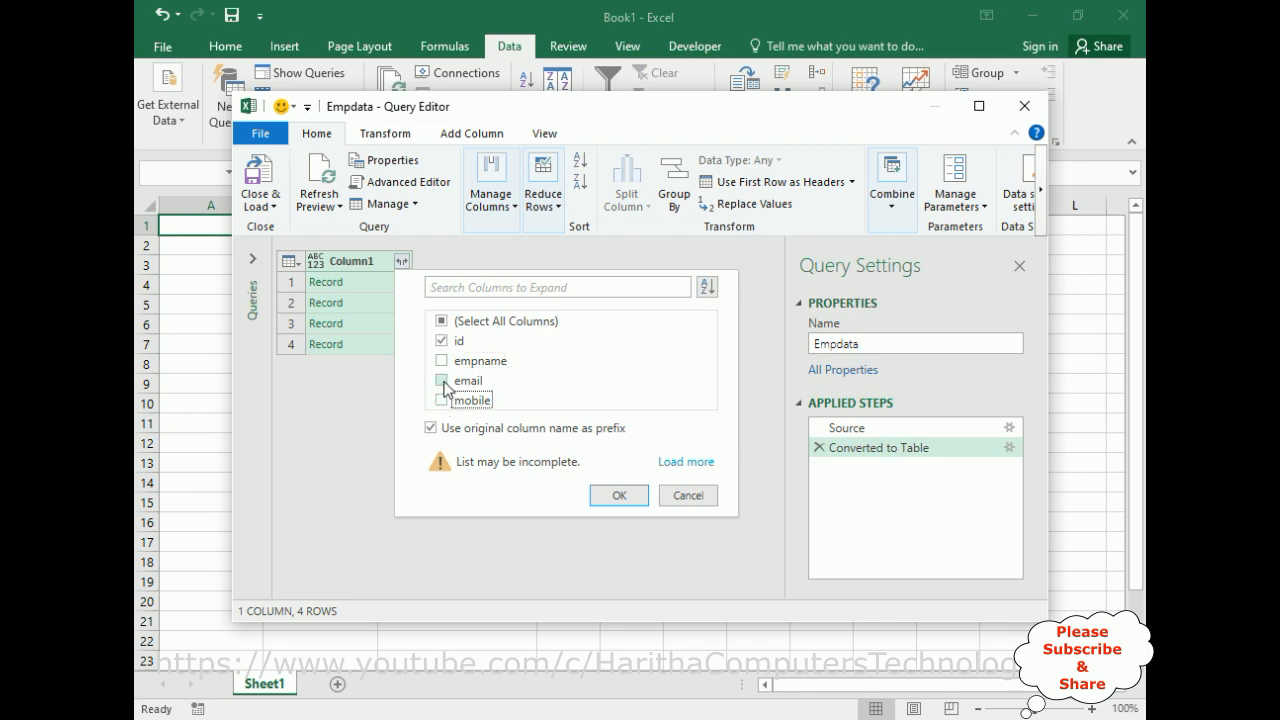
pyautogui.click(440, 320)
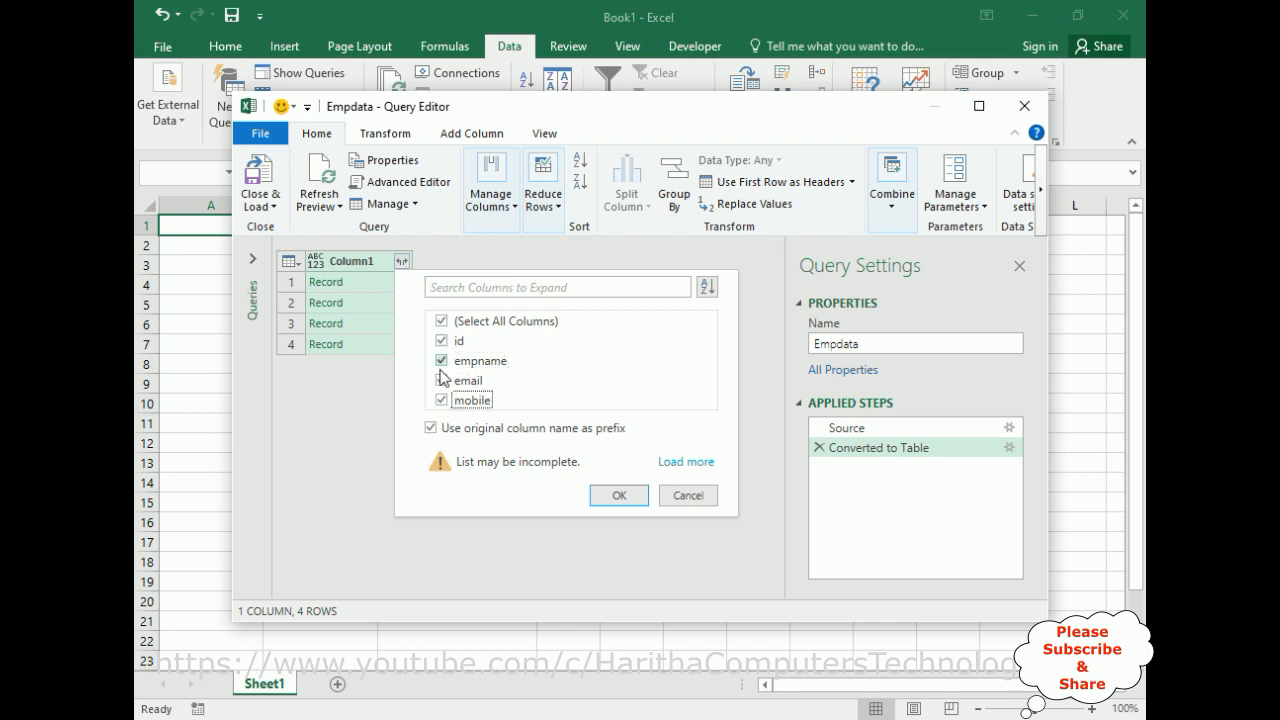
pyautogui.click(440, 380)
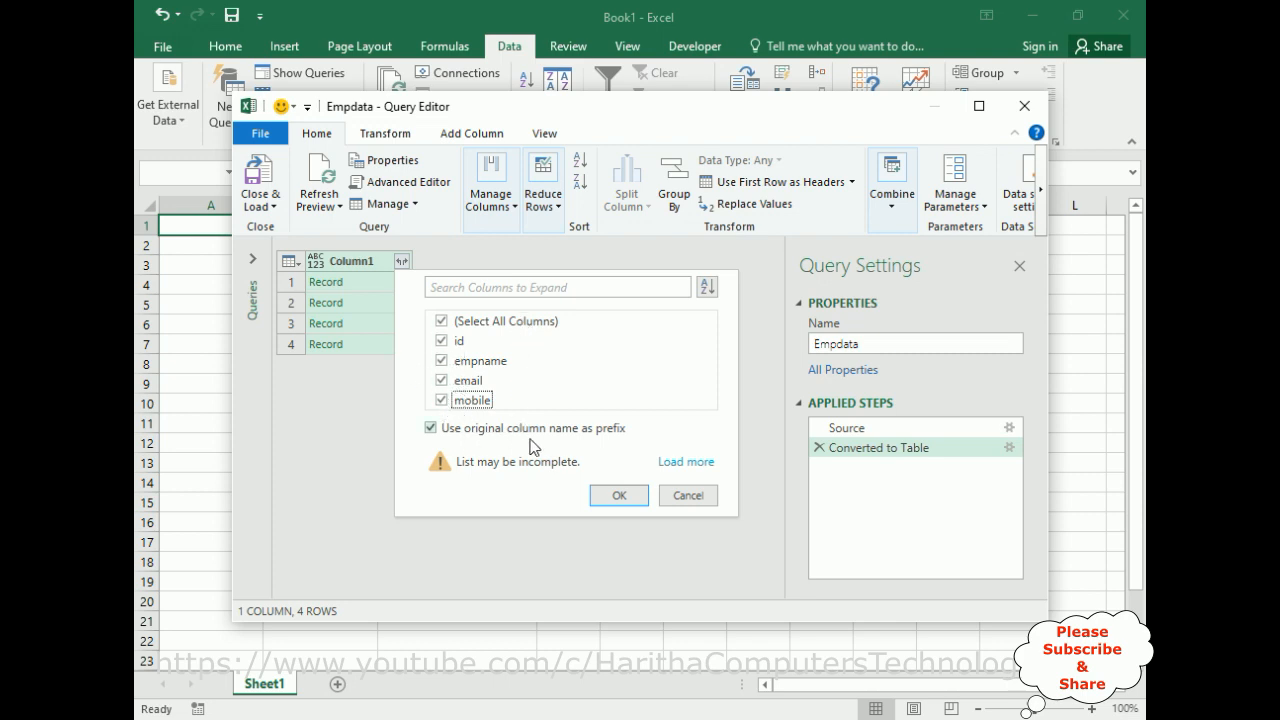
pyautogui.moveTo(618, 496)
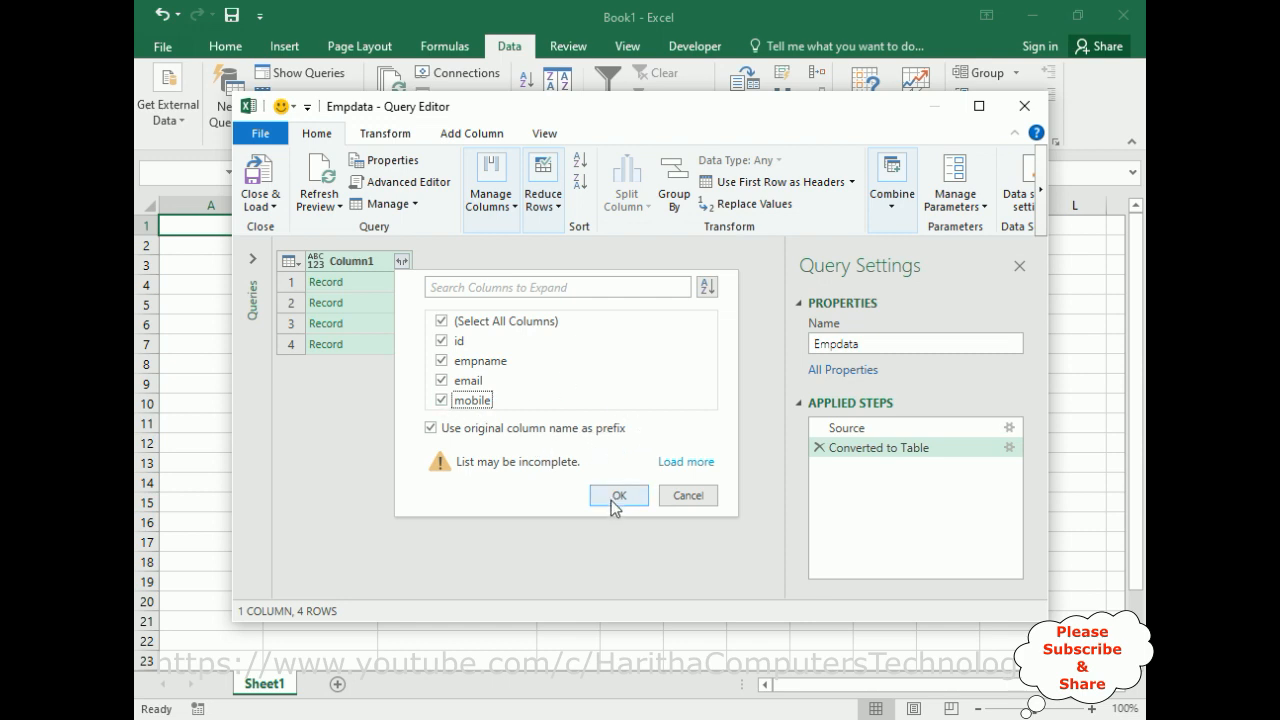
pyautogui.click(618, 496)
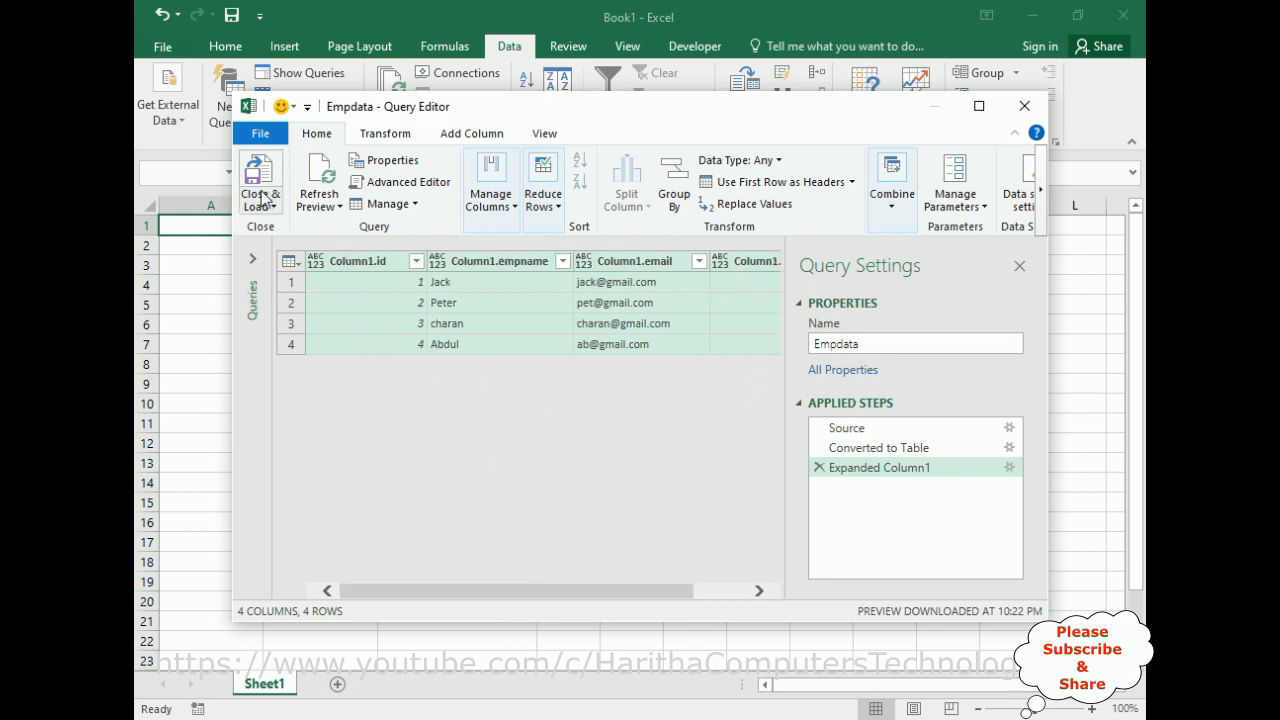
# Step: Close & Load the query as a table on the existing worksheet at $A$1
pyautogui.click(260, 184)
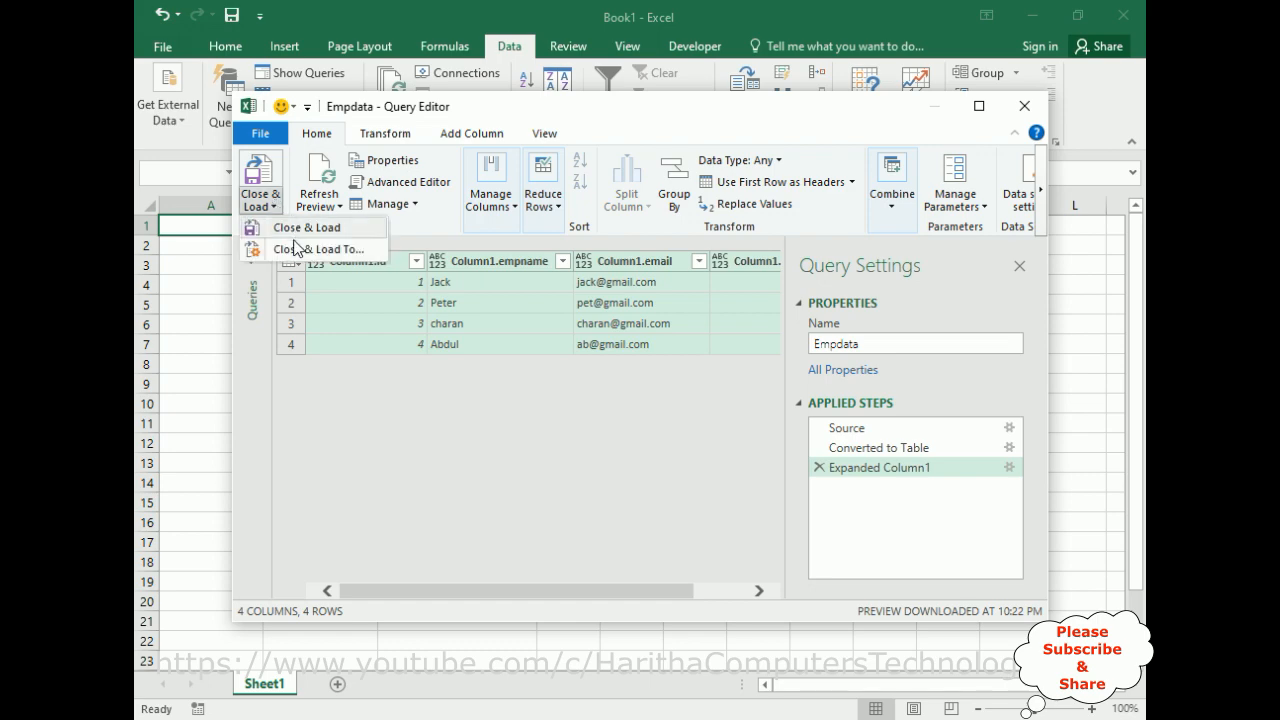
pyautogui.click(322, 248)
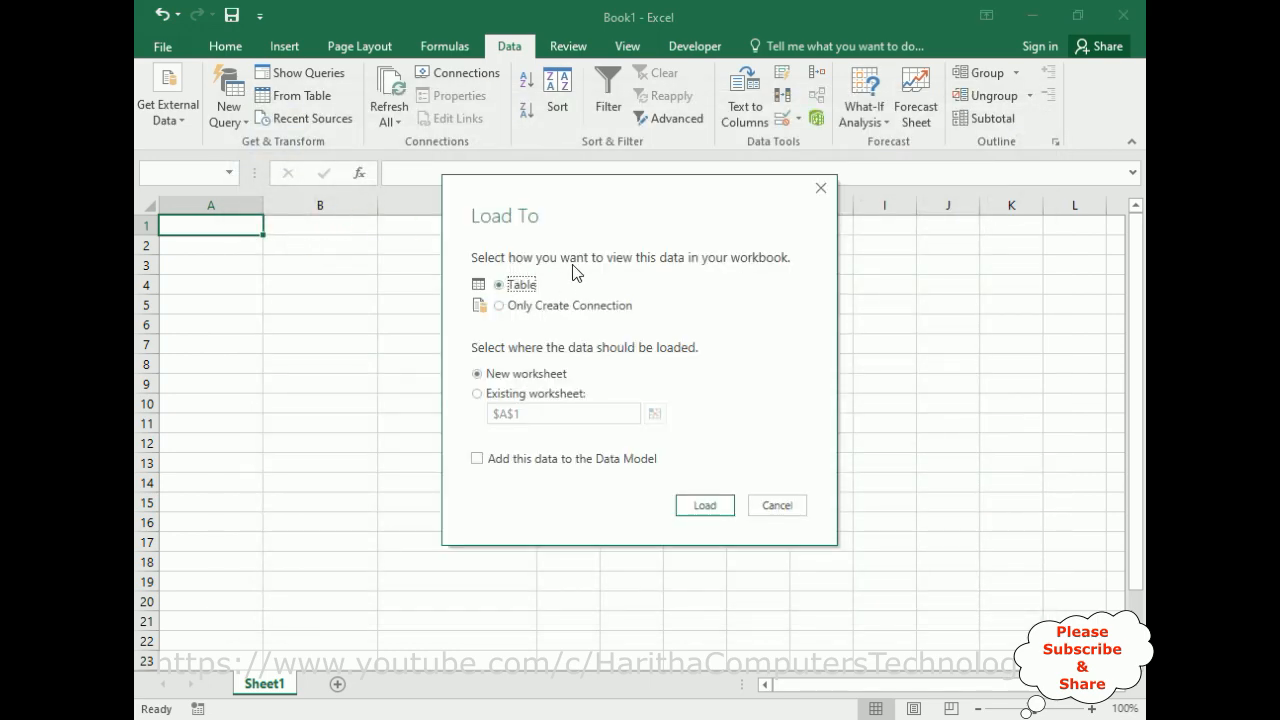
pyautogui.moveTo(760, 272)
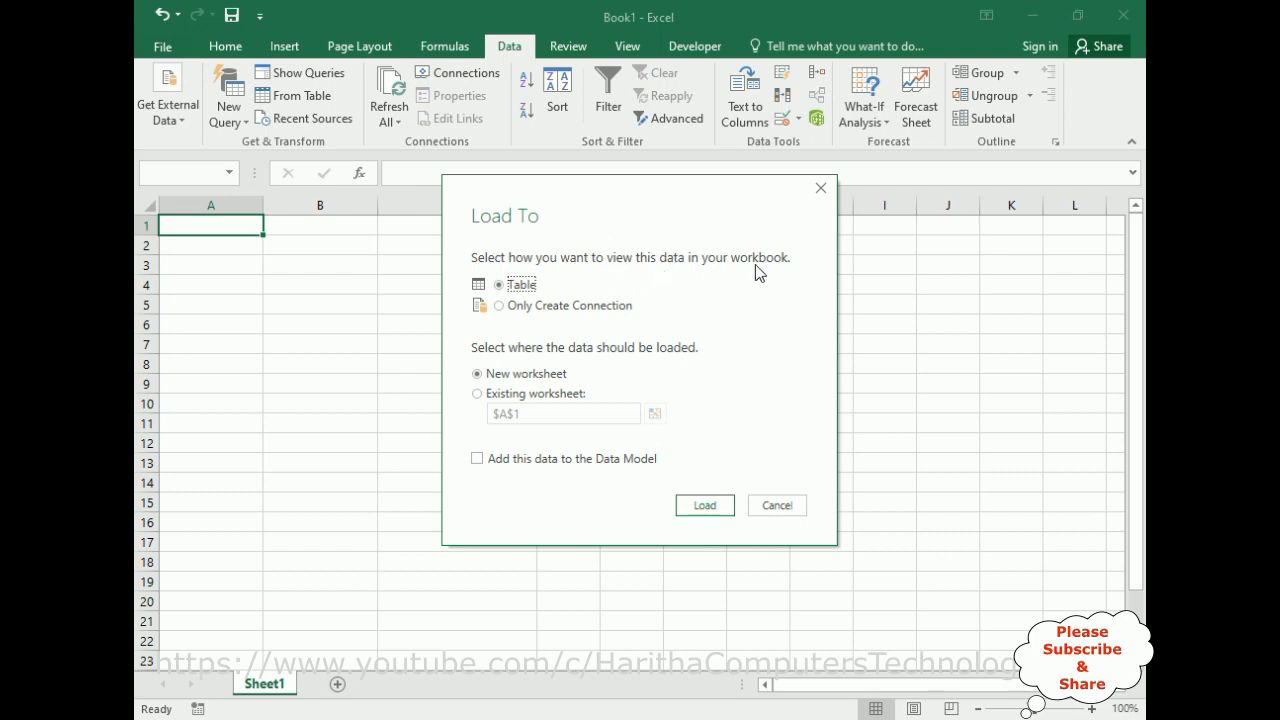
pyautogui.moveTo(558, 272)
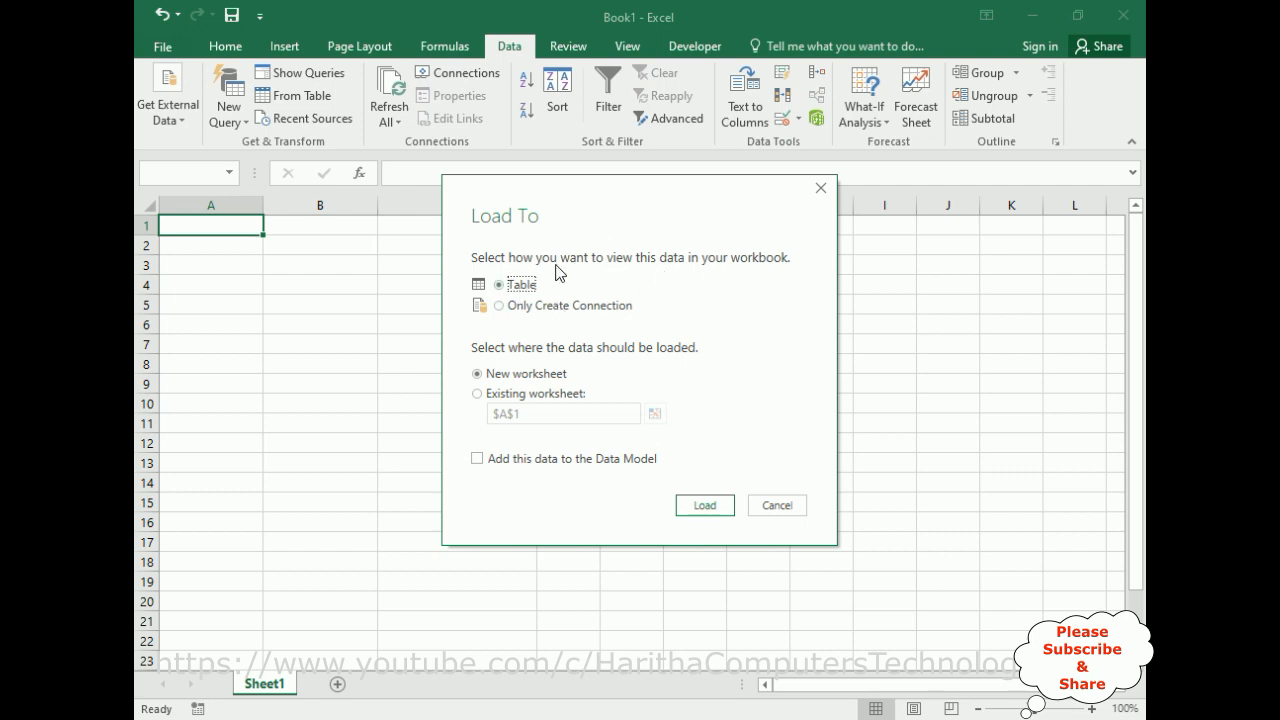
pyautogui.moveTo(510, 362)
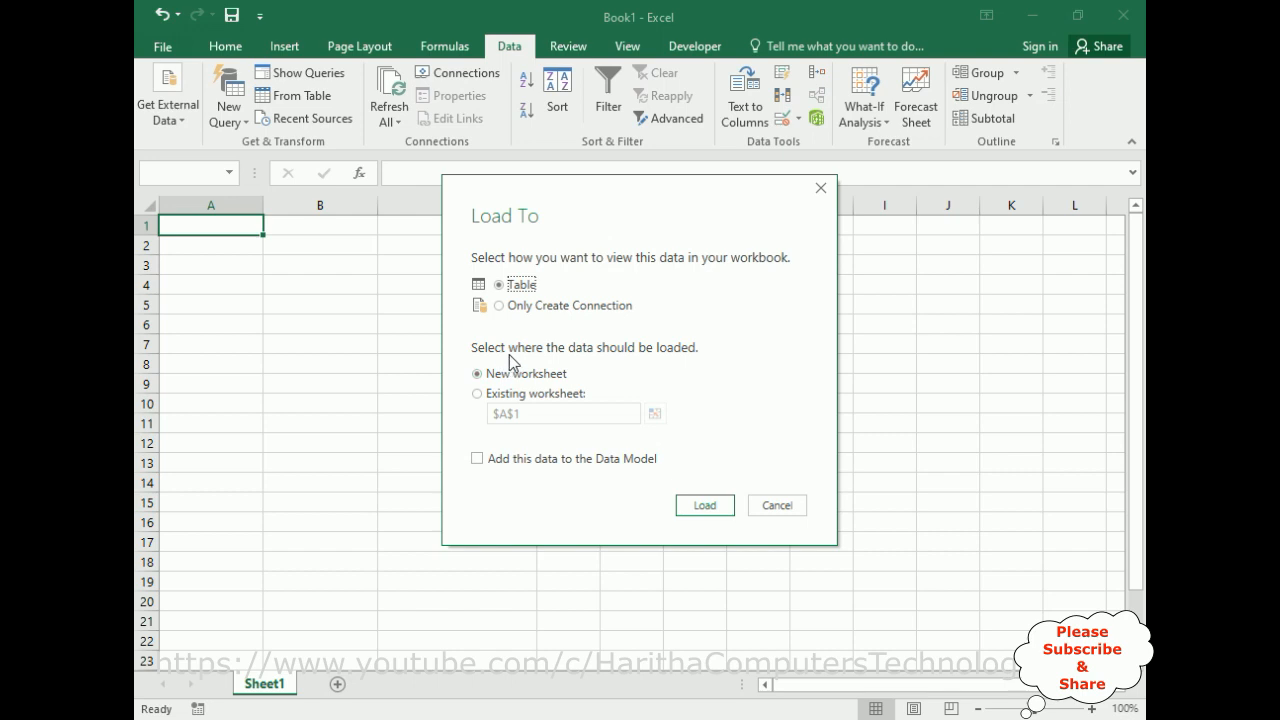
pyautogui.moveTo(570, 356)
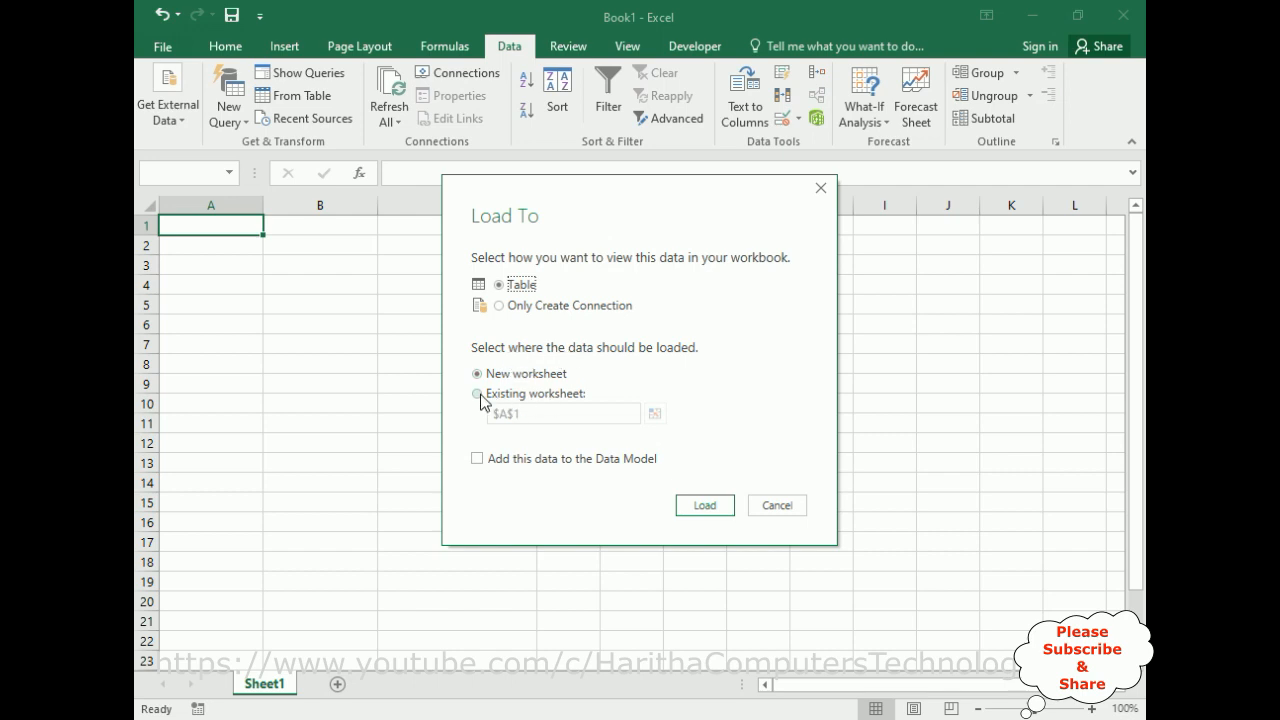
pyautogui.click(476, 392)
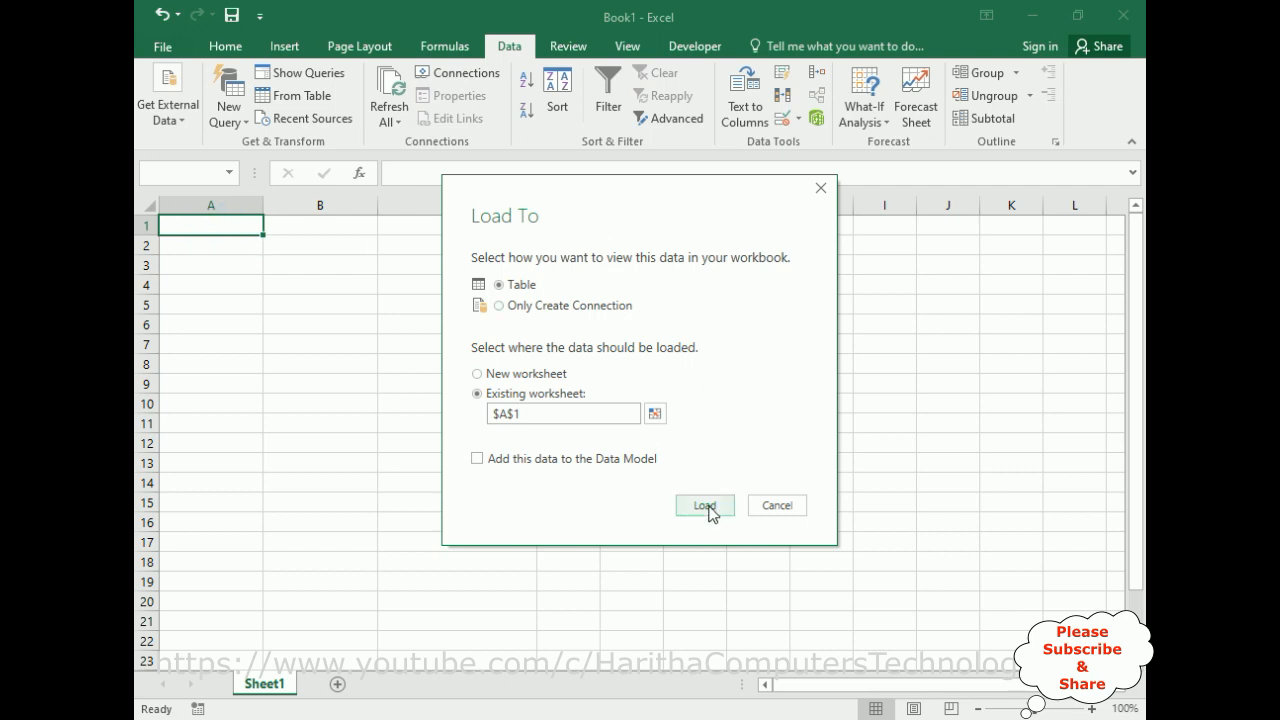
pyautogui.click(704, 504)
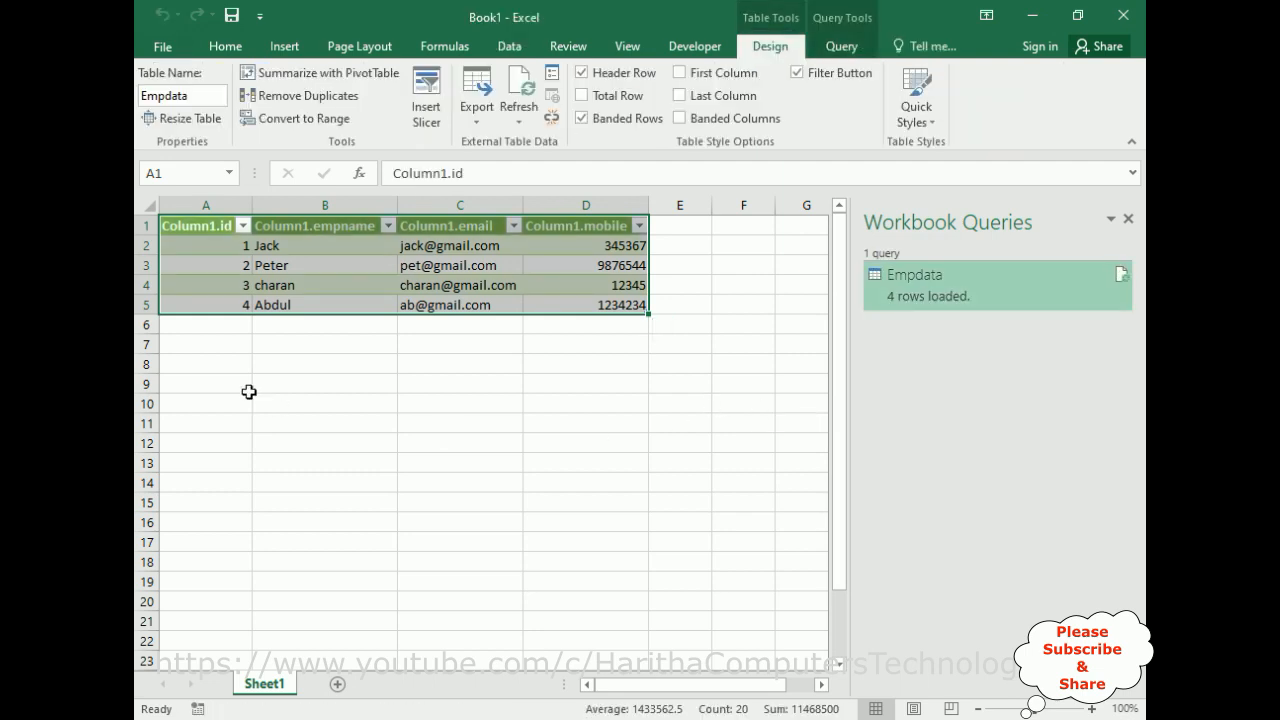
pyautogui.moveTo(212, 370)
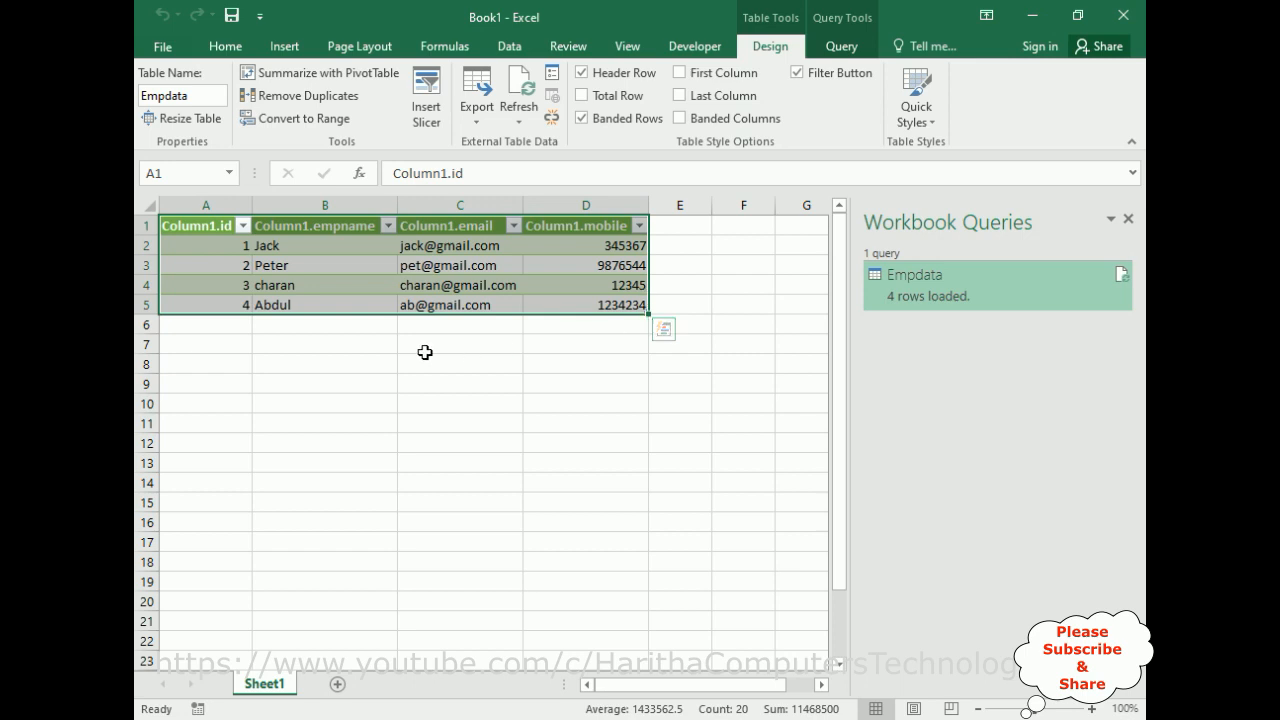
# Step: Turn off Filter Button so the Empdata headers show no filter dropdown arrows
pyautogui.click(364, 224)
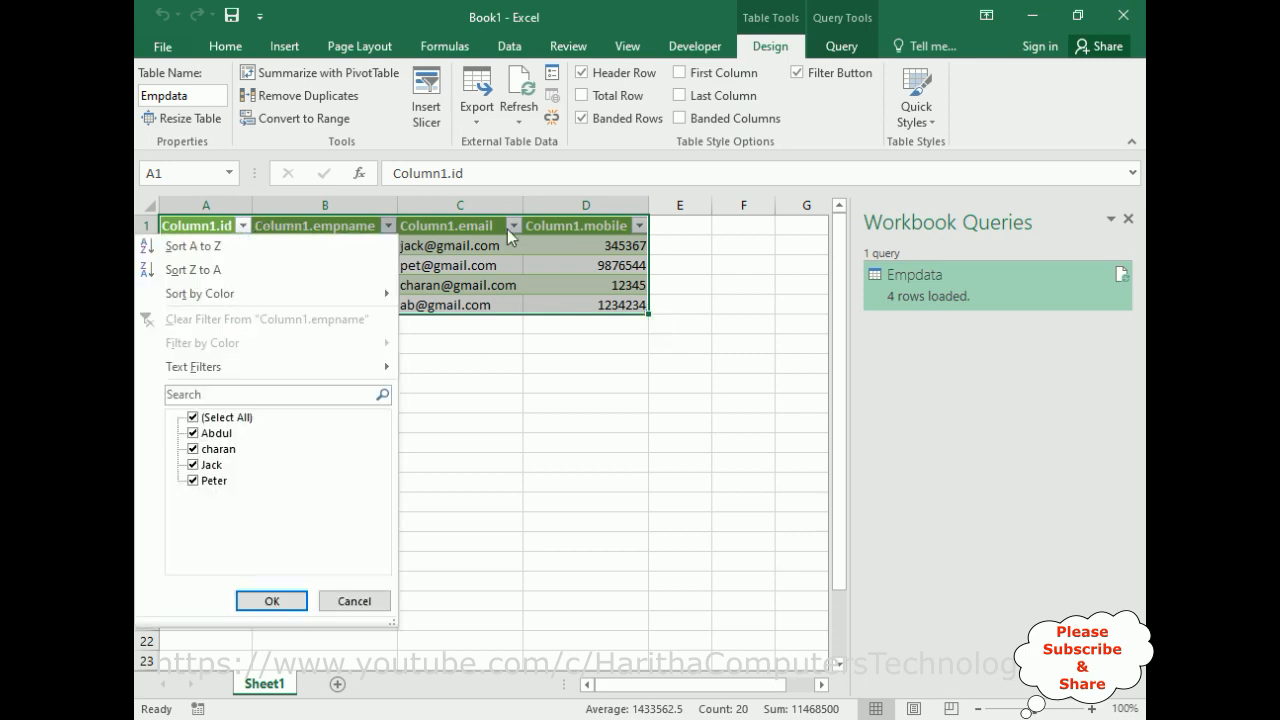
pyautogui.click(272, 600)
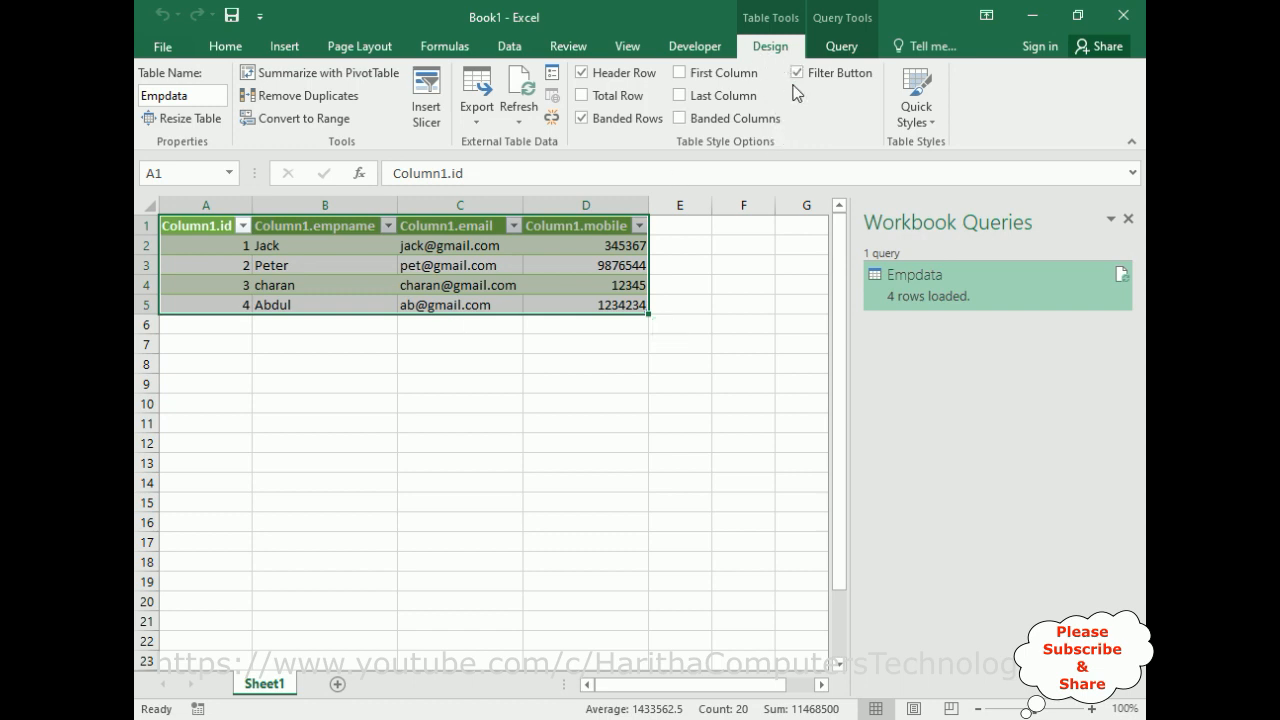
pyautogui.click(796, 72)
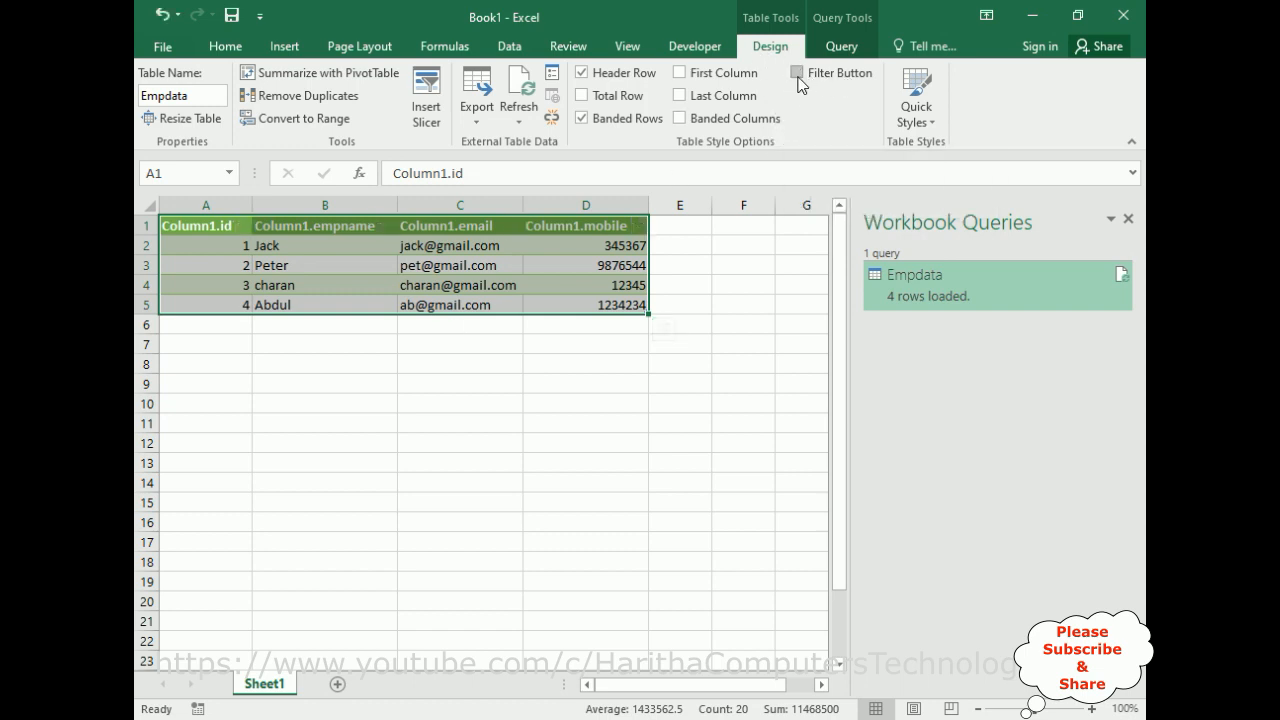
pyautogui.click(796, 72)
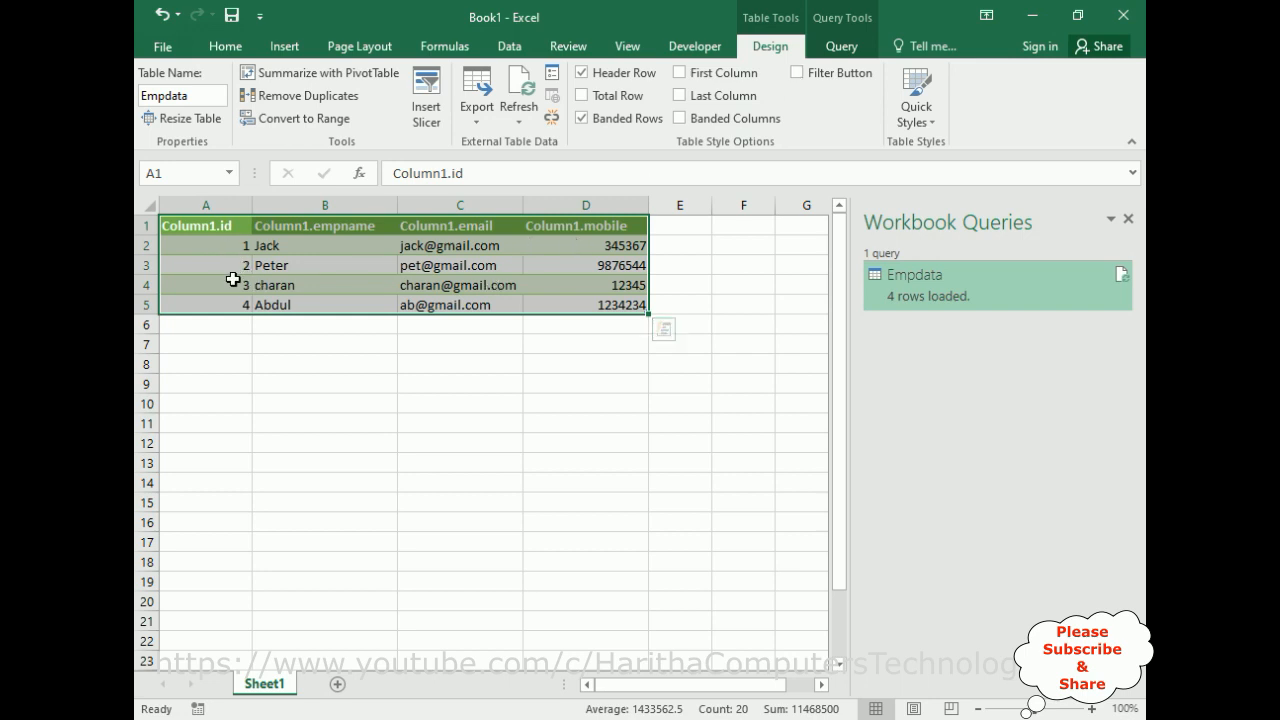
# Step: Replace the Column1. header names with id, empname, email and mobile
pyautogui.doubleClick(204, 224)
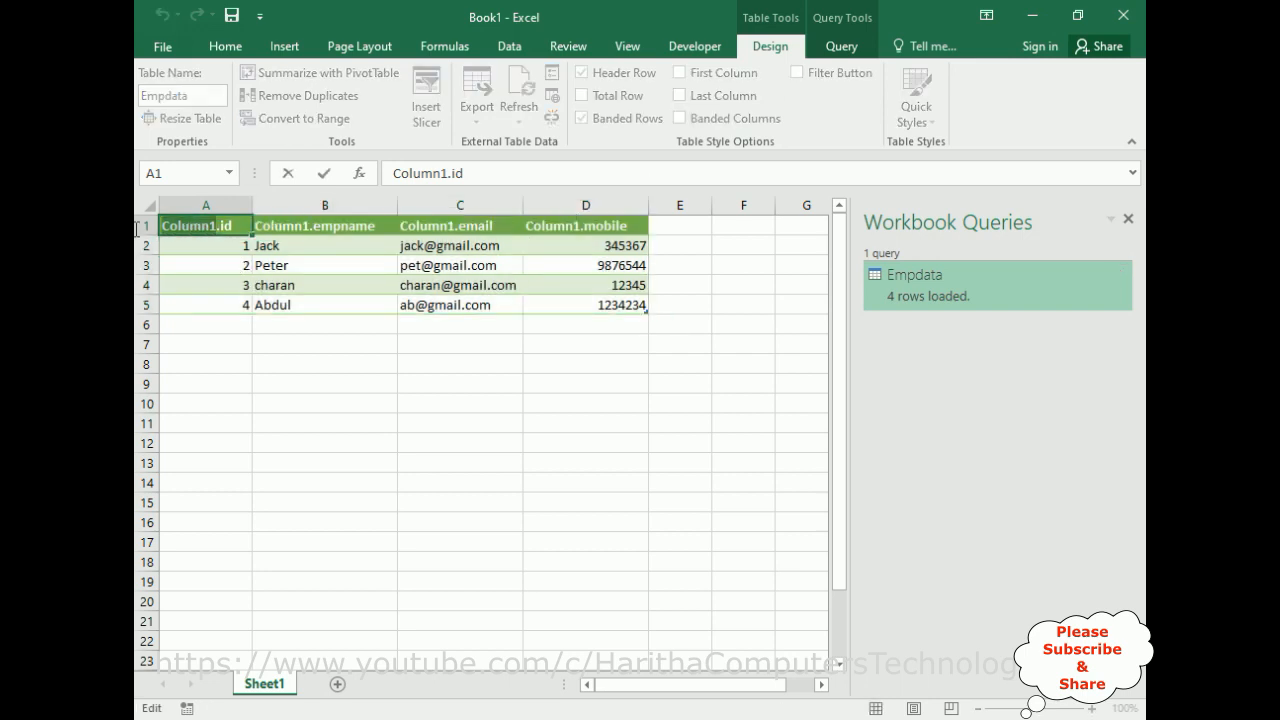
pyautogui.write('id')
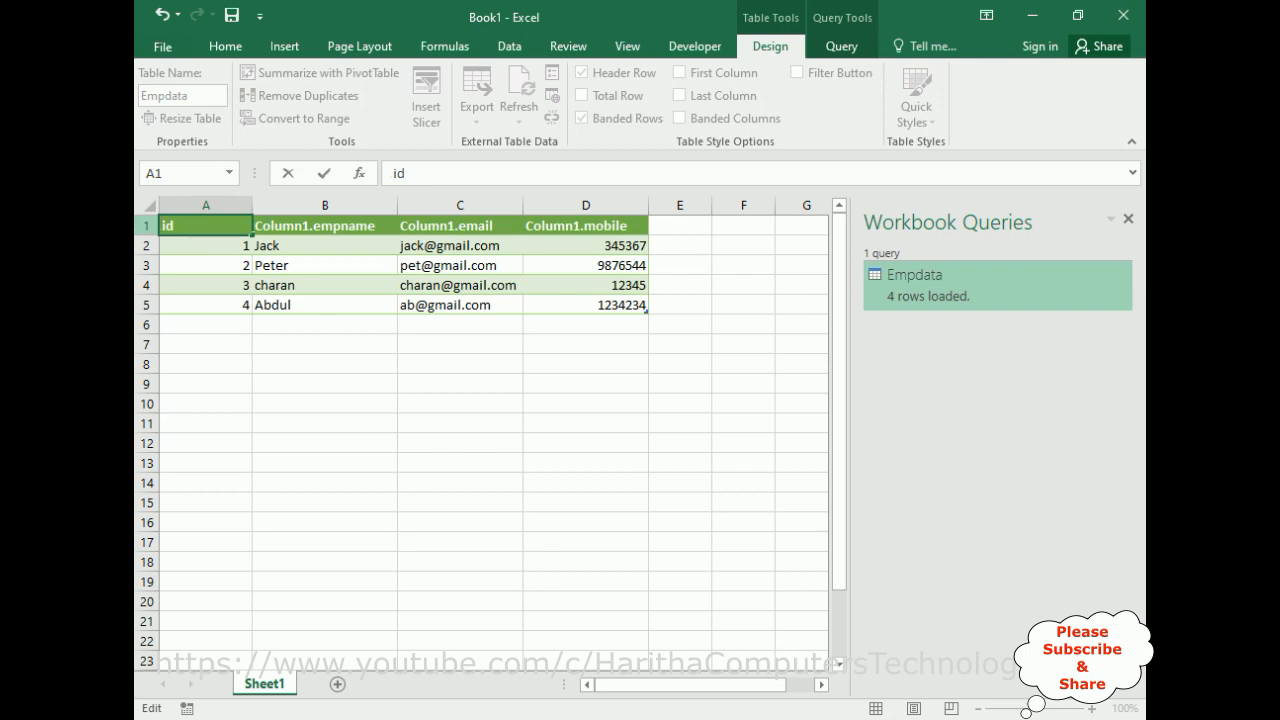
pyautogui.click(324, 224)
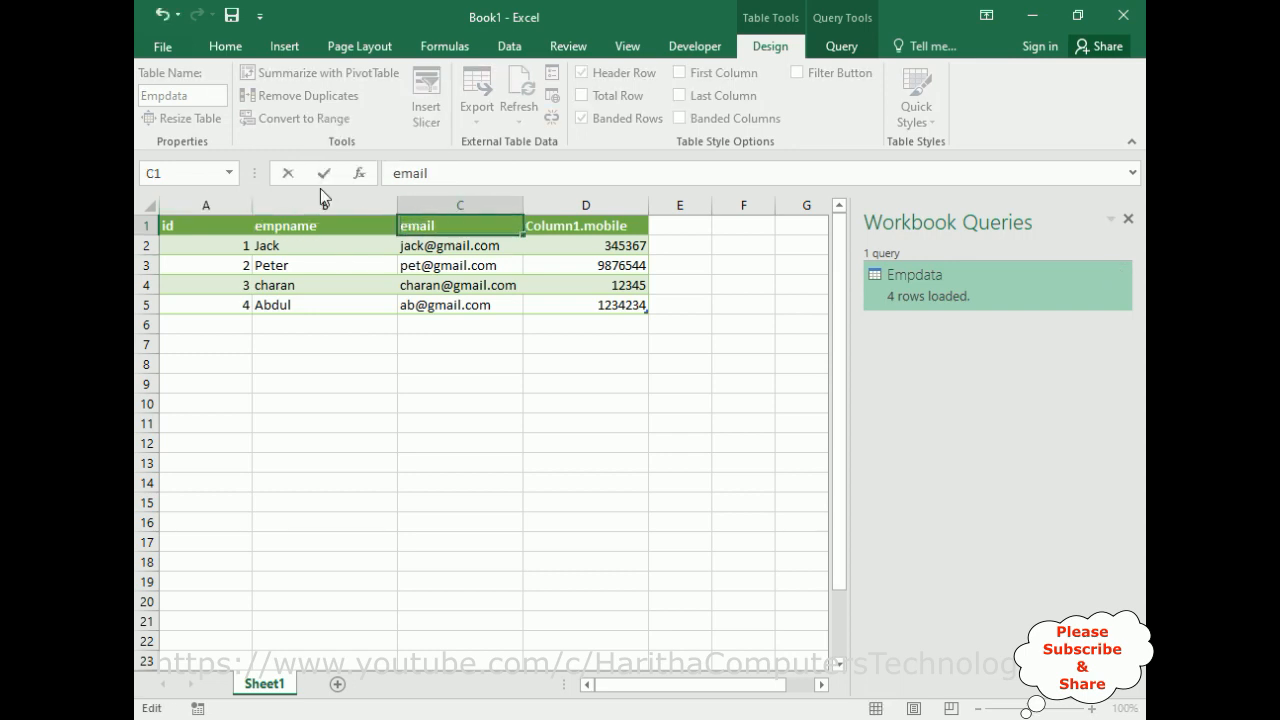
pyautogui.click(584, 224)
pyautogui.write('mobile')
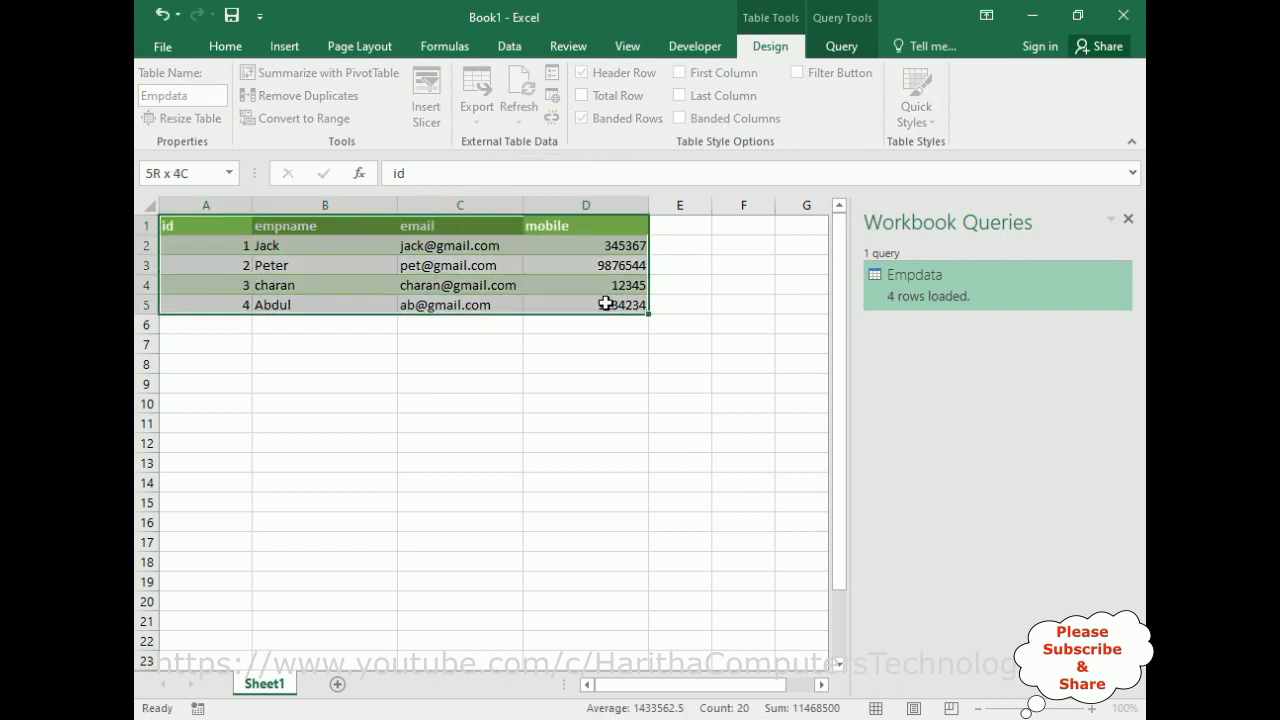
# Step: Center and enlarge the Empdata table text, then close the Workbook Queries pane
pyautogui.click(224, 46)
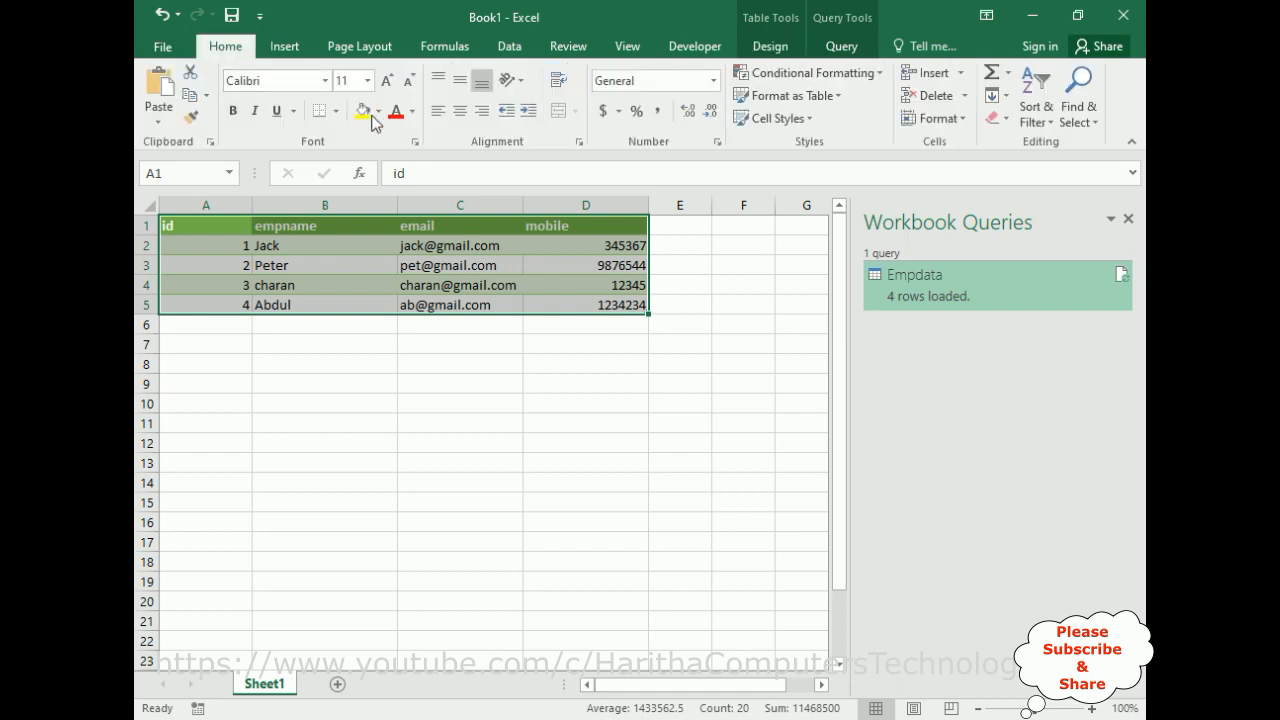
pyautogui.click(460, 110)
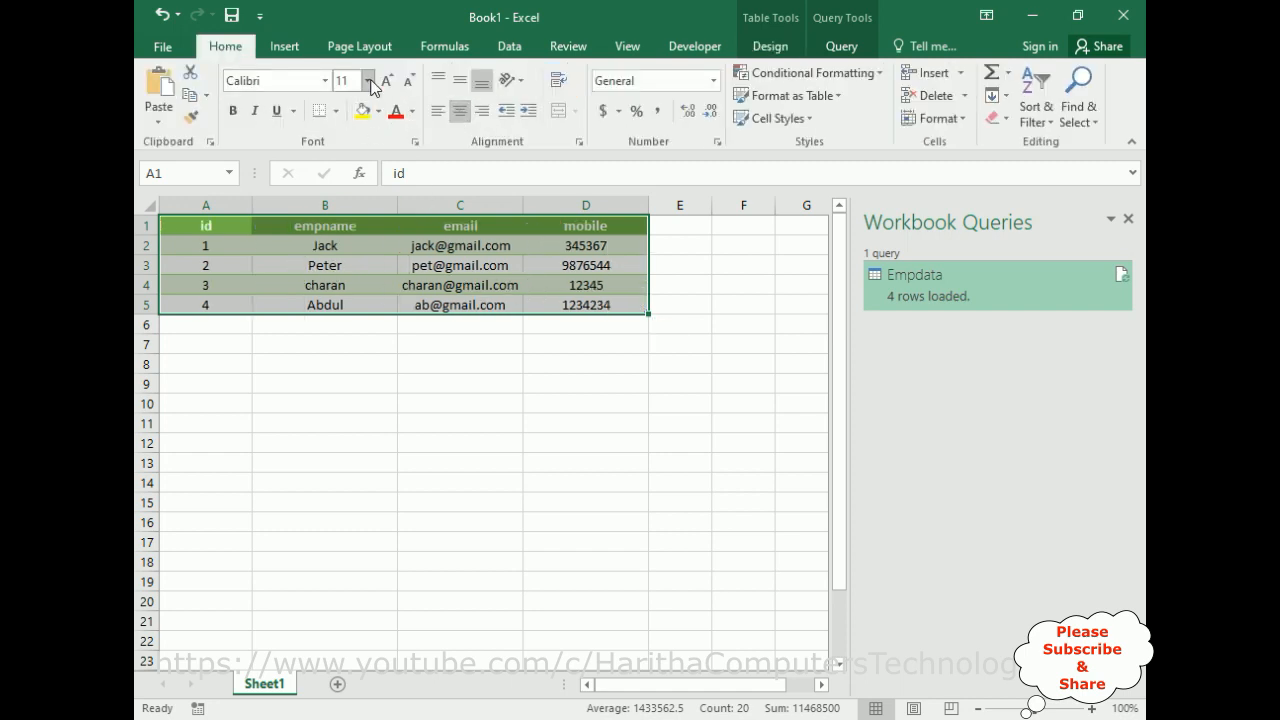
pyautogui.click(352, 80)
pyautogui.write('14')
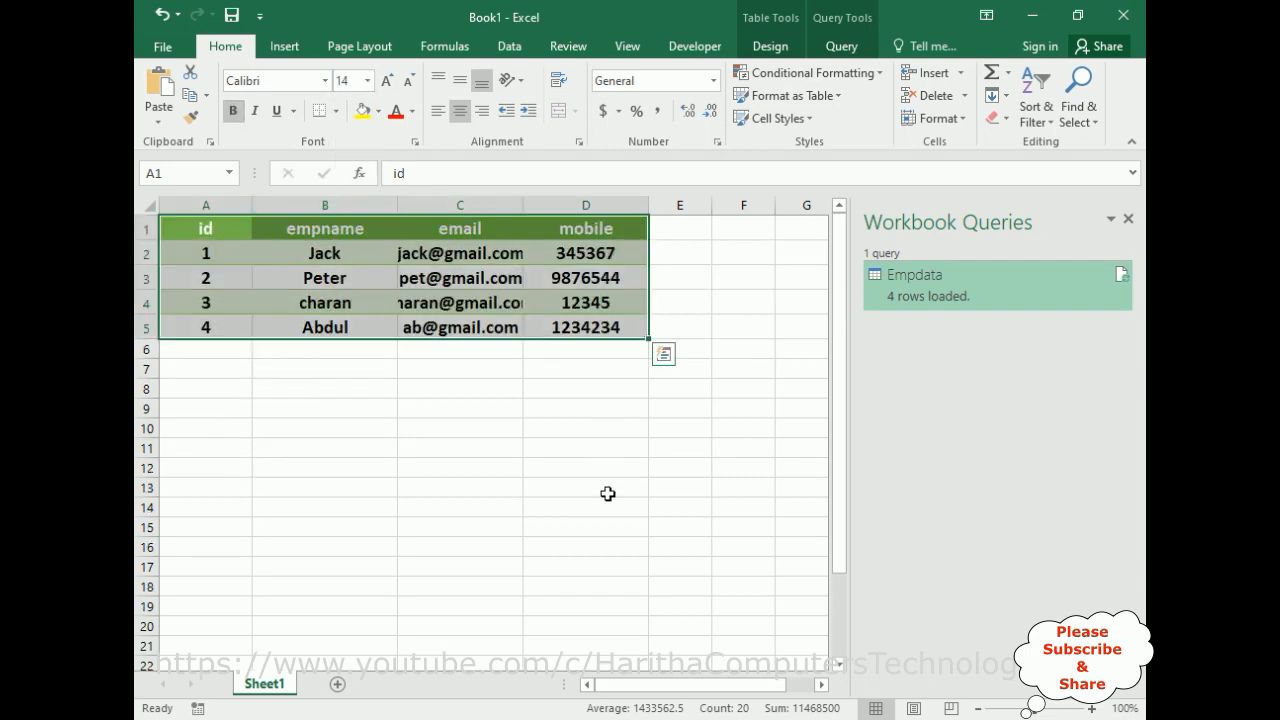
pyautogui.click(584, 488)
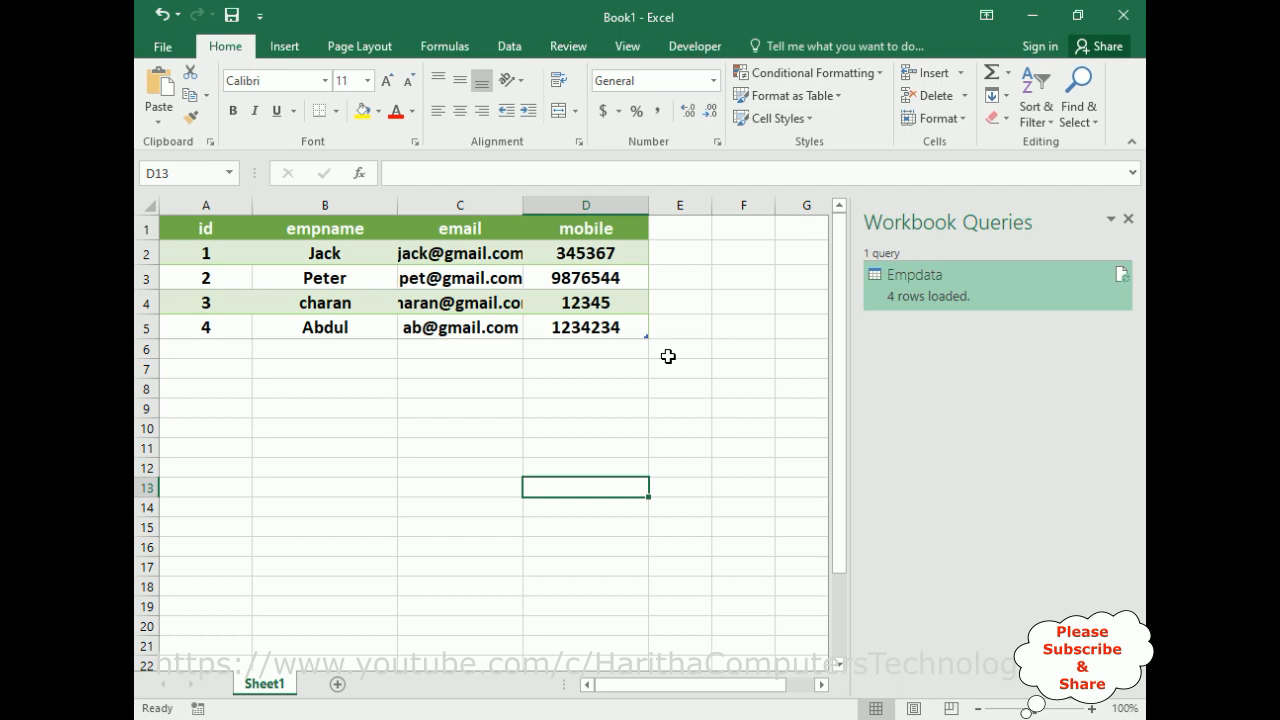
pyautogui.moveTo(414, 390)
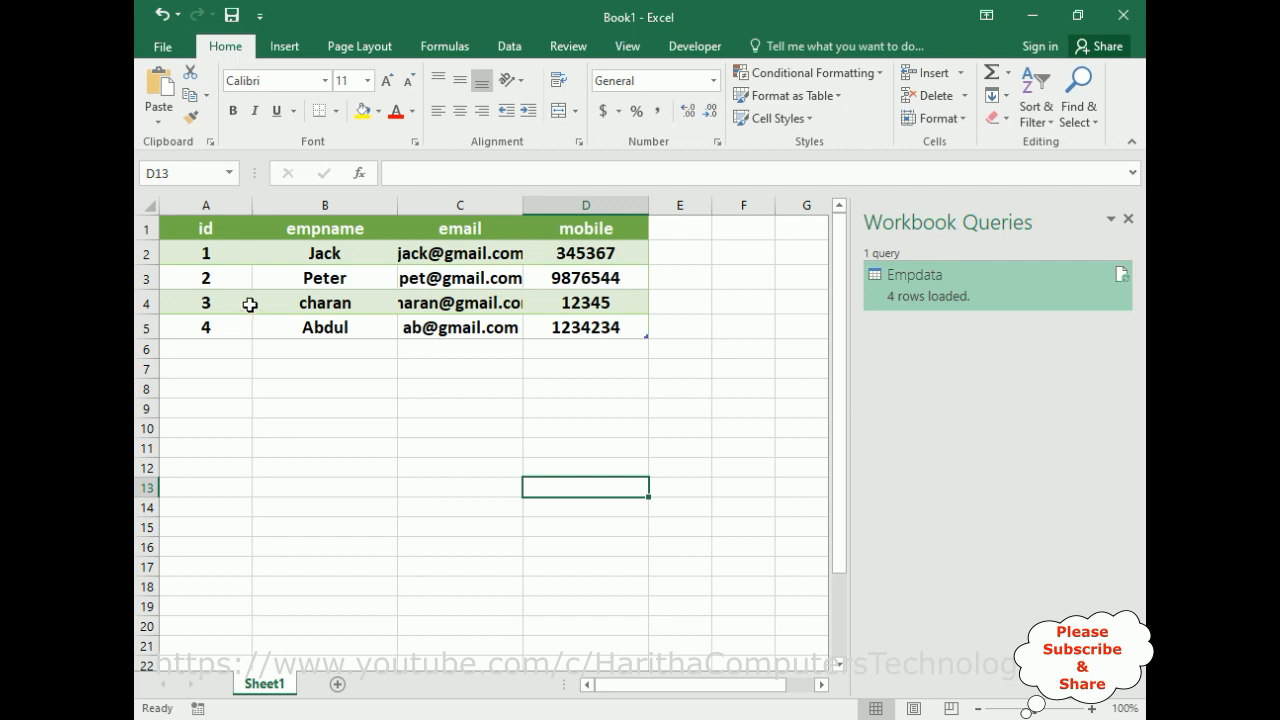
pyautogui.click(1128, 218)
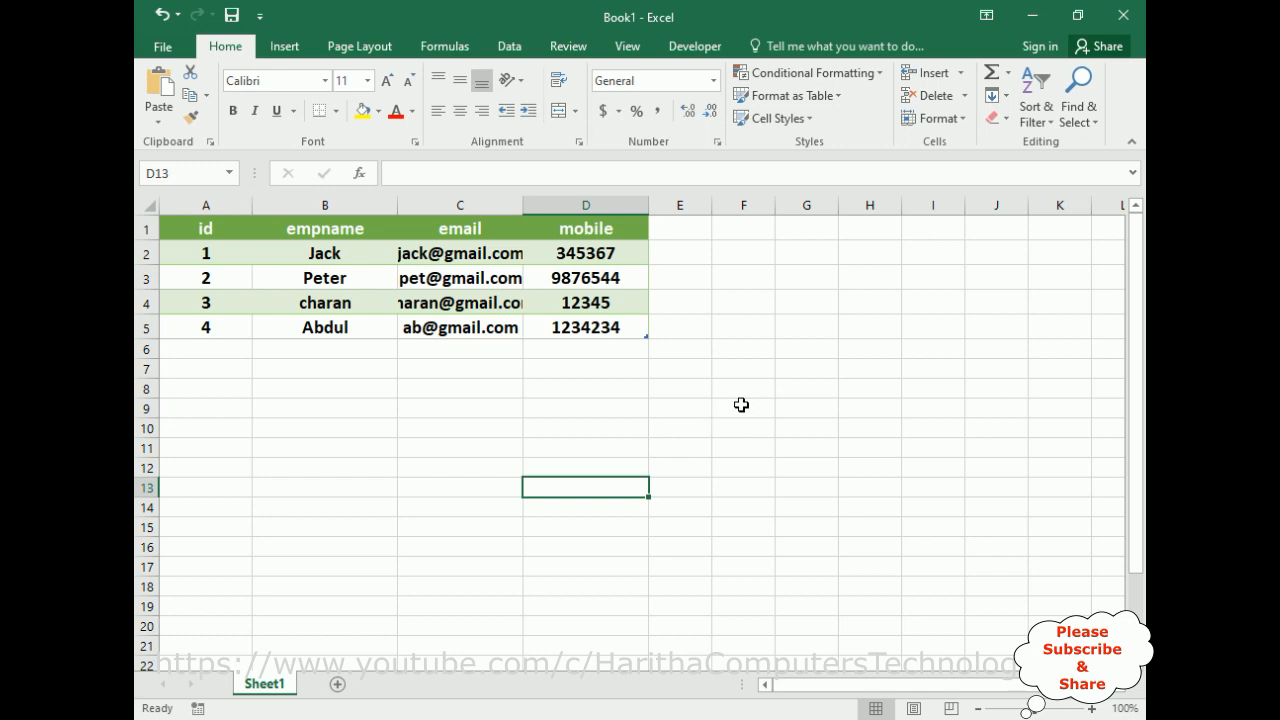